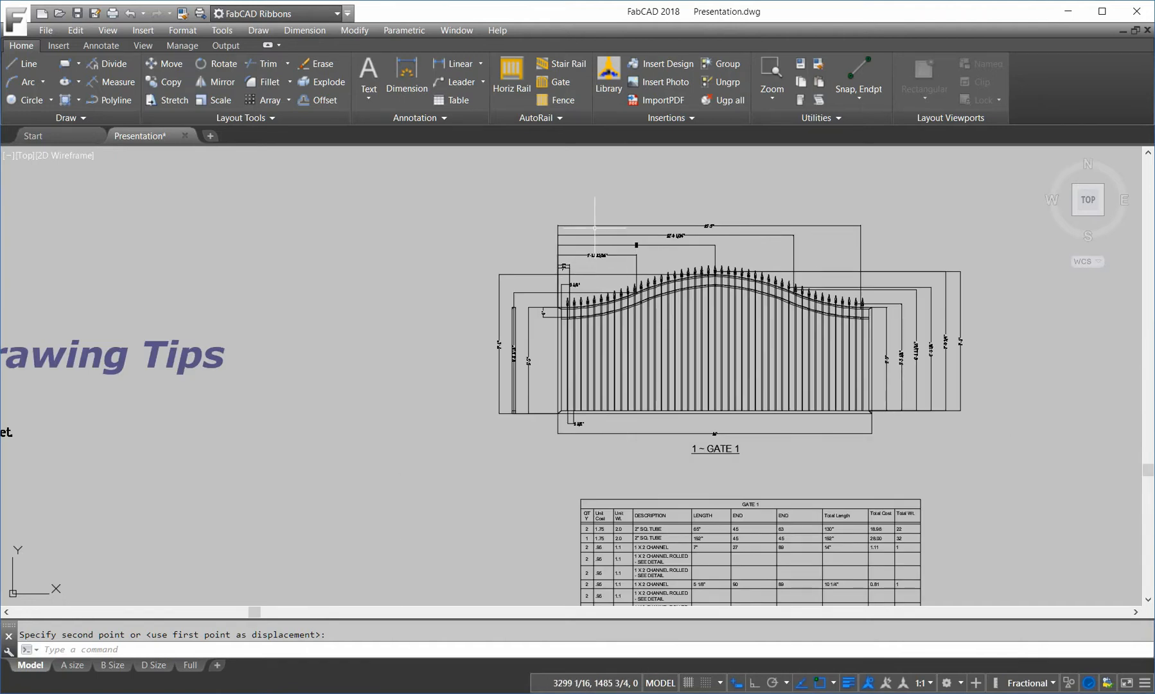
mouse_move(573, 189)
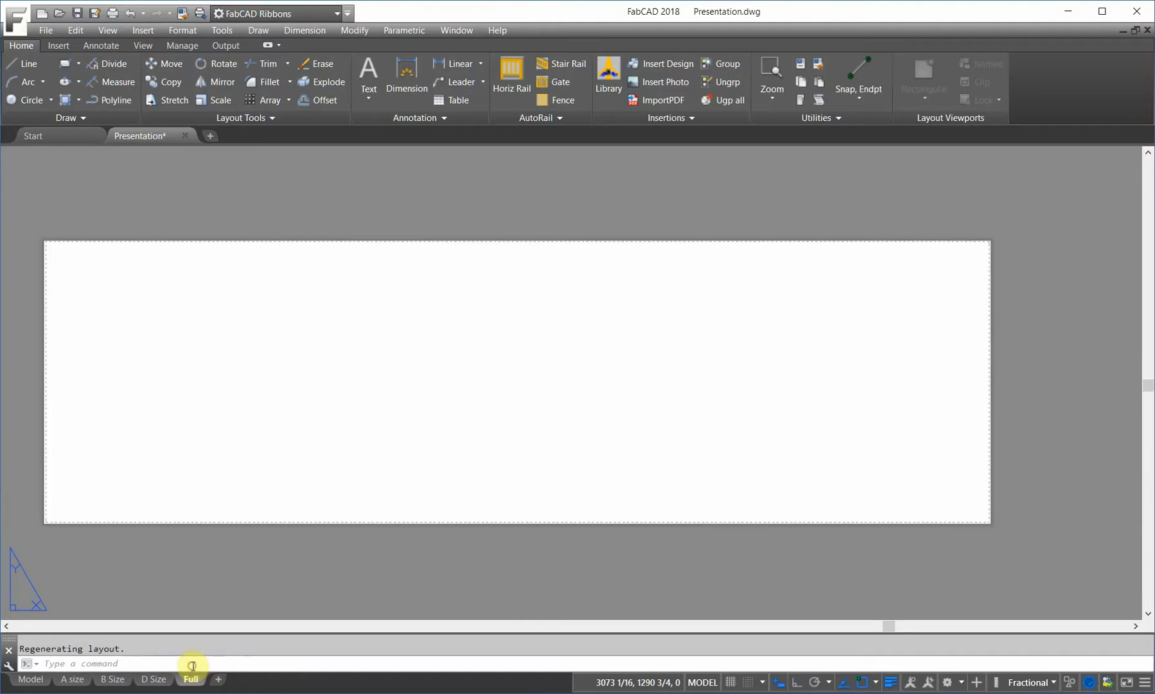
Copy the gate drawing from model space with a base point
click(190, 679)
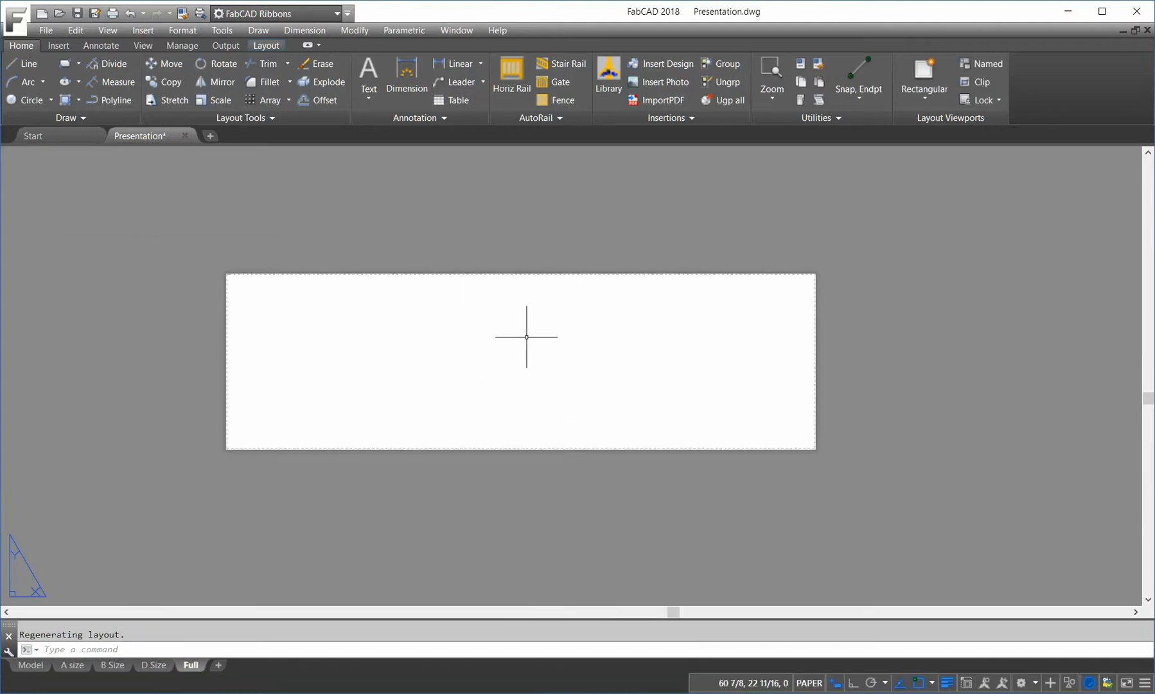
mouse_move(552, 365)
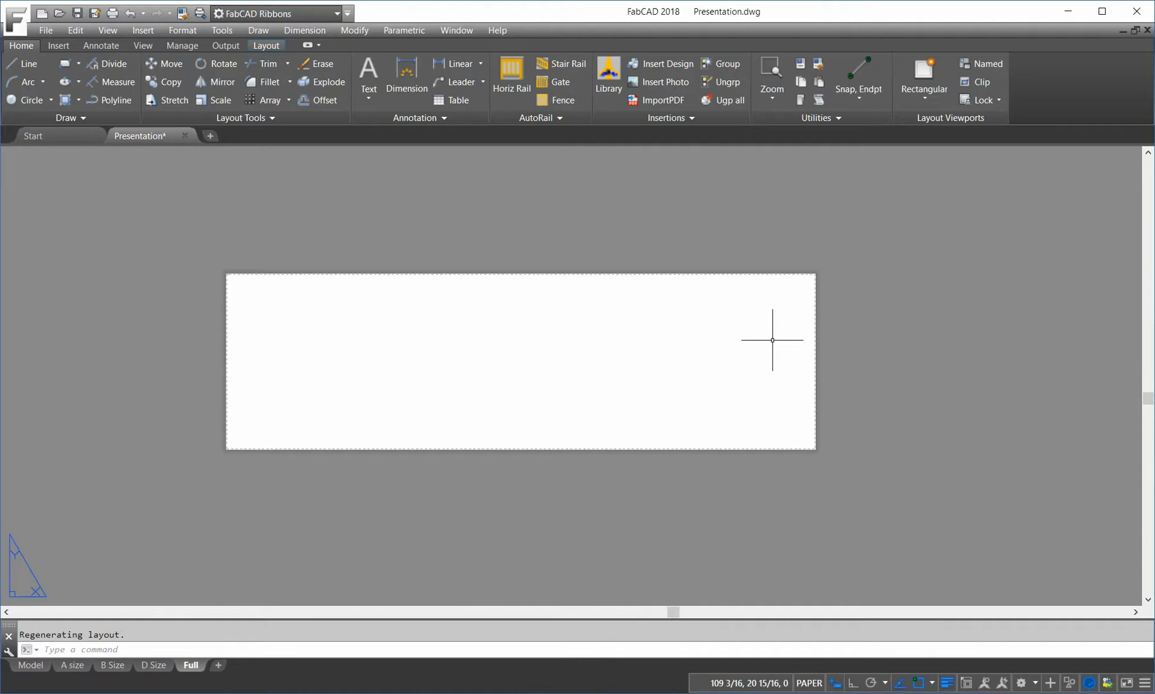
mouse_move(596, 422)
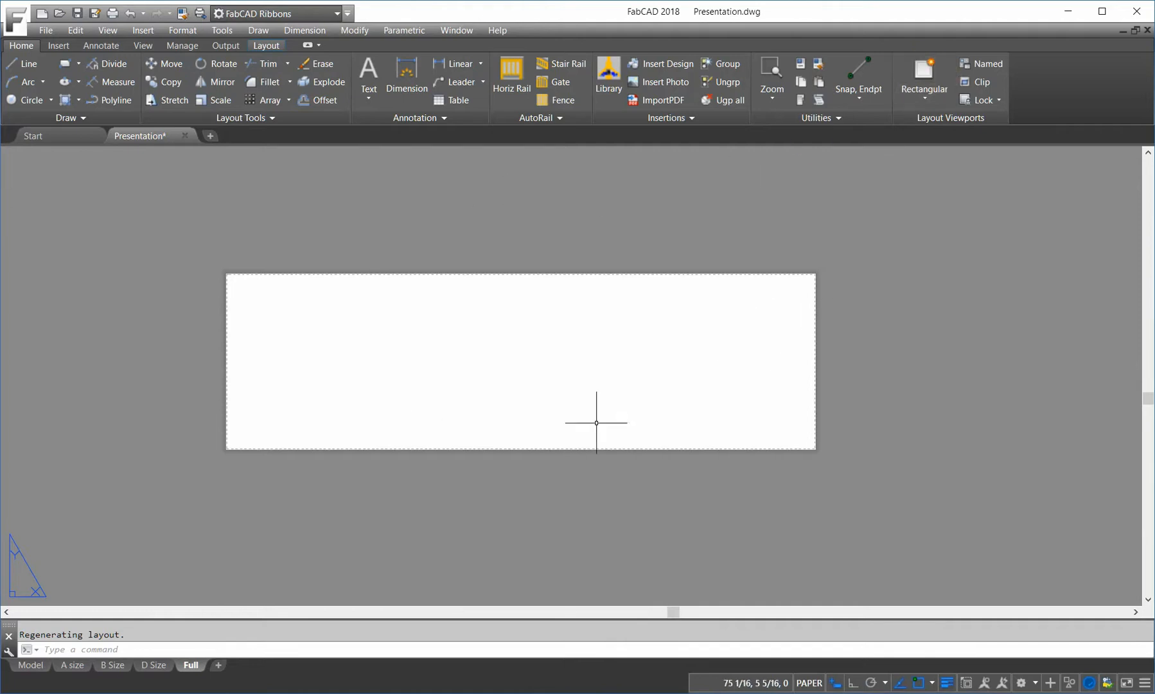
mouse_move(557, 420)
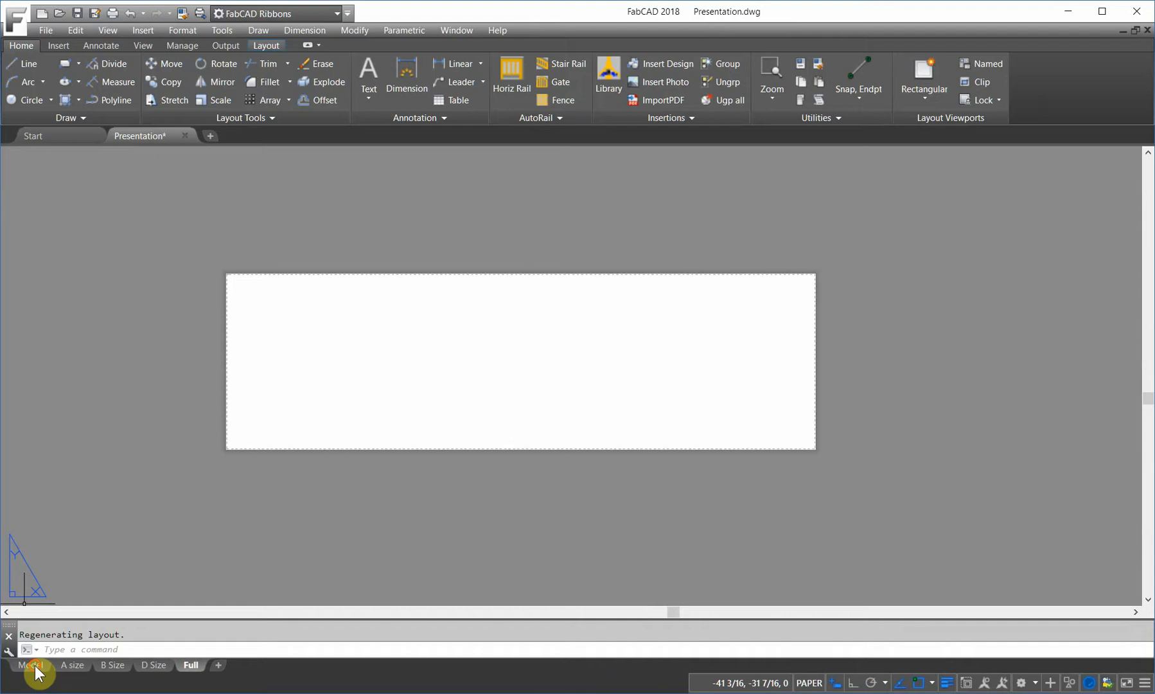
click(30, 665)
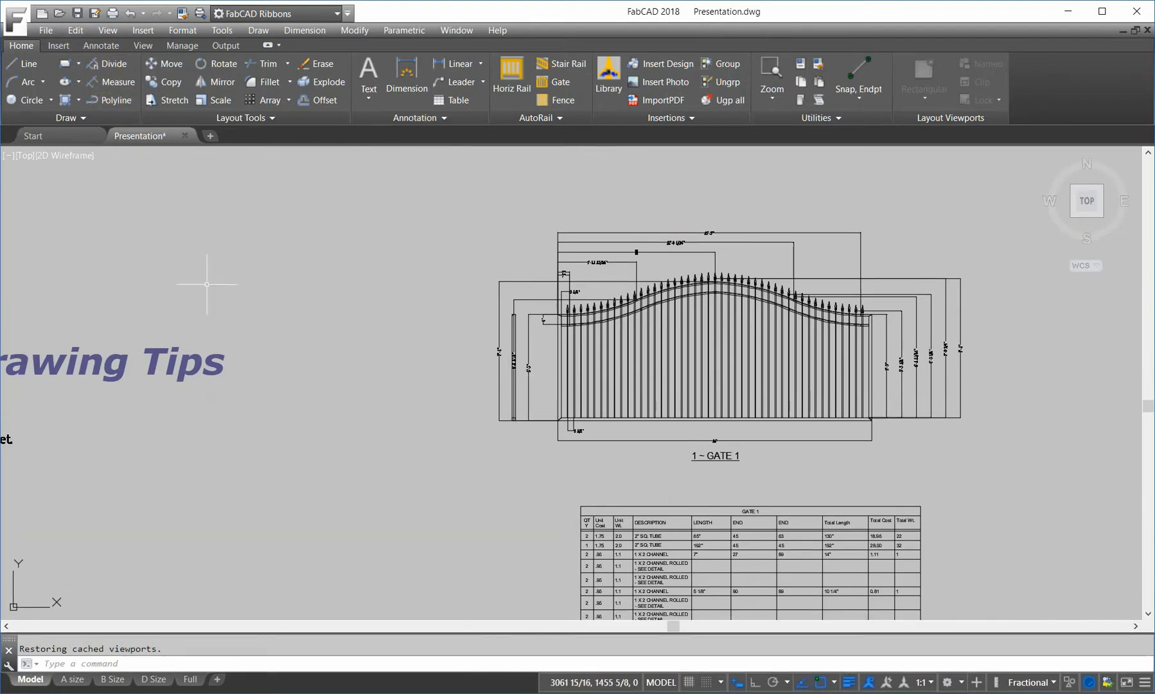
click(74, 30)
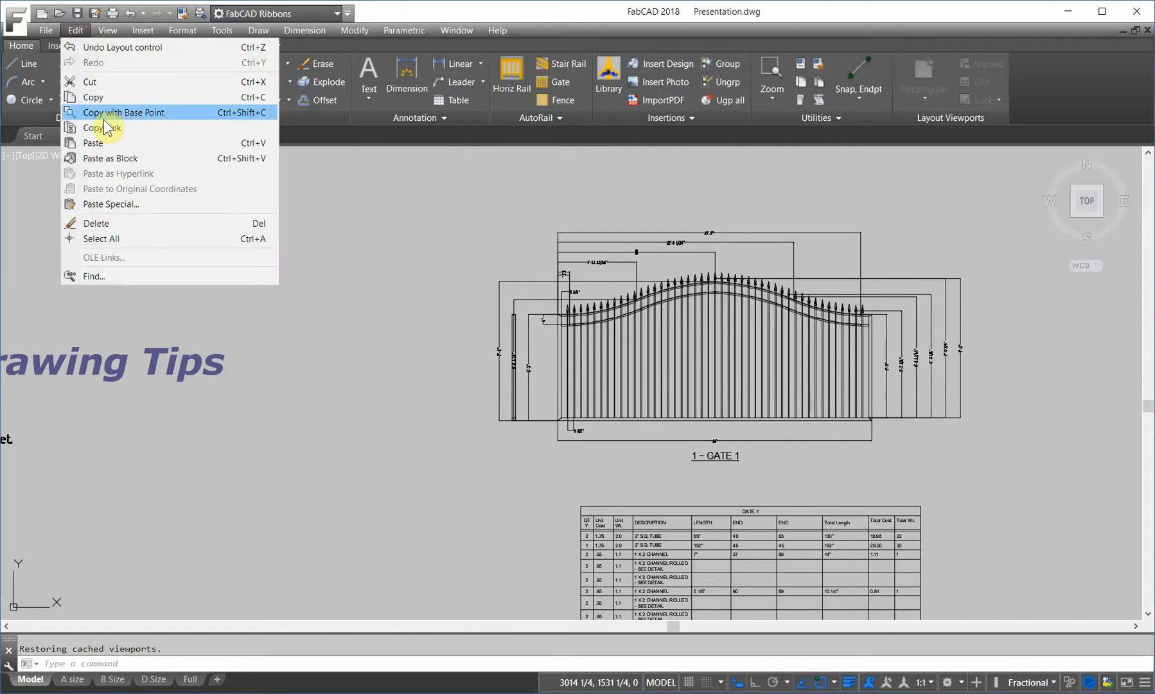
click(94, 127)
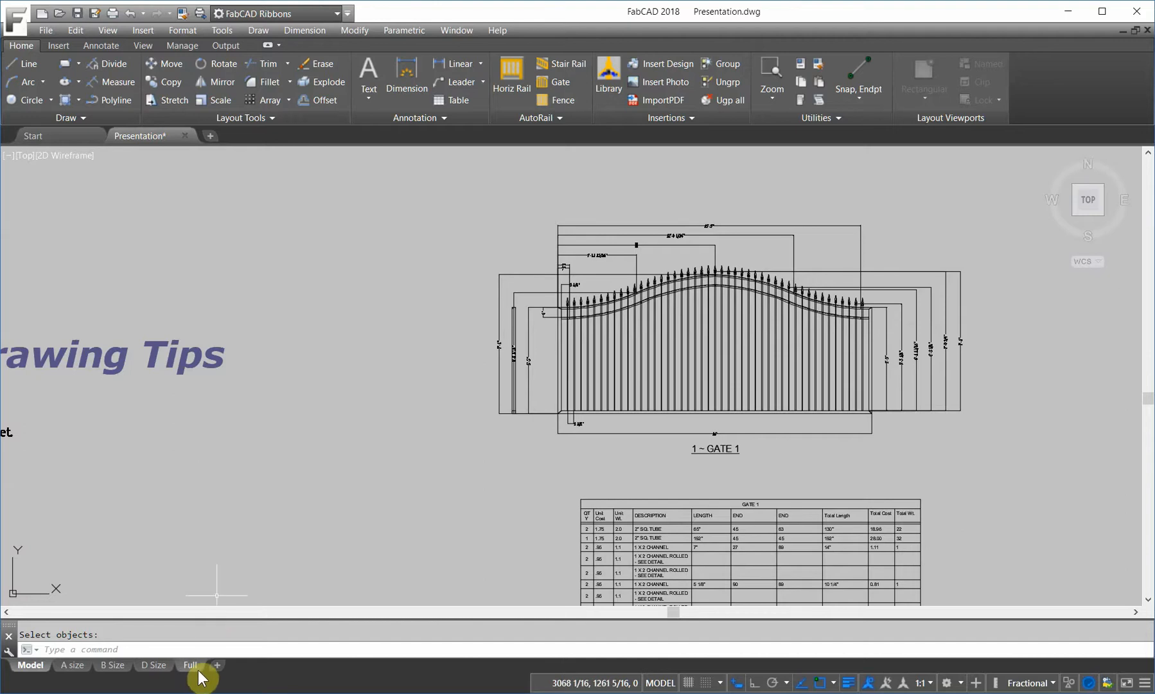
On the Full layout, open plot settings with a PDF plotter and 36×120-inch paper
click(191, 665)
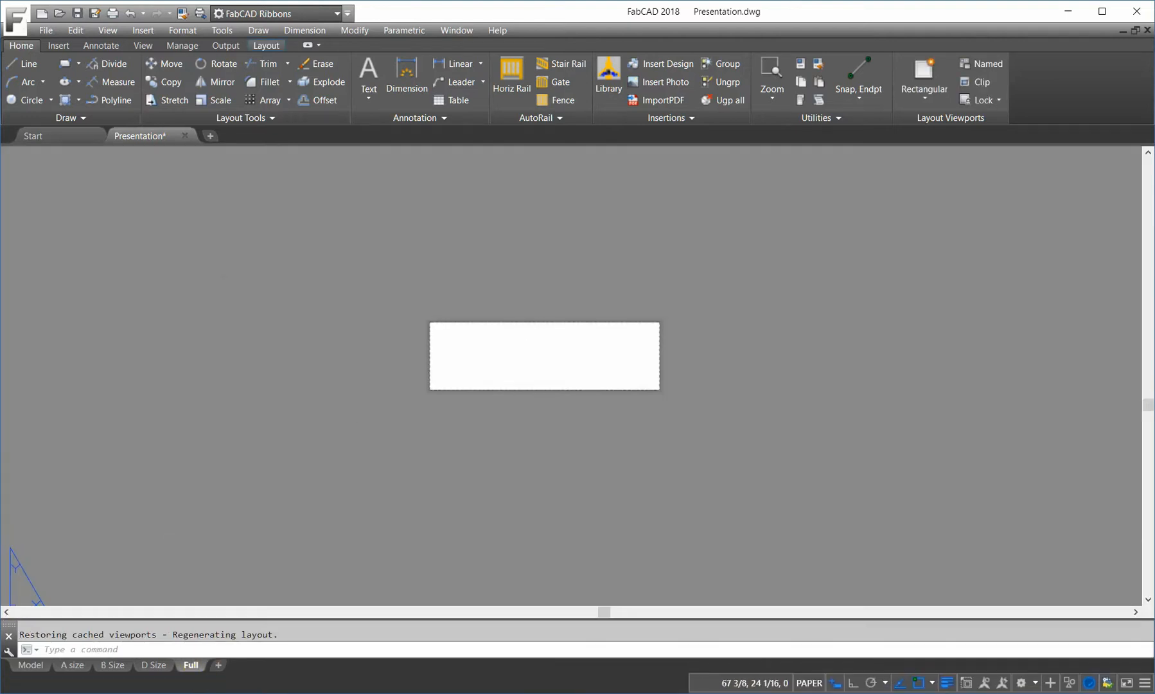
click(75, 31)
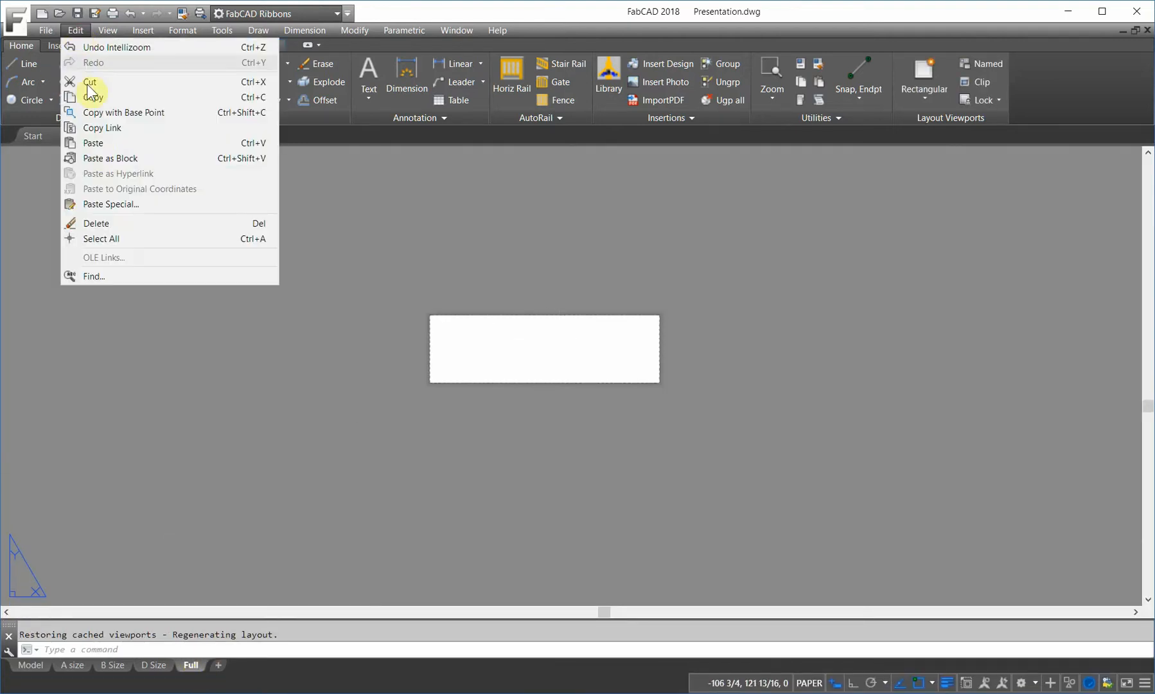
click(92, 143)
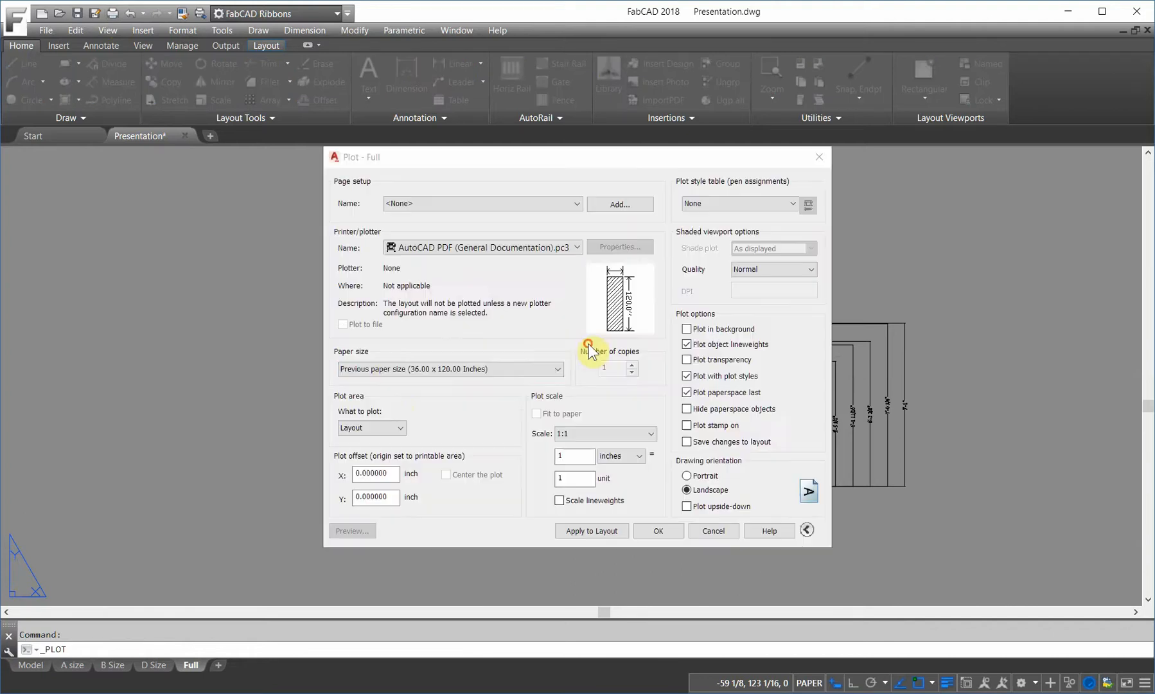
click(352, 530)
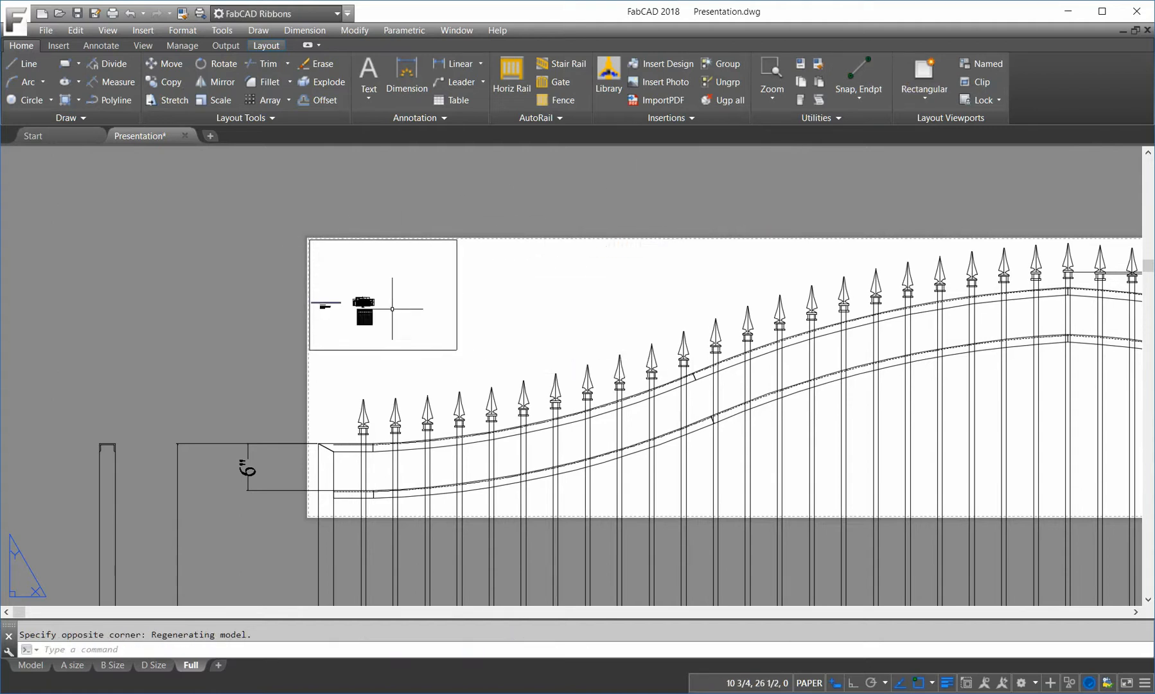
mouse_move(665, 245)
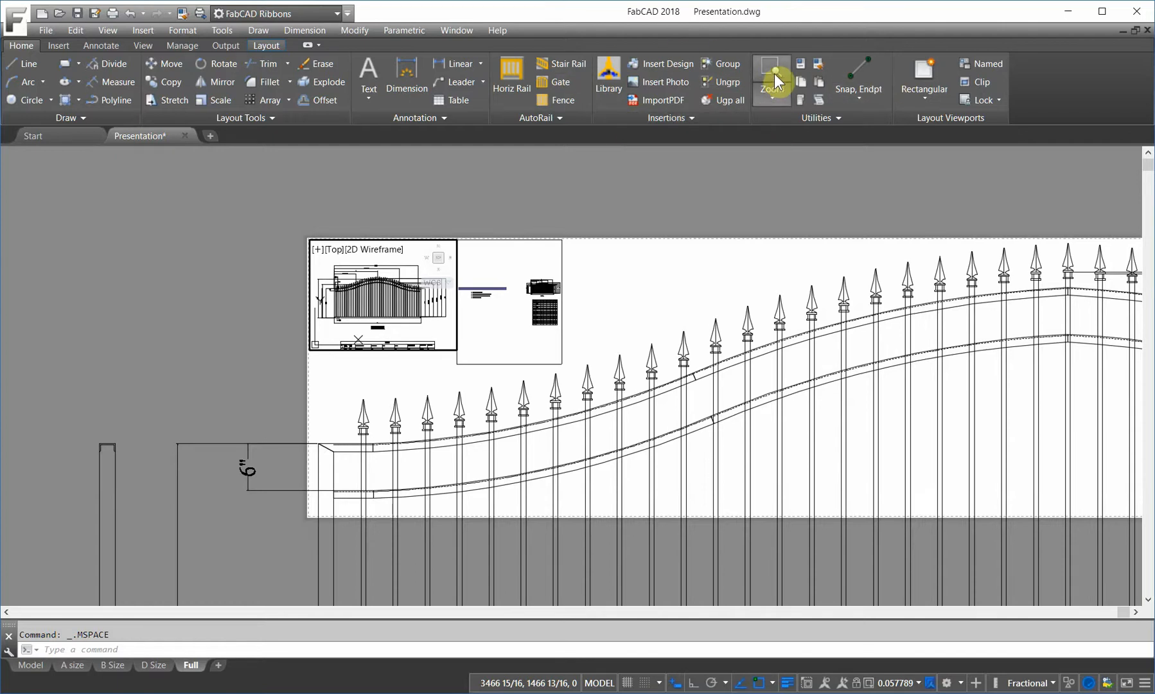
Zoom the second viewport to frame the cut list table
click(770, 76)
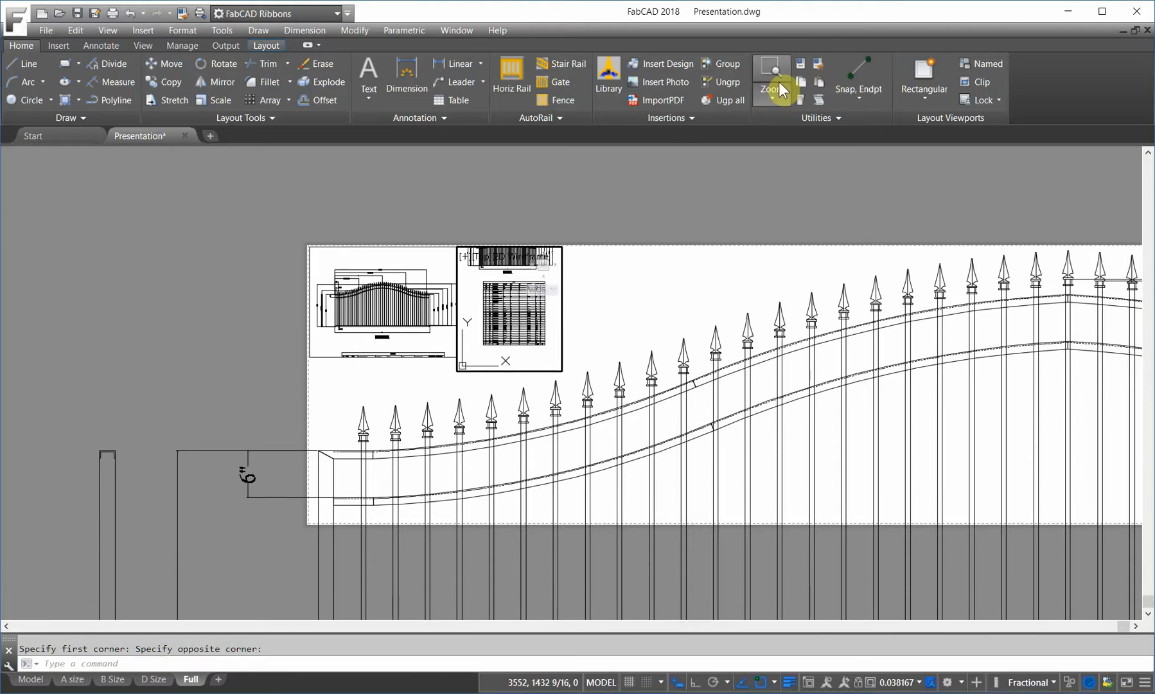
click(770, 74)
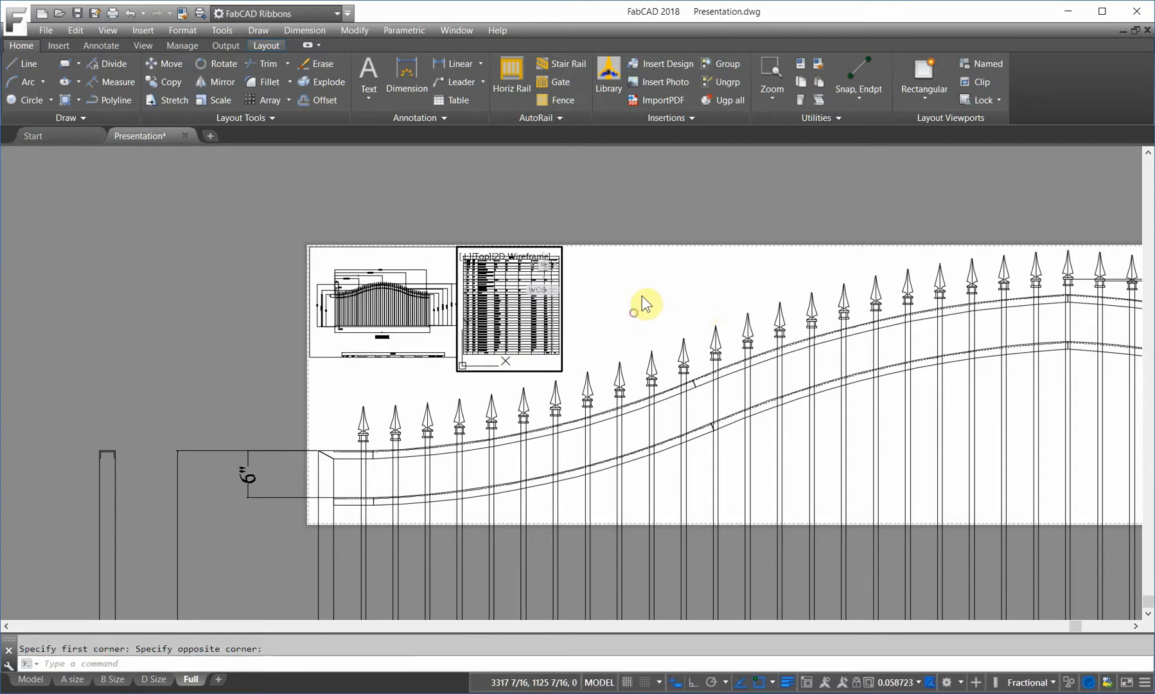
mouse_move(283, 184)
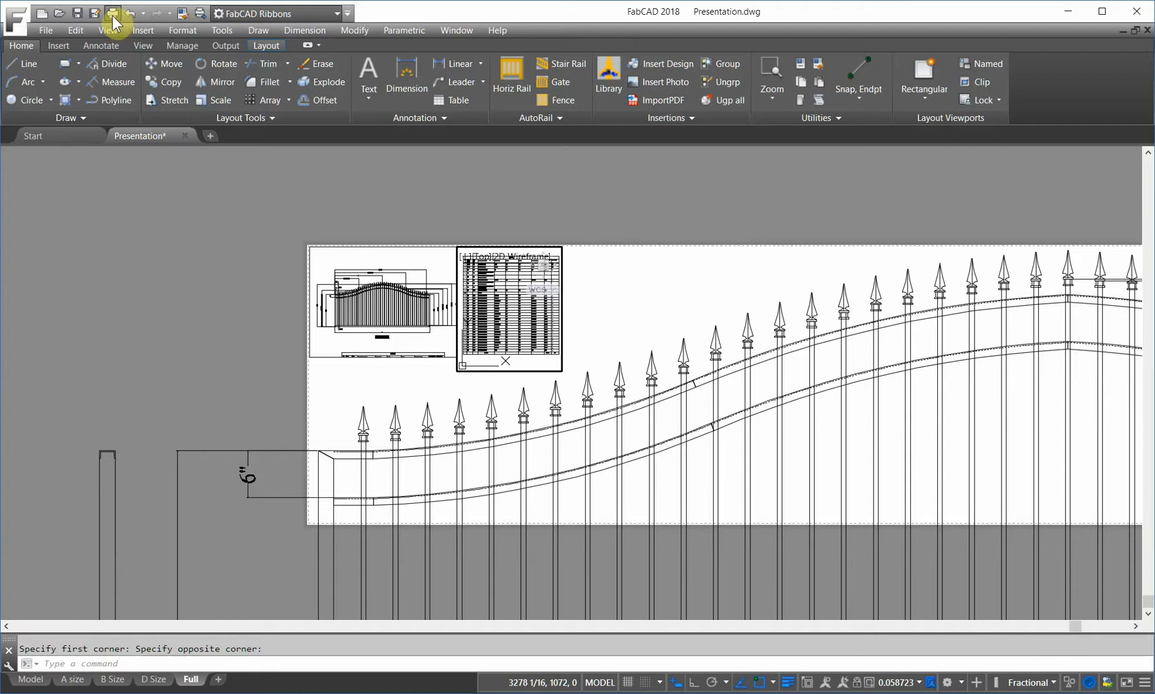
Plot the Full layout to PDF as Presentation-Full.pdf in Documents
click(113, 13)
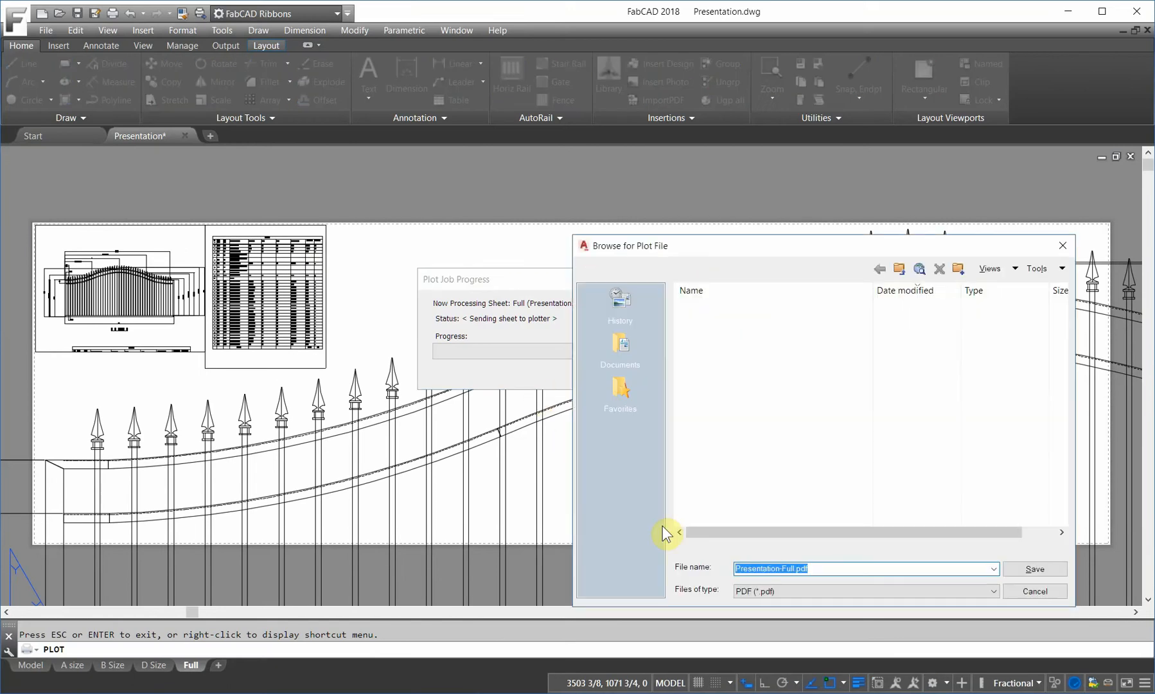
click(619, 346)
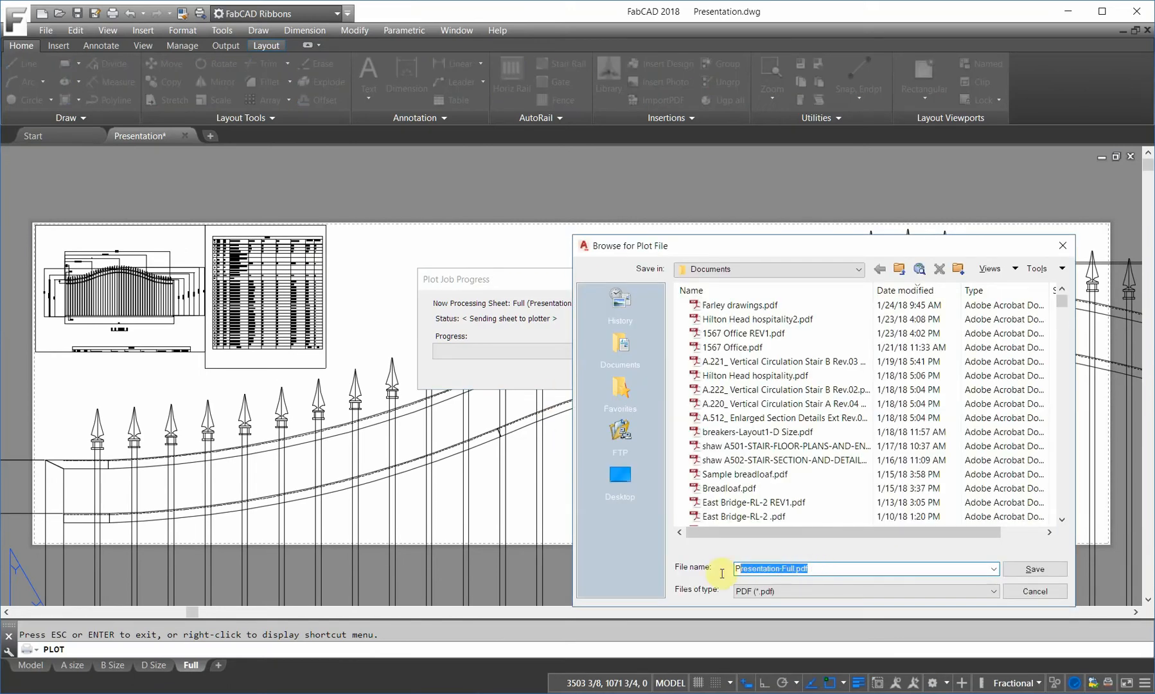
mouse_move(826, 571)
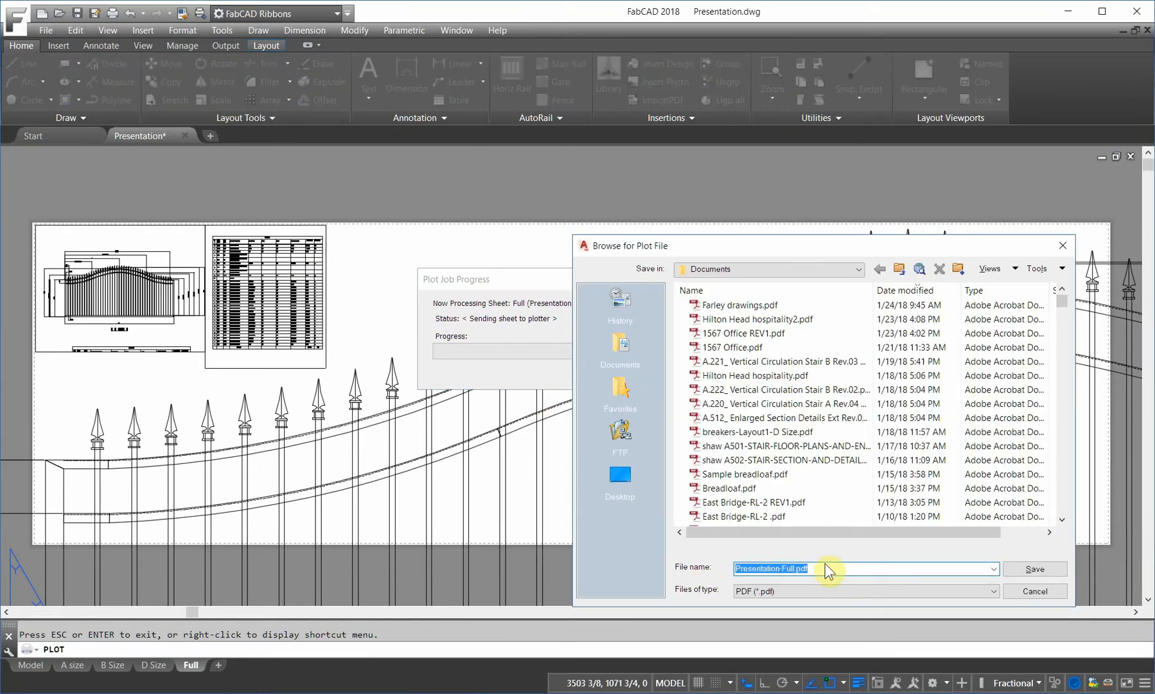
mouse_move(667, 355)
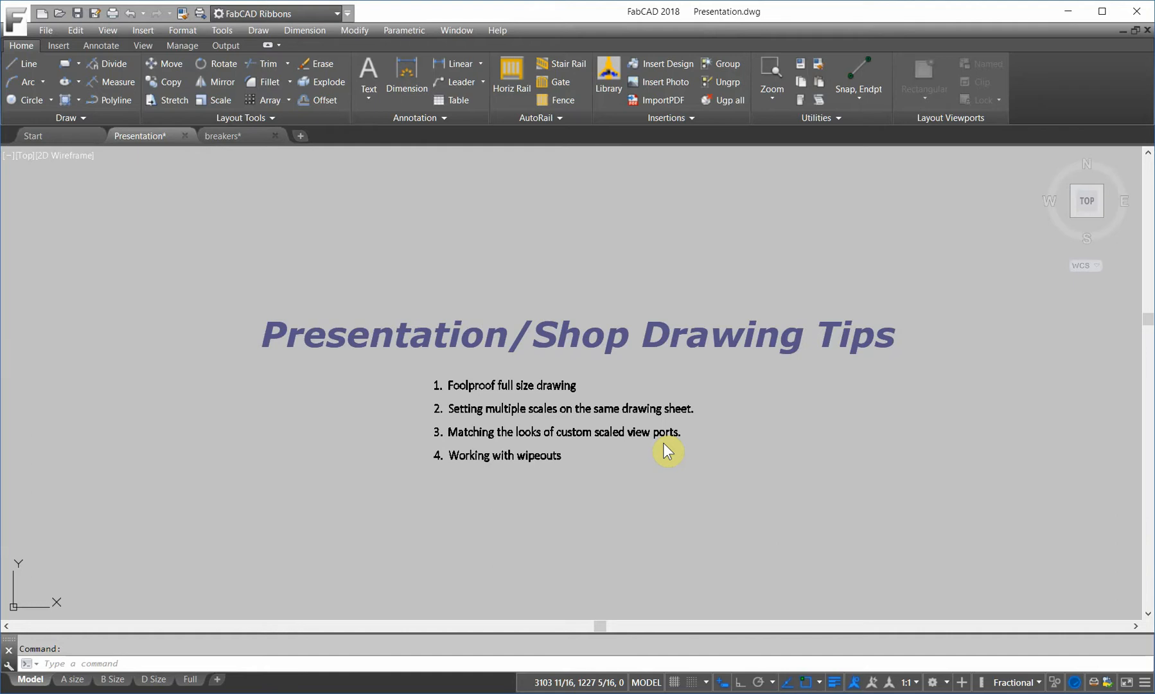
mouse_move(647, 397)
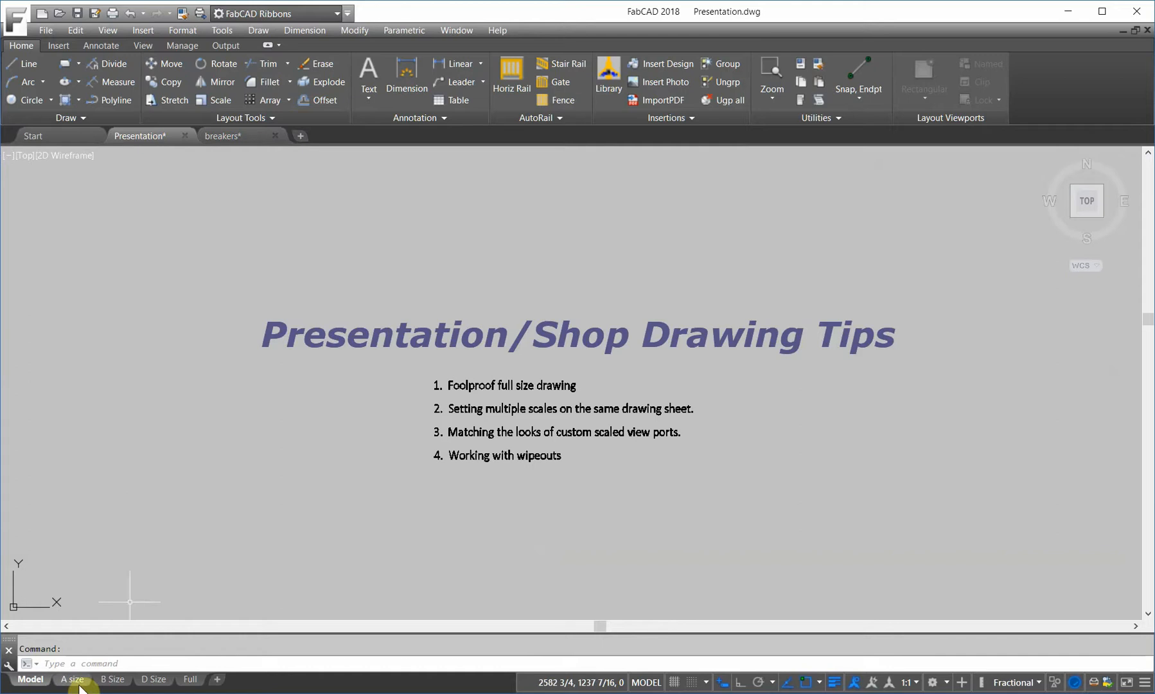
Switch to the breakers drawing showing the railing side section and elevation
click(223, 135)
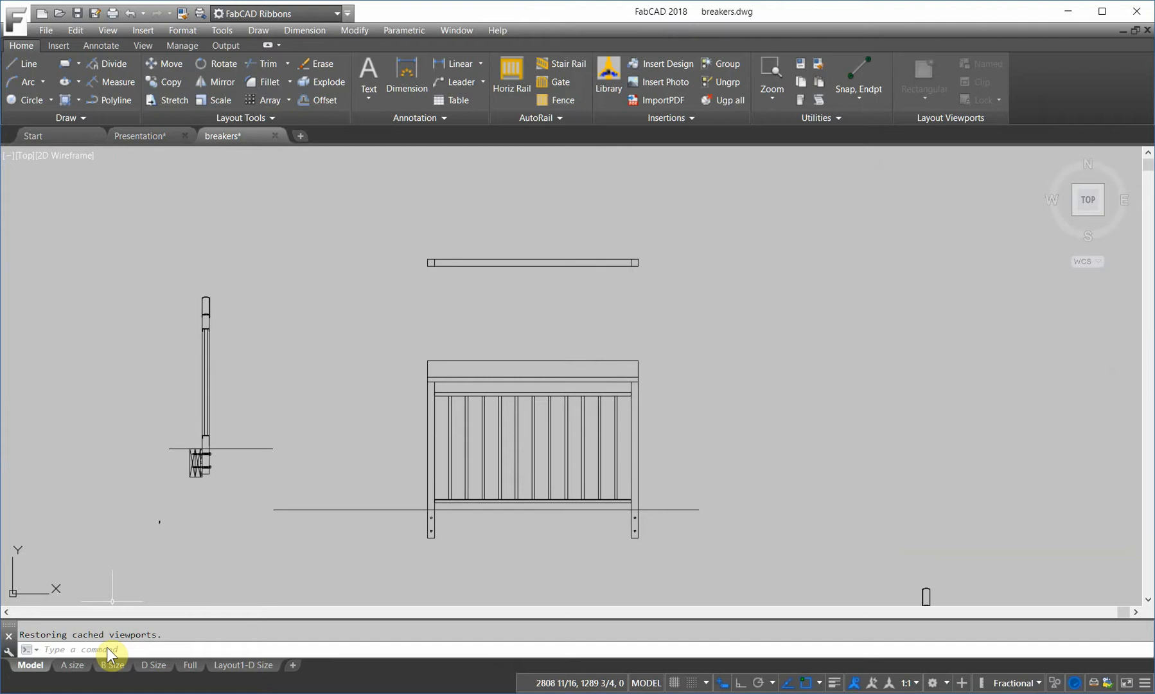
On the D Size sheet, add an upper-left viewport of the railing elevation and enter it
click(153, 679)
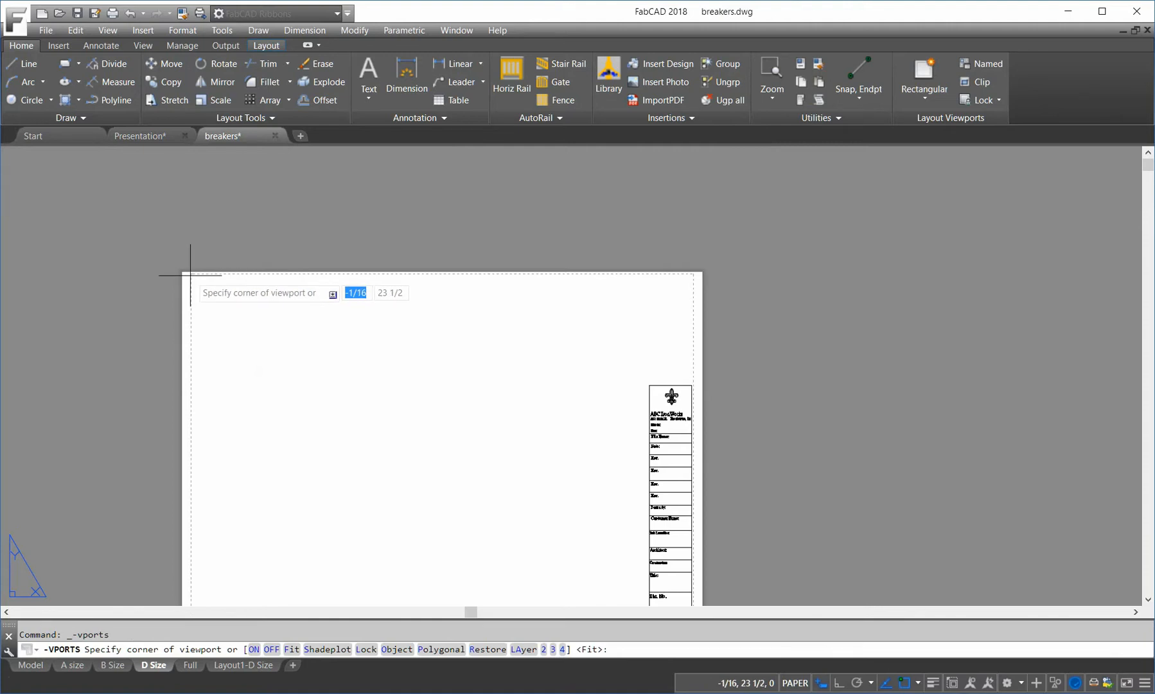
drag(190, 275, 464, 418)
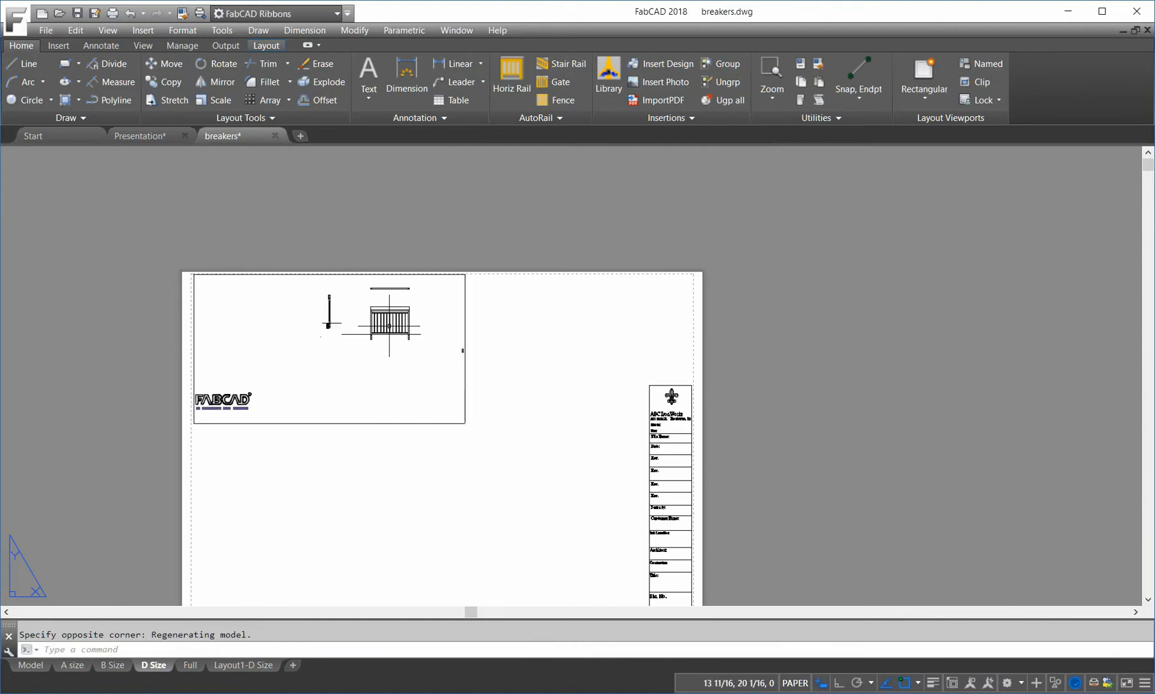
double_click(328, 350)
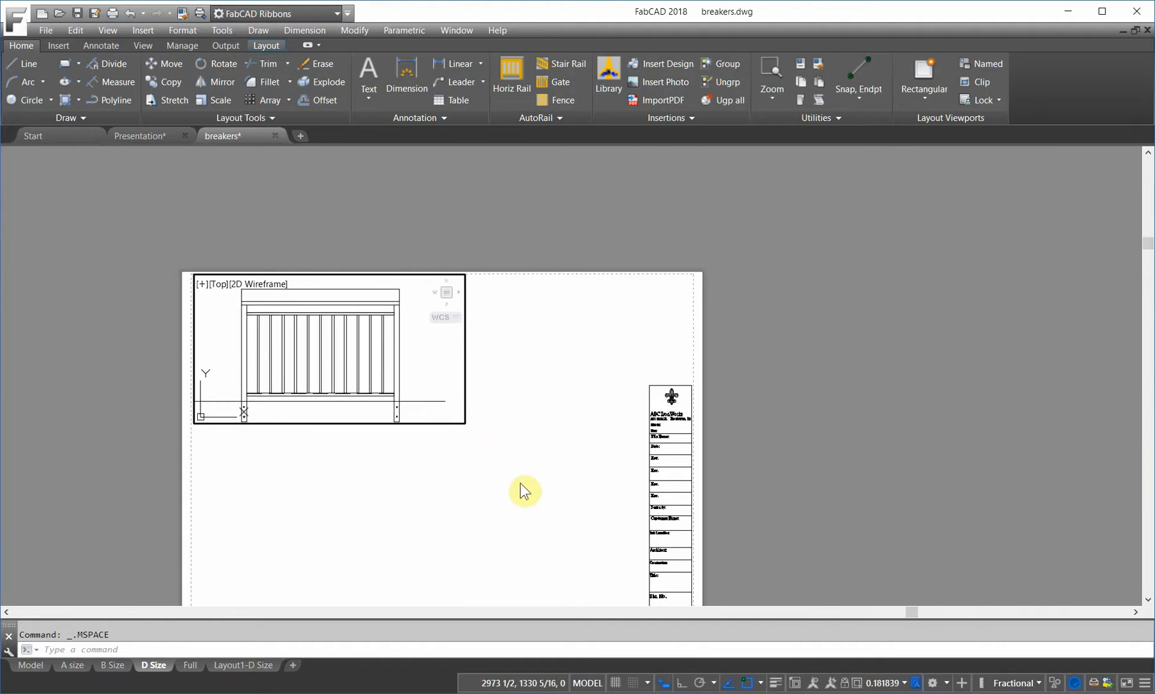
mouse_move(502, 463)
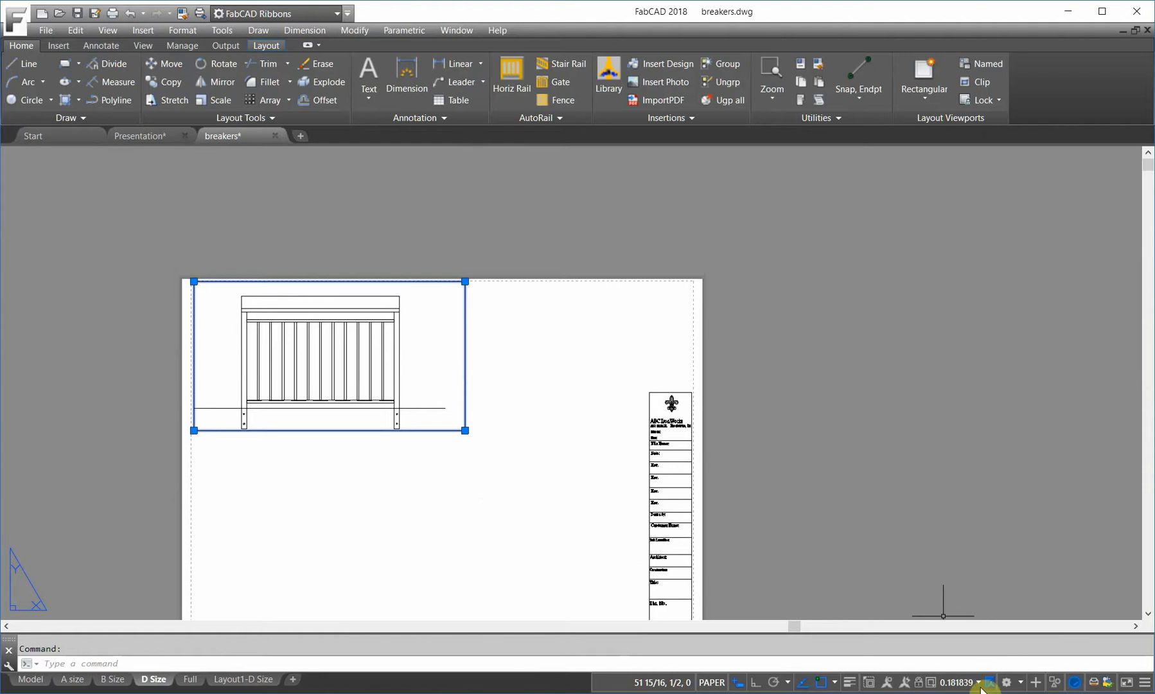
Set the railing elevation viewport's standard scale to 1:8 in Properties
click(957, 682)
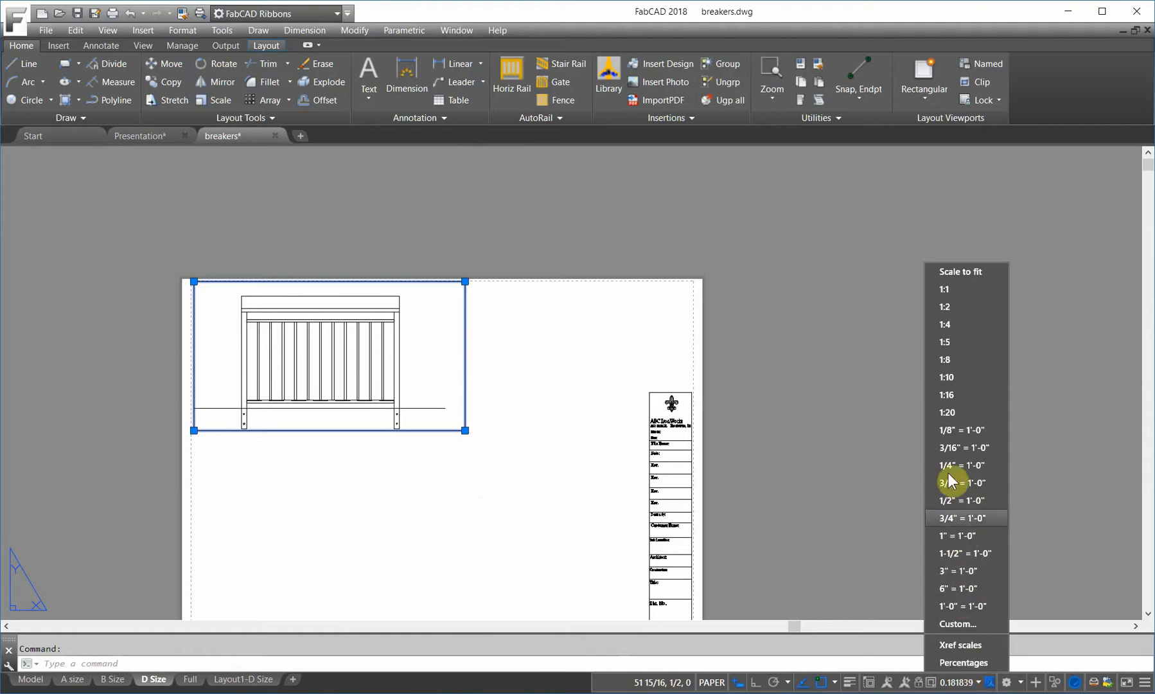
mouse_move(928, 460)
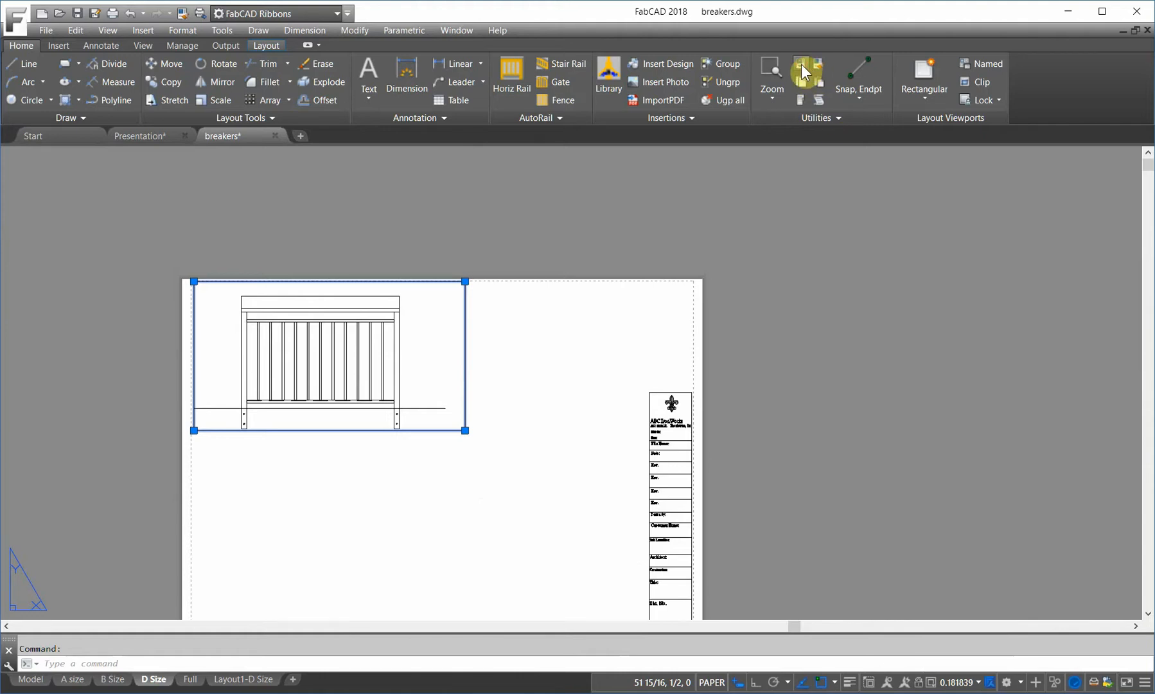
click(807, 72)
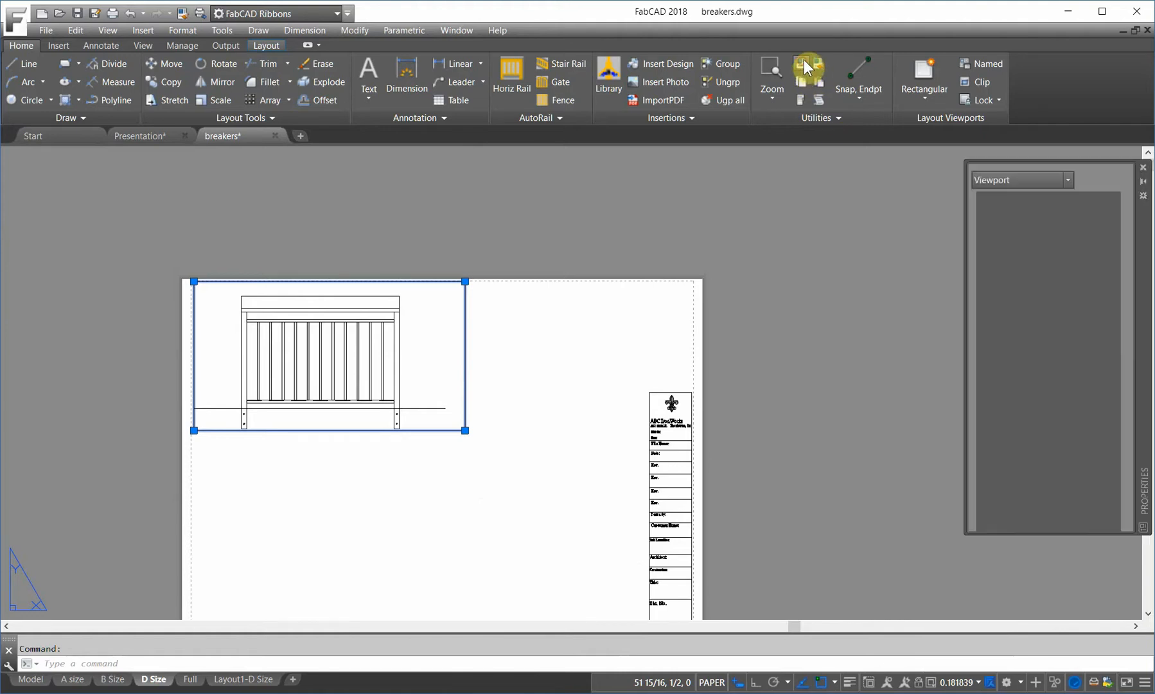
click(807, 67)
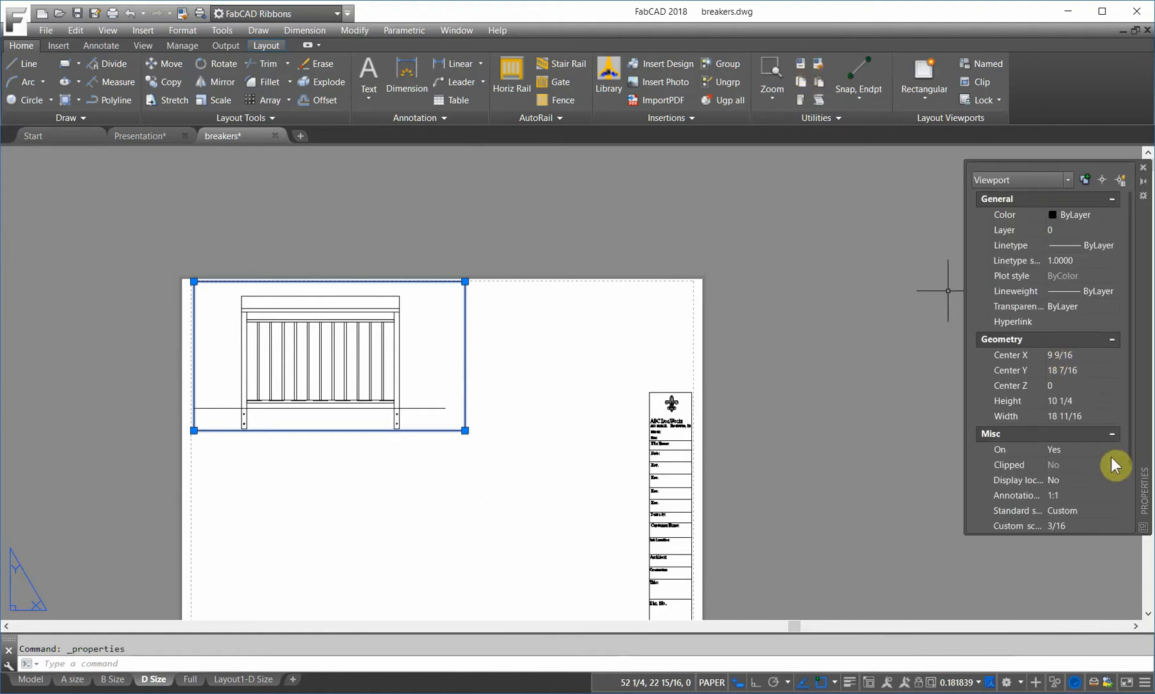
mouse_move(1083, 516)
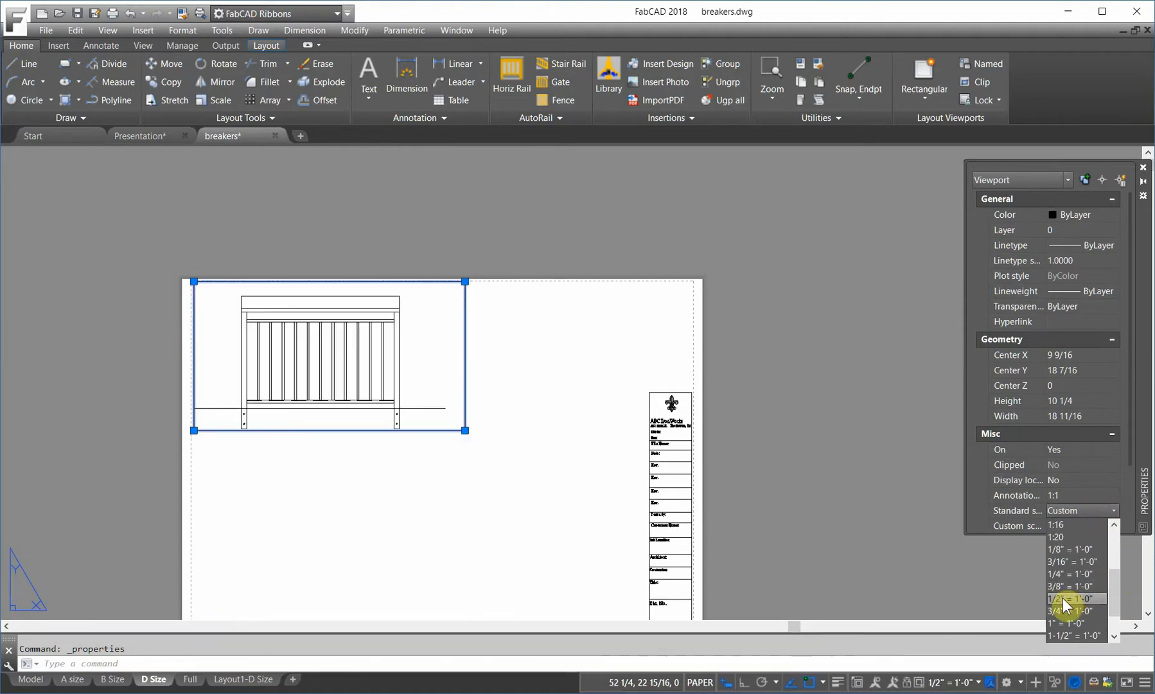
click(1071, 585)
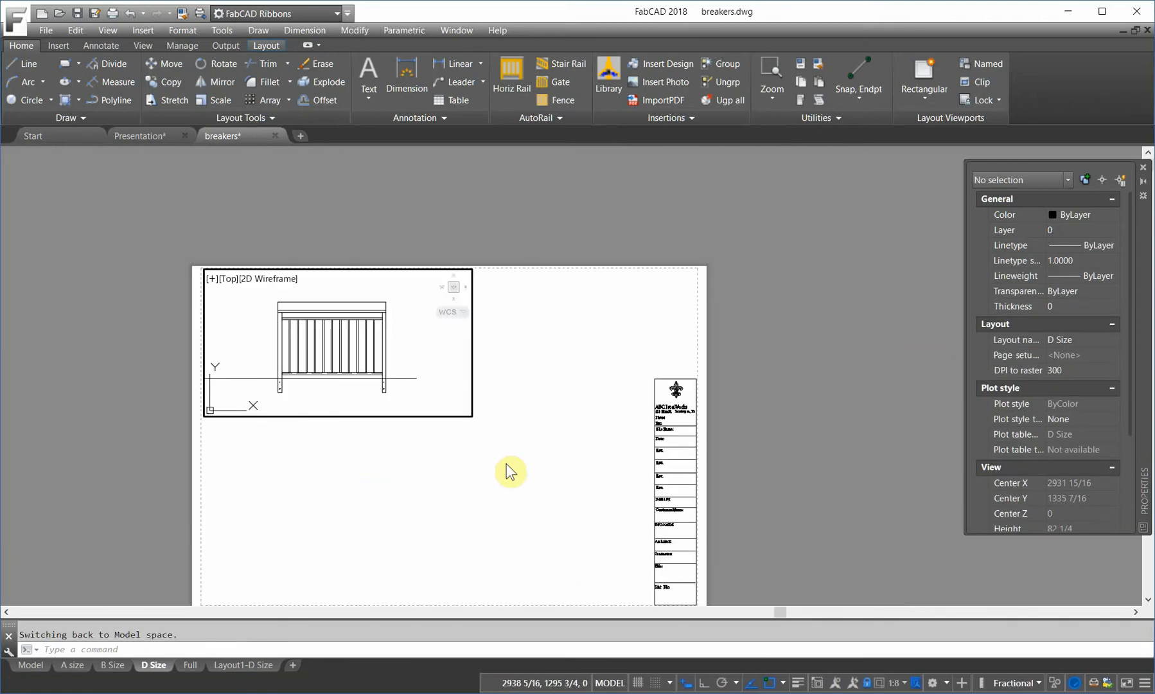
mouse_move(923, 77)
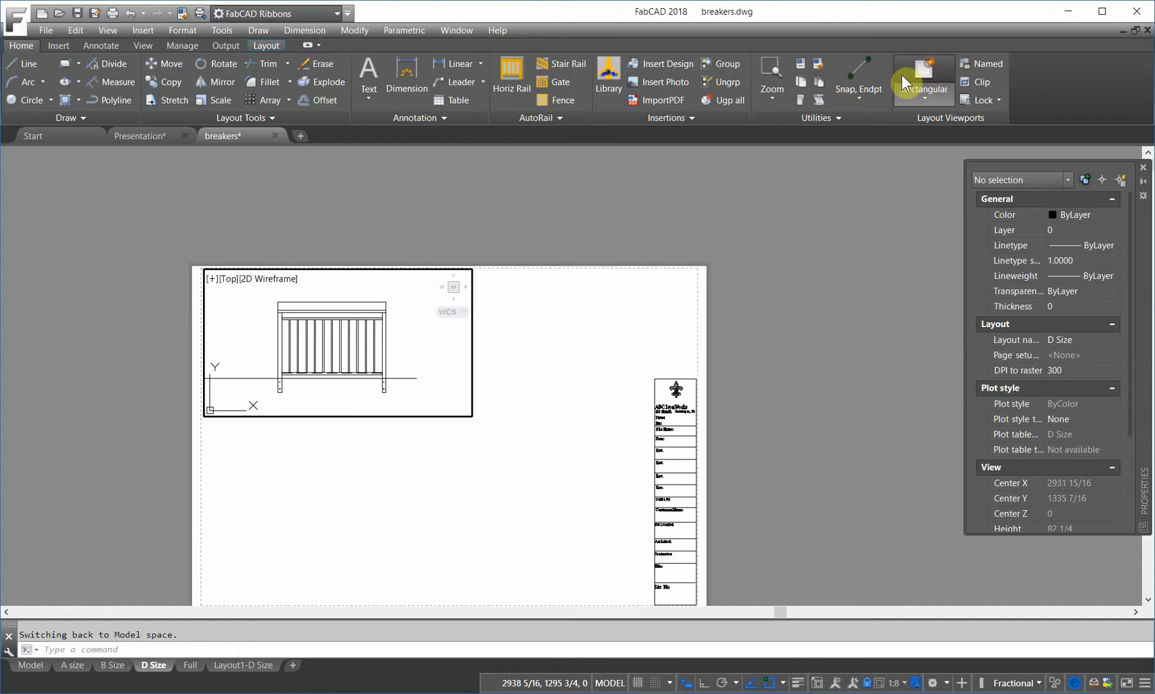
Draw a tall rectangular viewport beside the elevation showing the railing side section
click(923, 74)
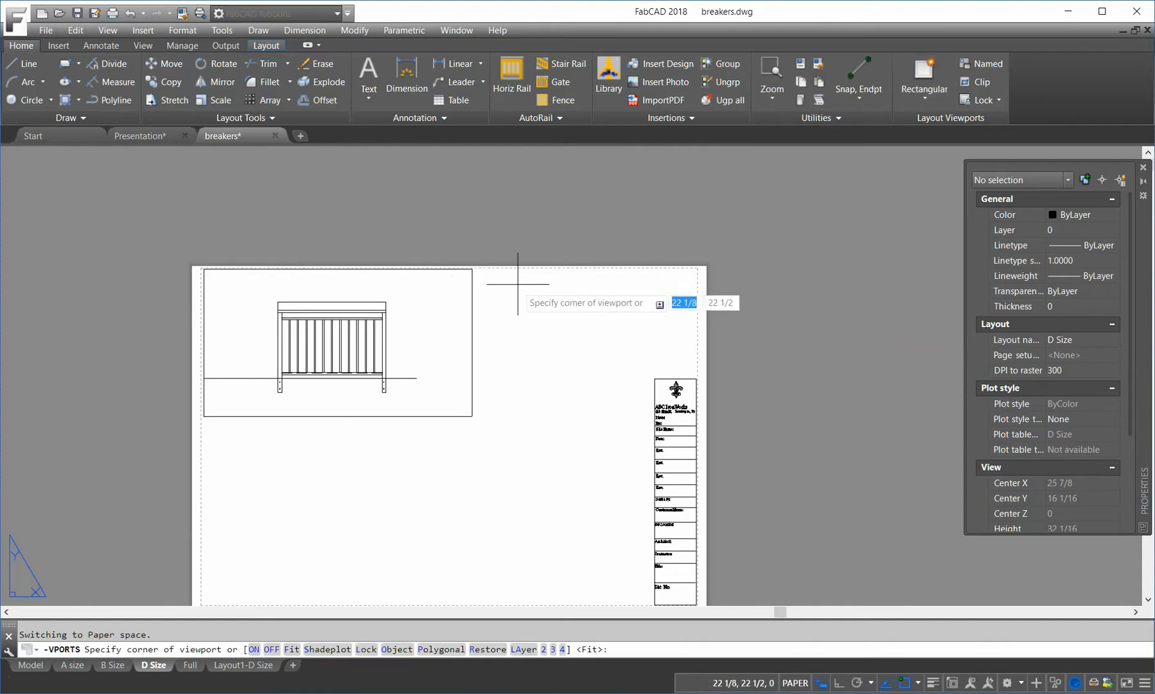
click(517, 281)
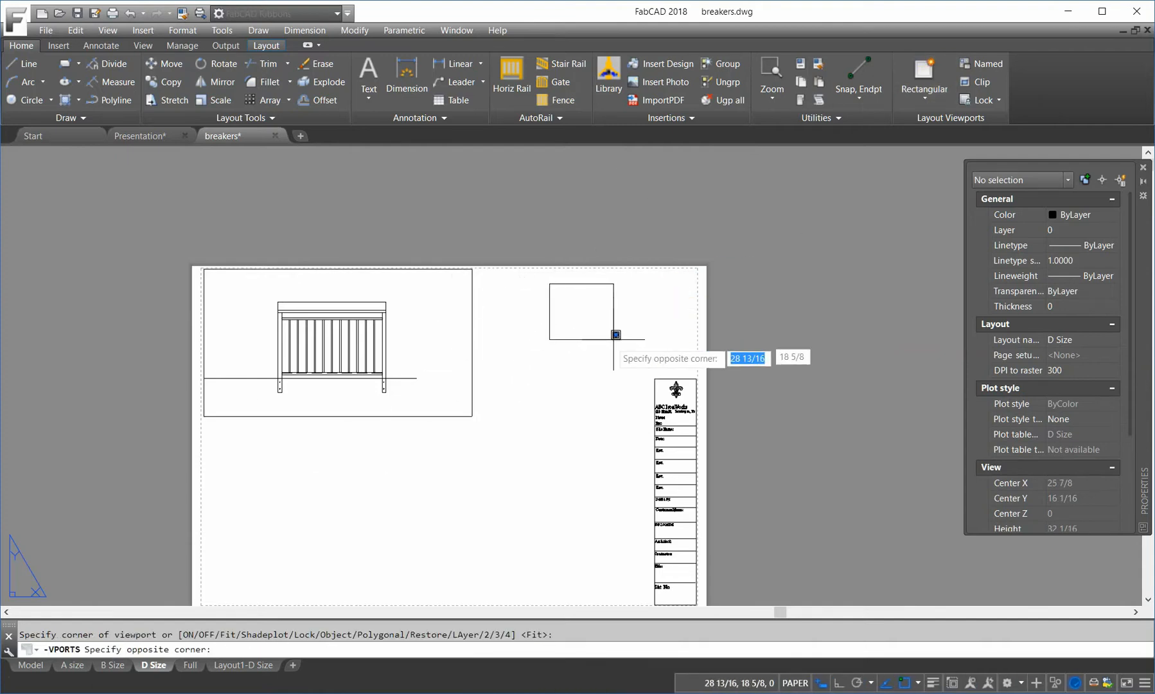
click(611, 464)
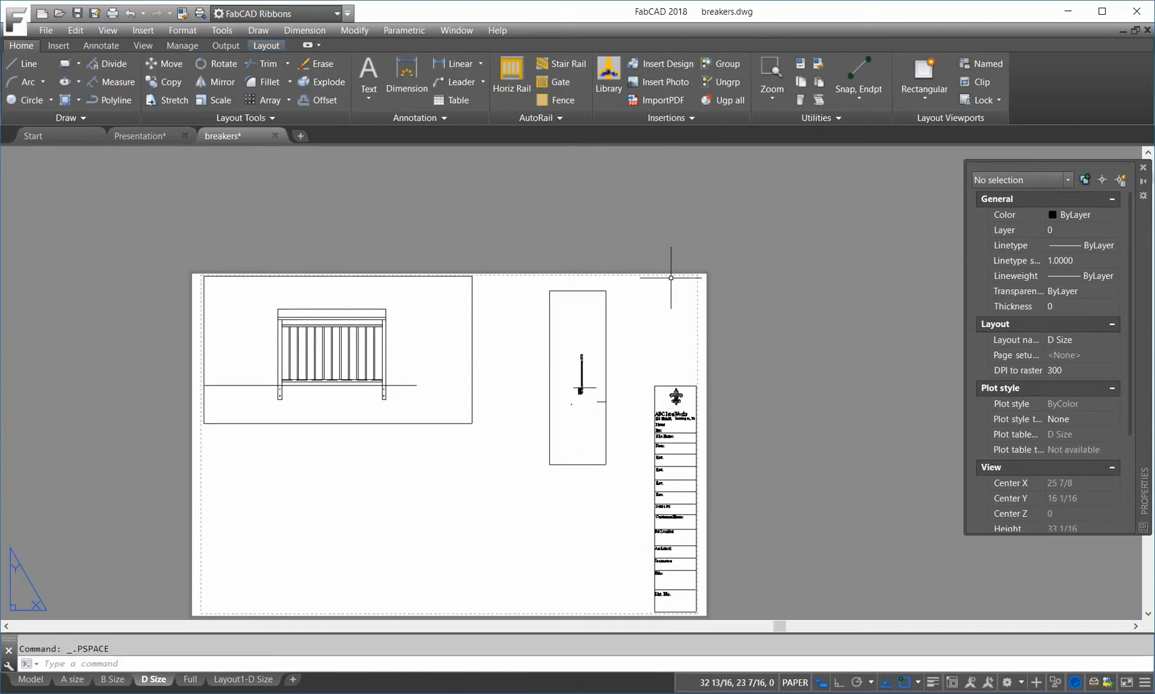
mouse_move(546, 298)
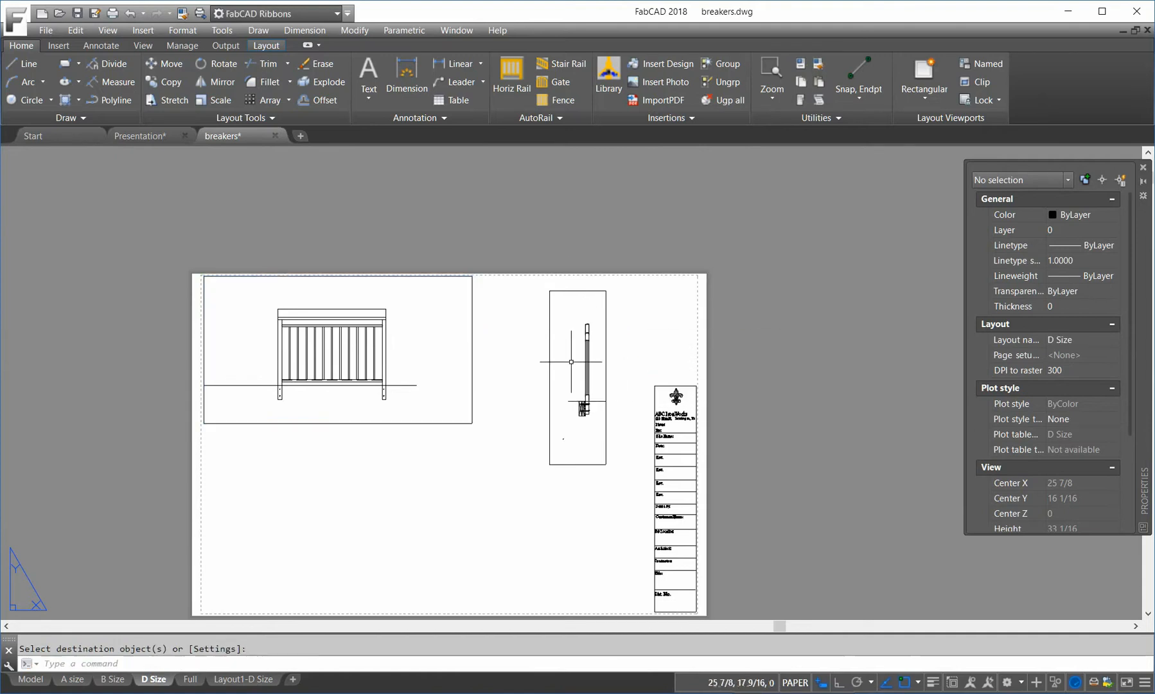
mouse_move(361, 353)
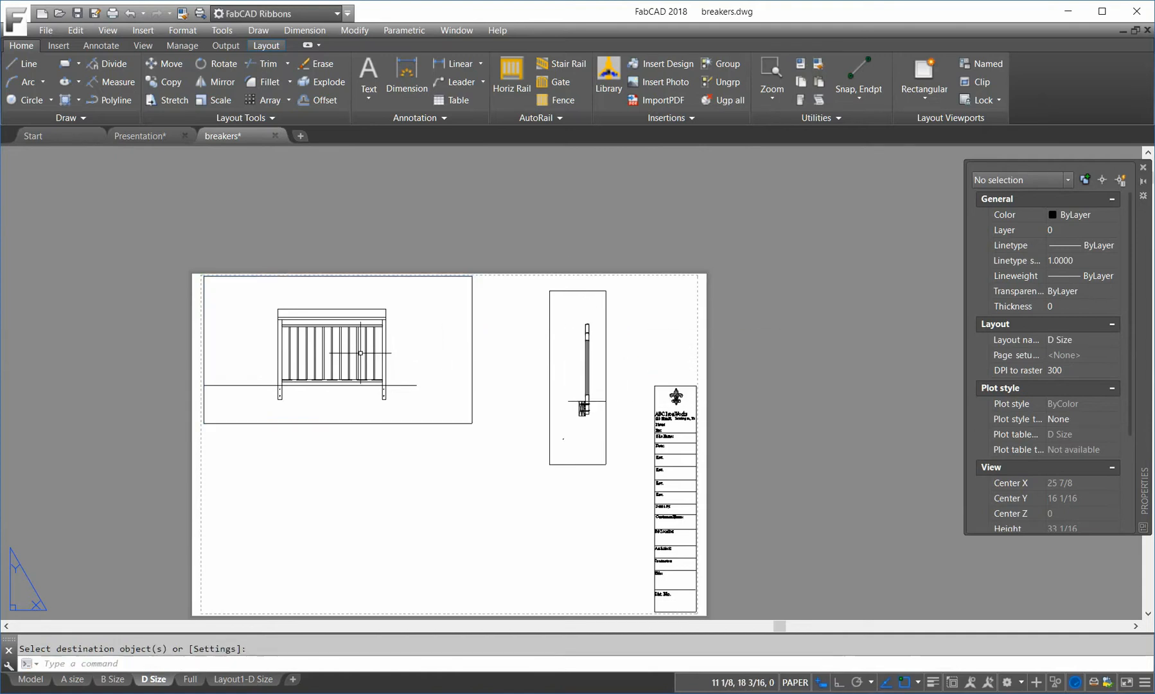
mouse_move(772, 79)
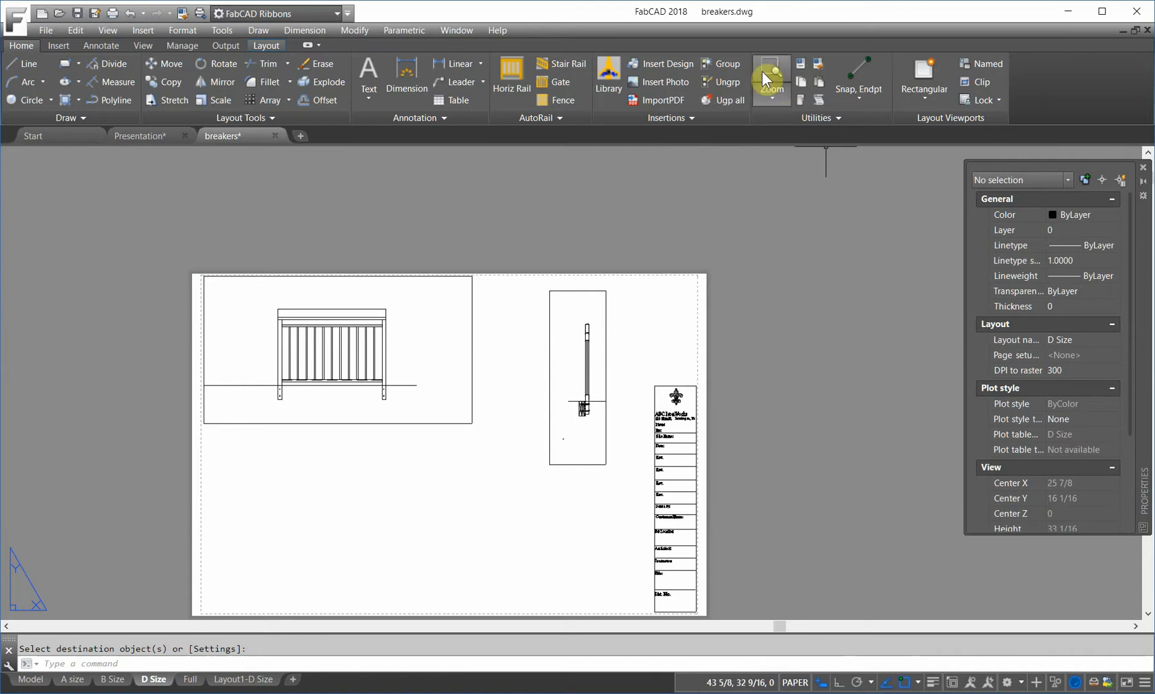
Pan the side-section viewport to reposition the railing profile, then exit Pan
click(769, 76)
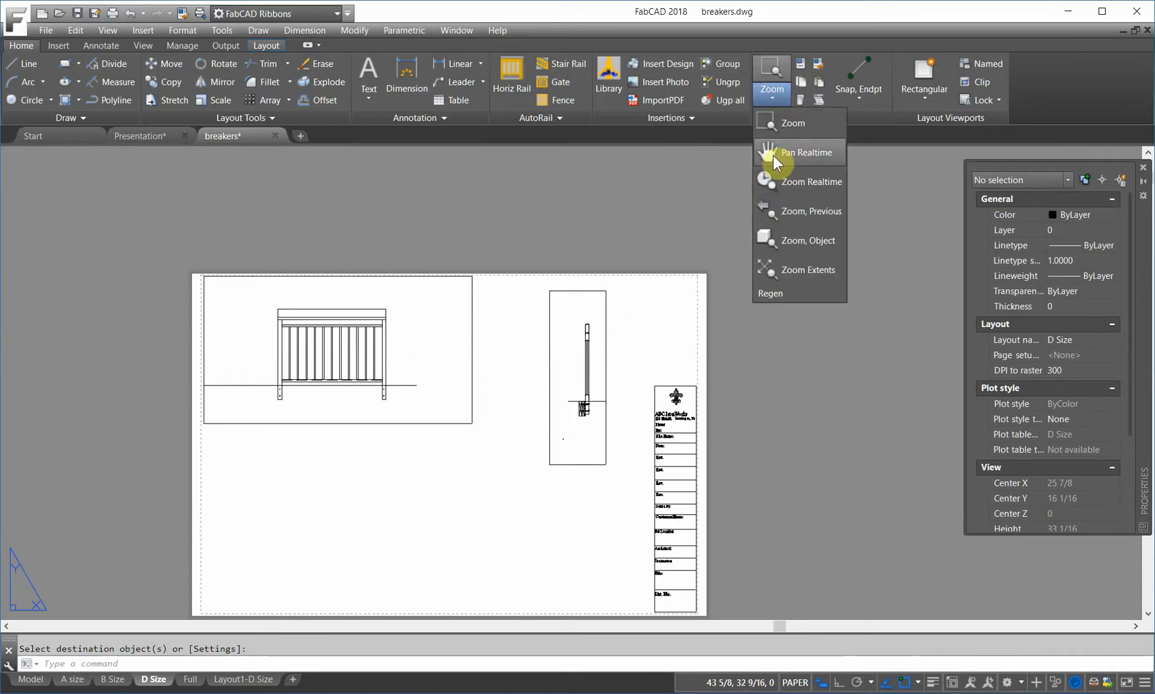
click(799, 152)
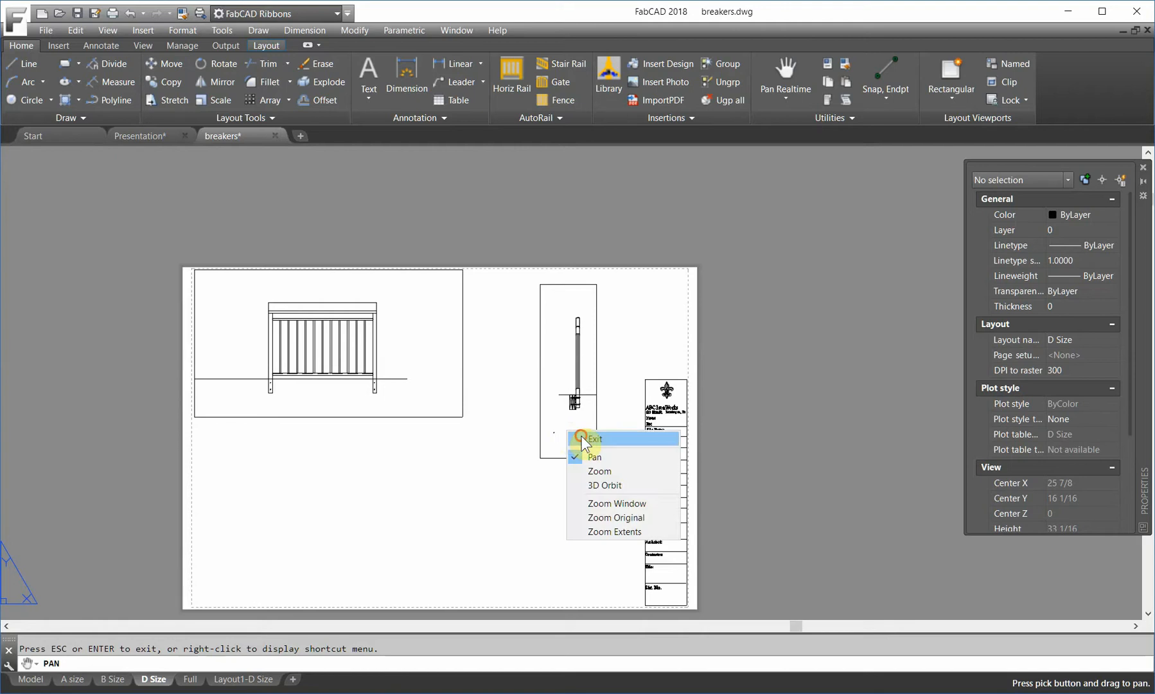
click(595, 438)
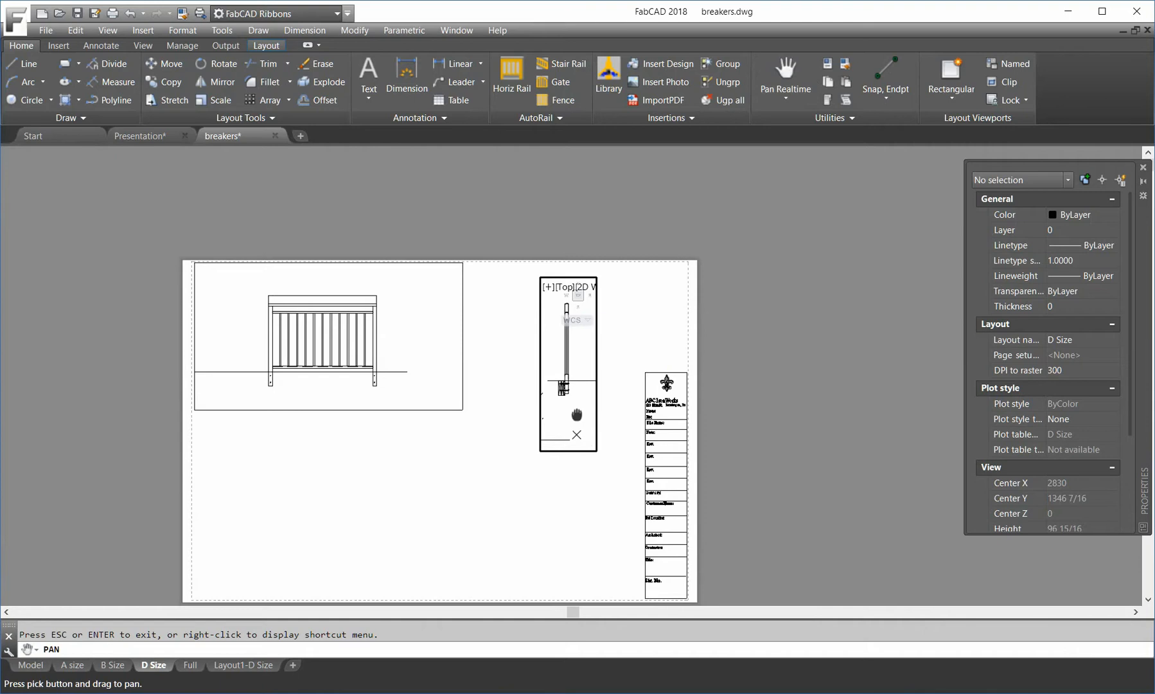
right_click(577, 423)
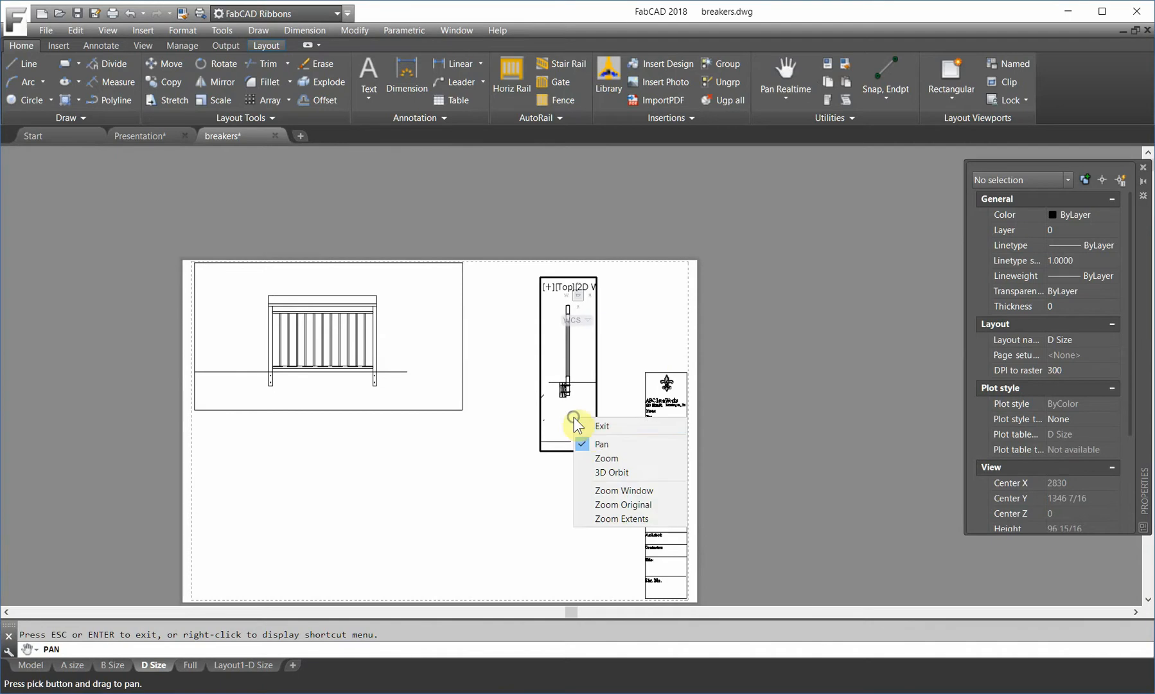
click(603, 426)
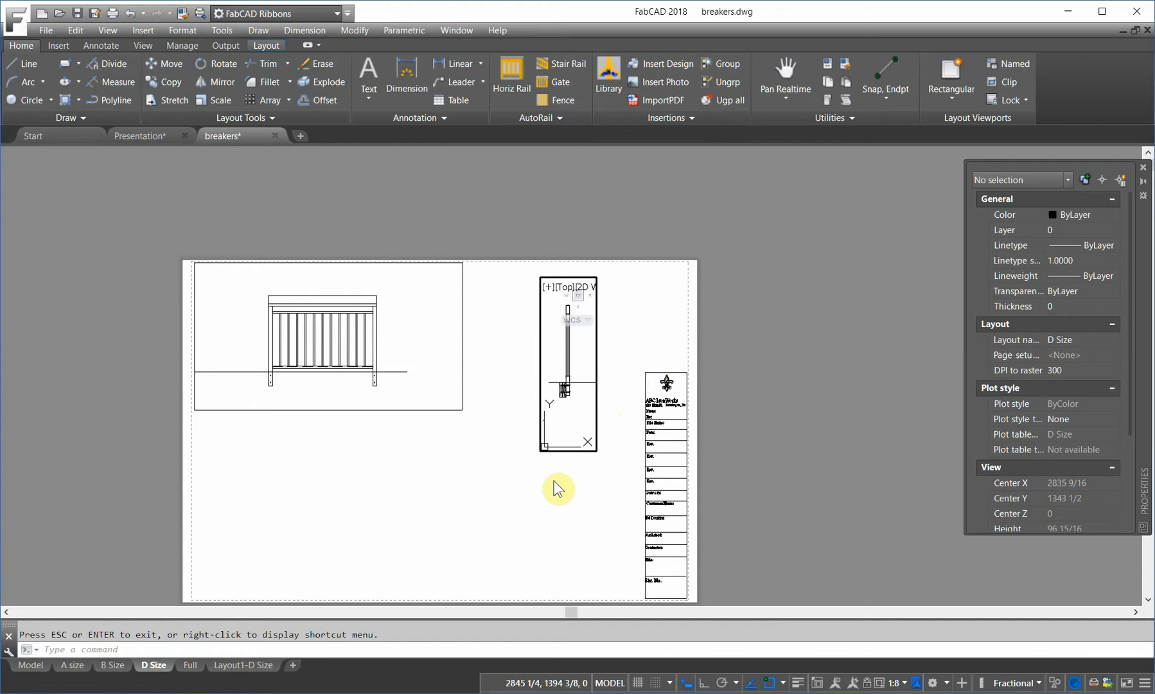
mouse_move(569, 479)
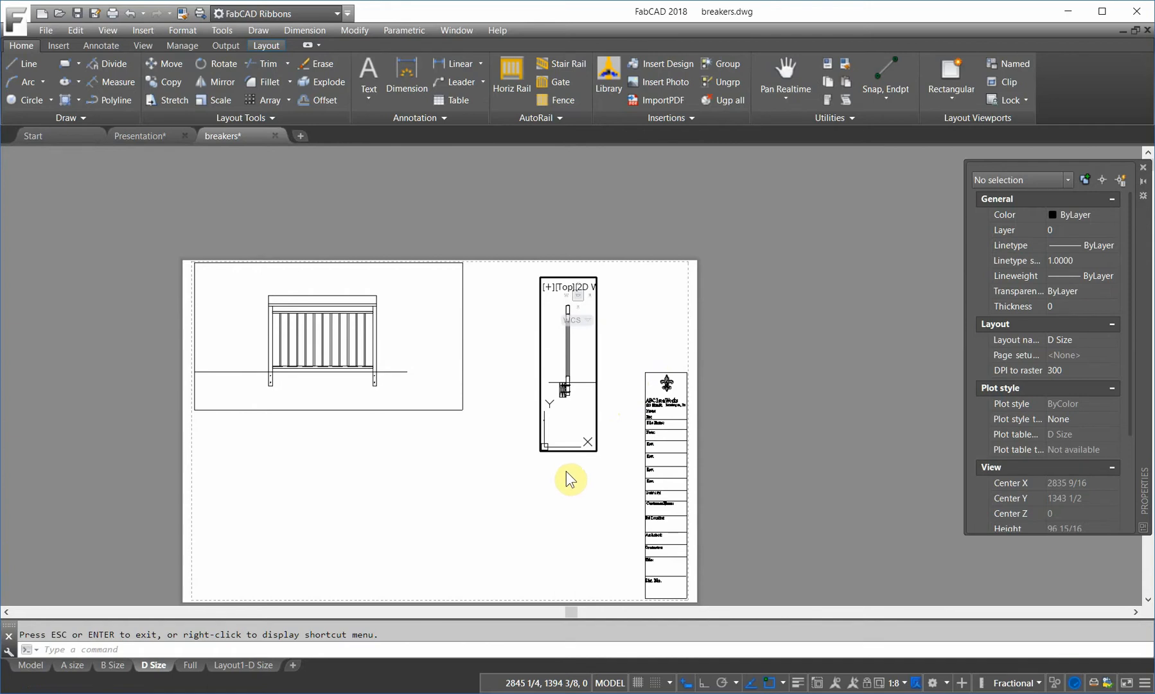
mouse_move(577, 584)
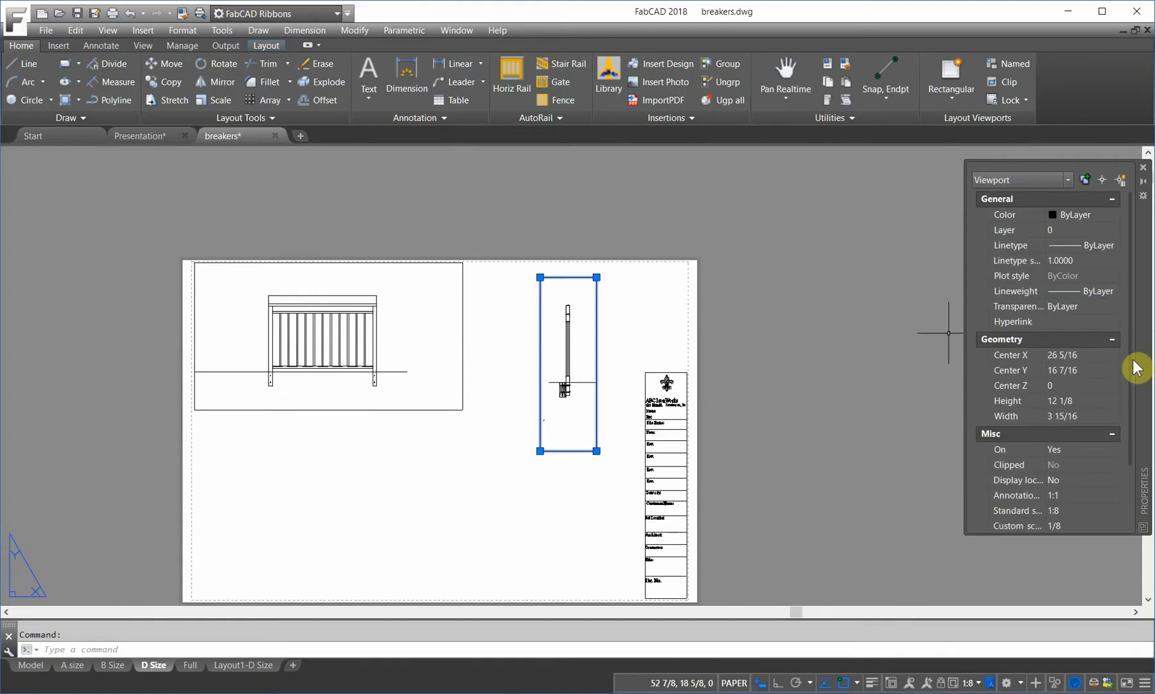
mouse_move(1125, 486)
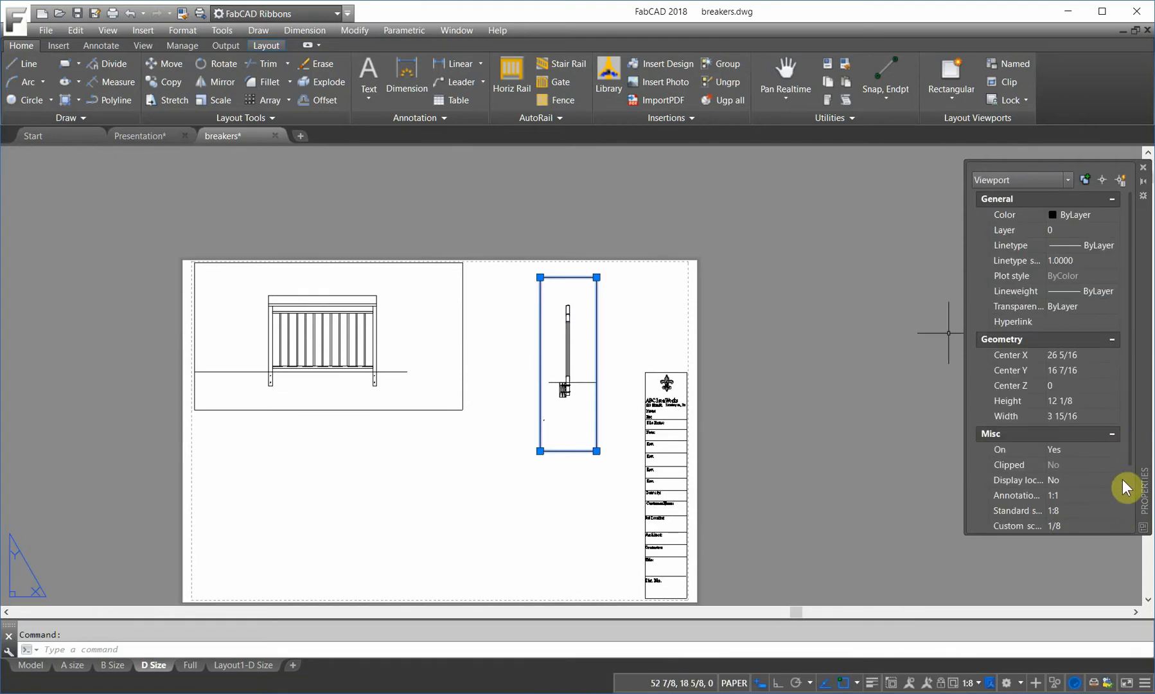
mouse_move(1109, 499)
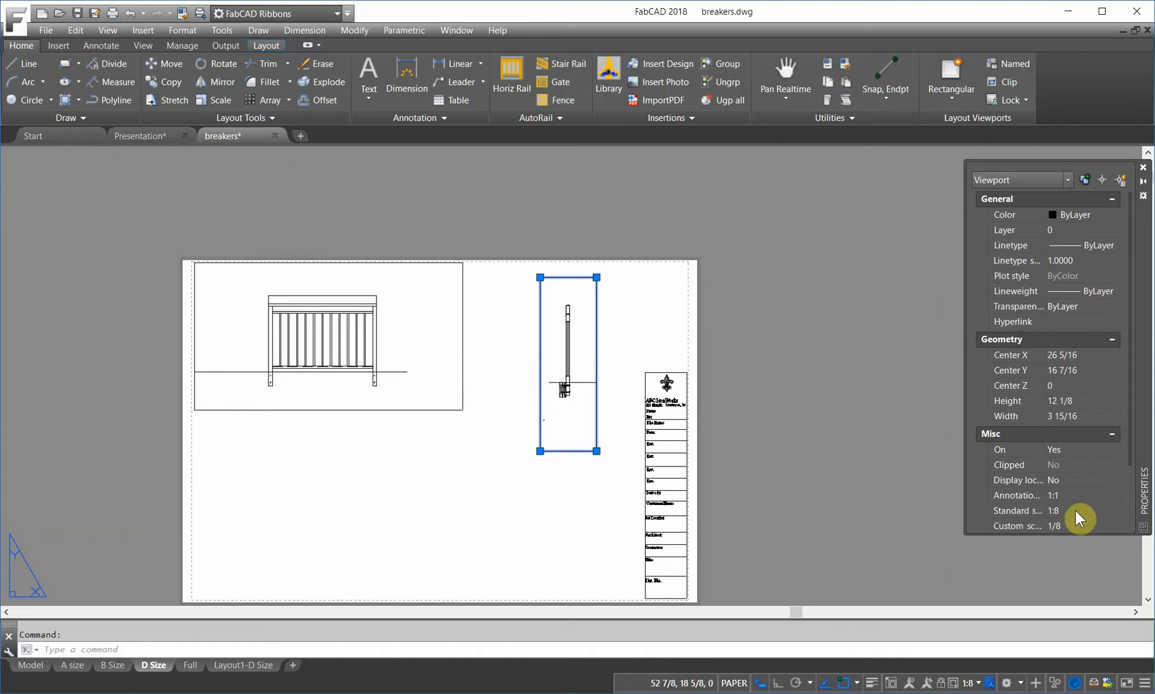
Set the tall post viewport's standard scale to 3" = 1'-0"
click(1114, 526)
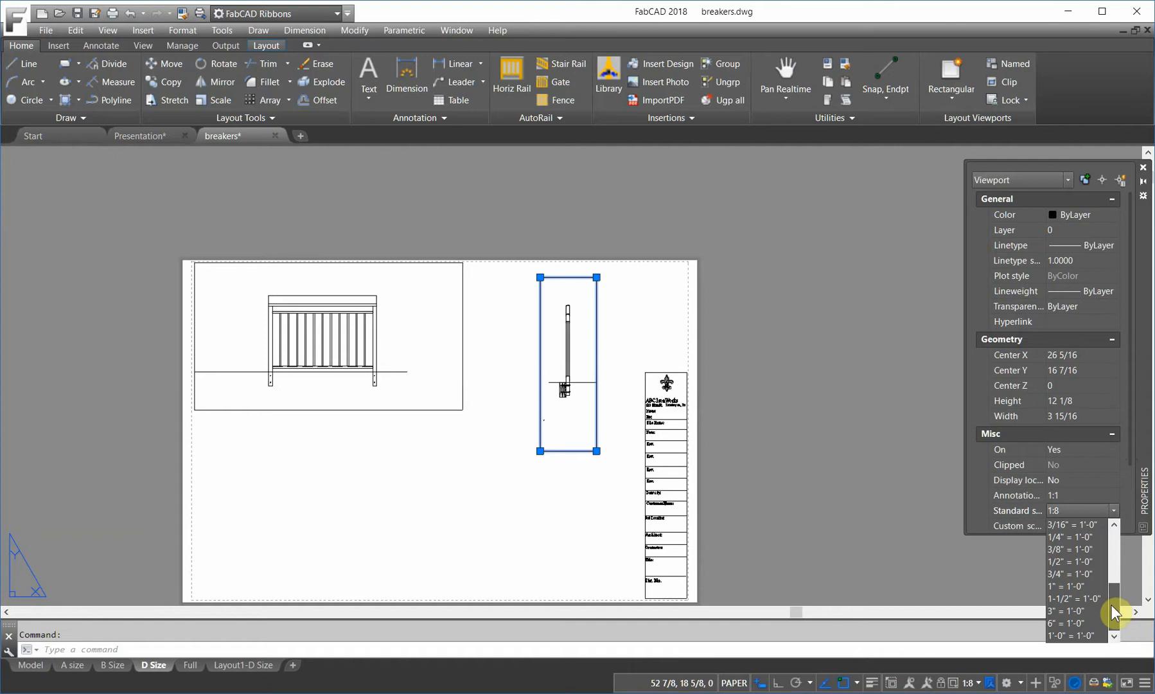
click(1066, 611)
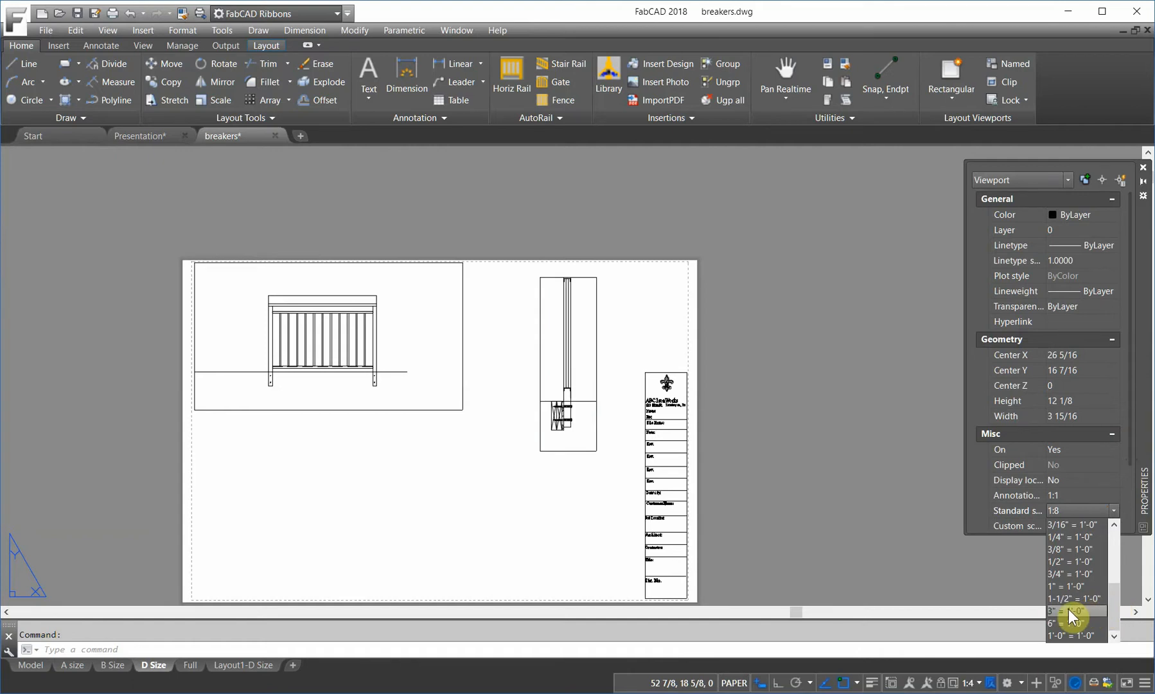
click(1074, 612)
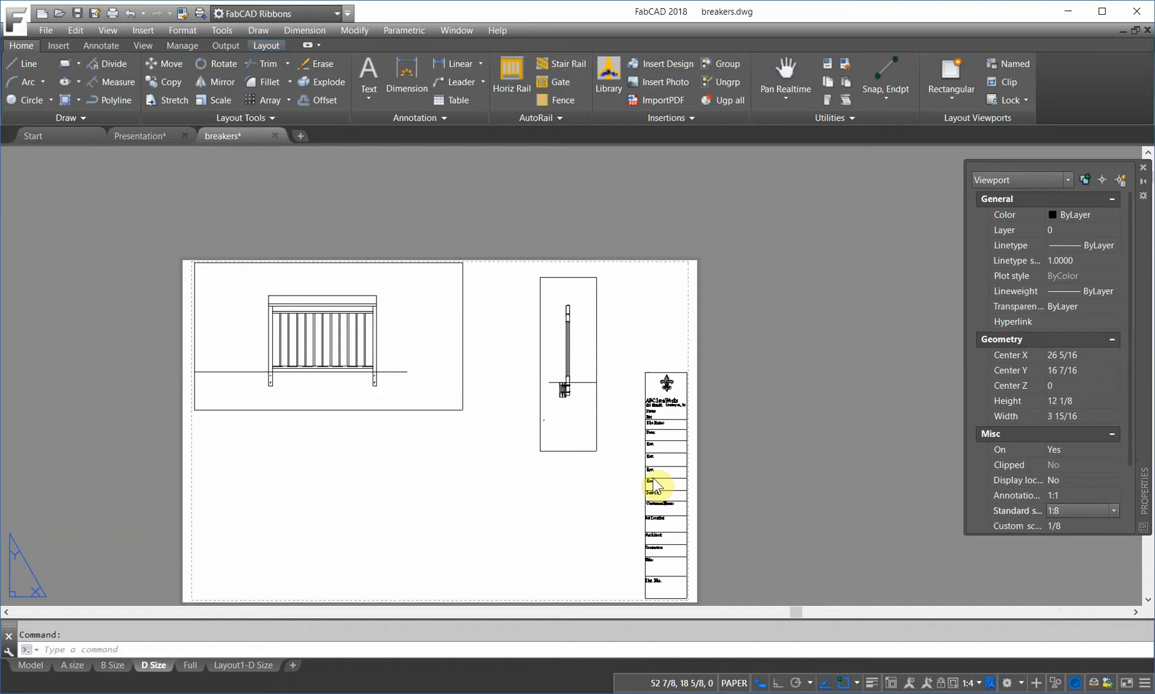
click(568, 365)
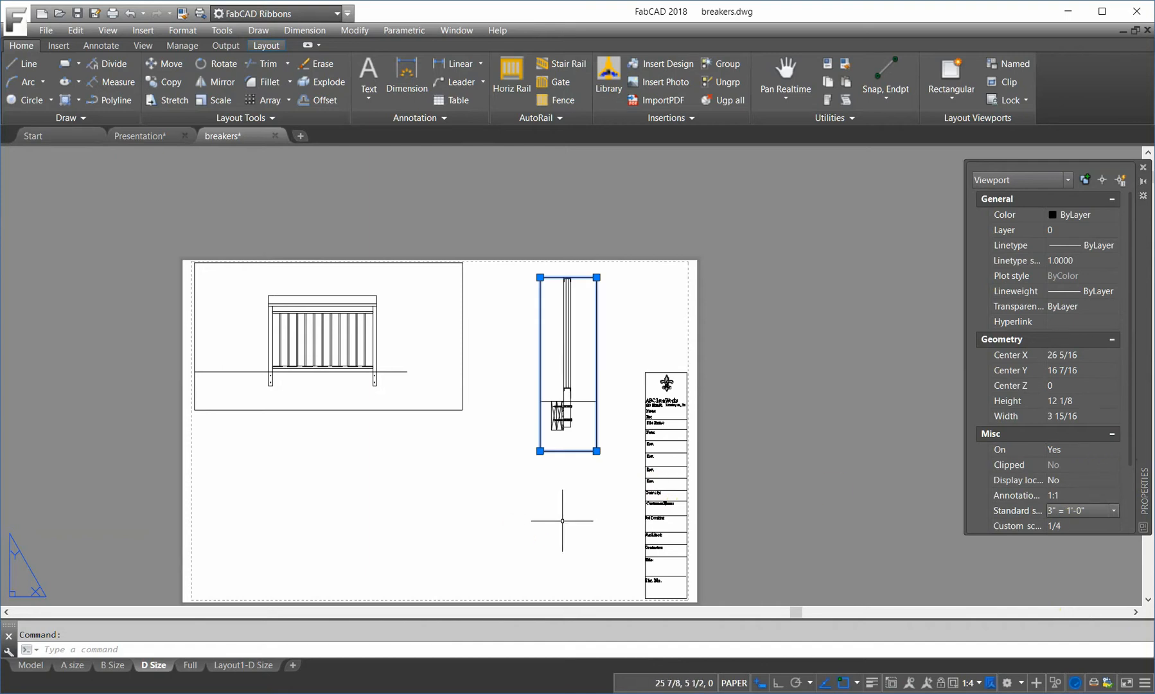
mouse_move(877, 632)
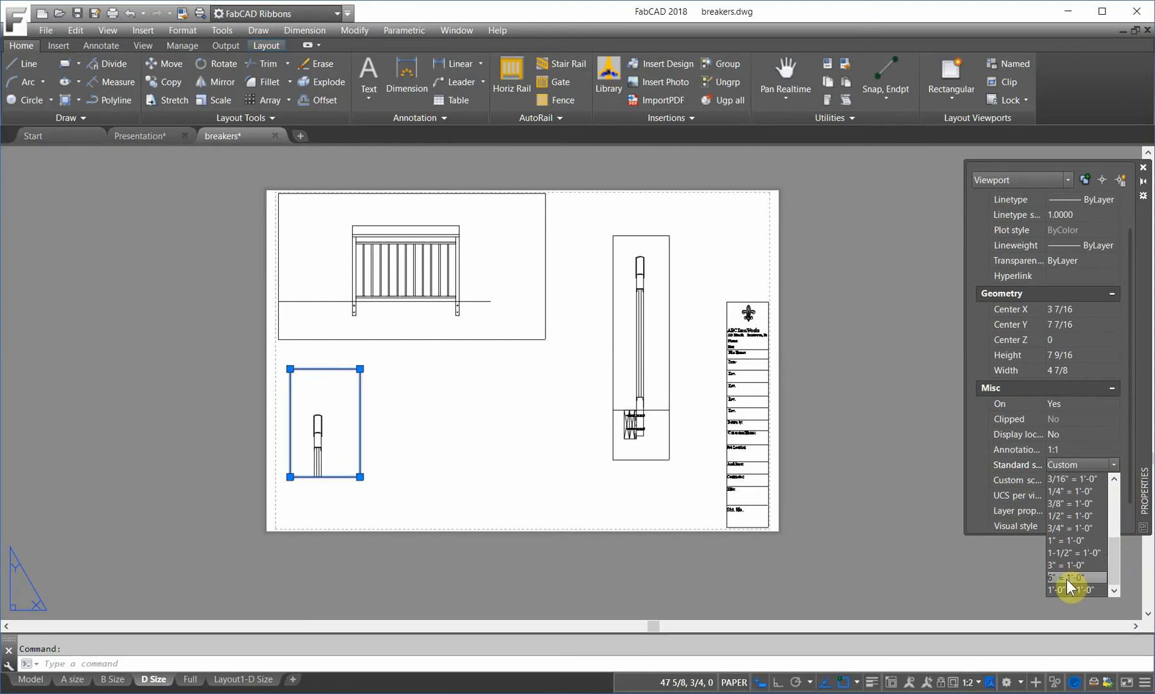
Set the new lower-left post-top viewport to 6" = 1'-0" (1:2) scale
click(1072, 577)
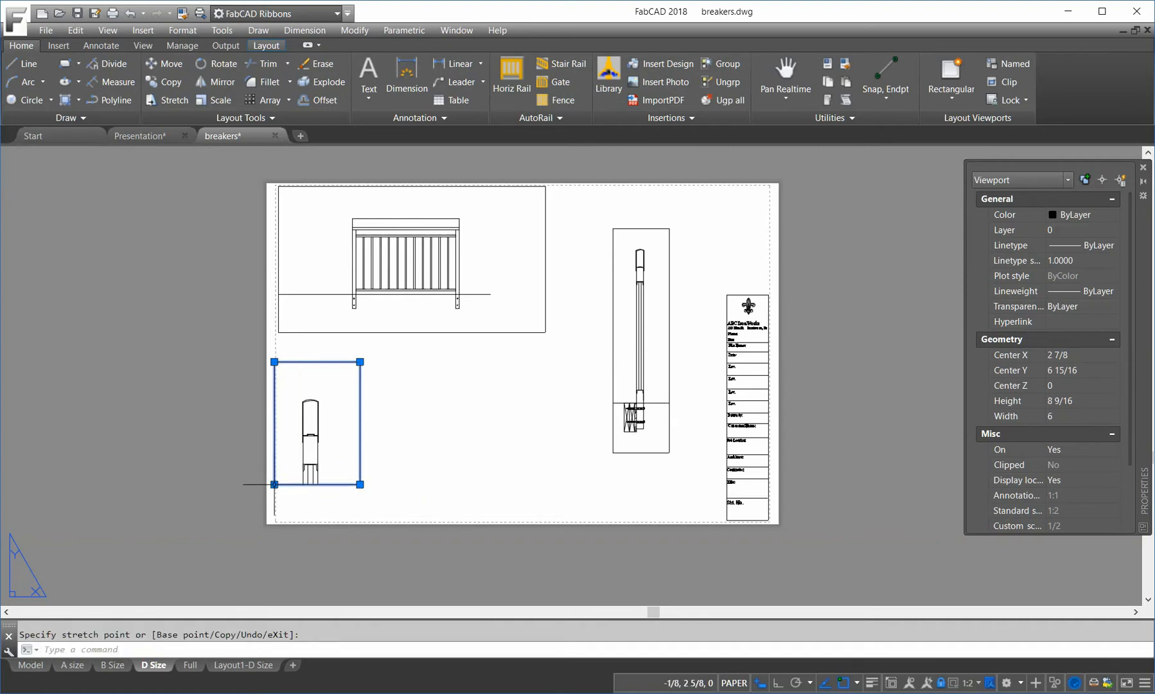
Copy the small post-top viewport and place the duplicate to its right along the sheet bottom
click(360, 362)
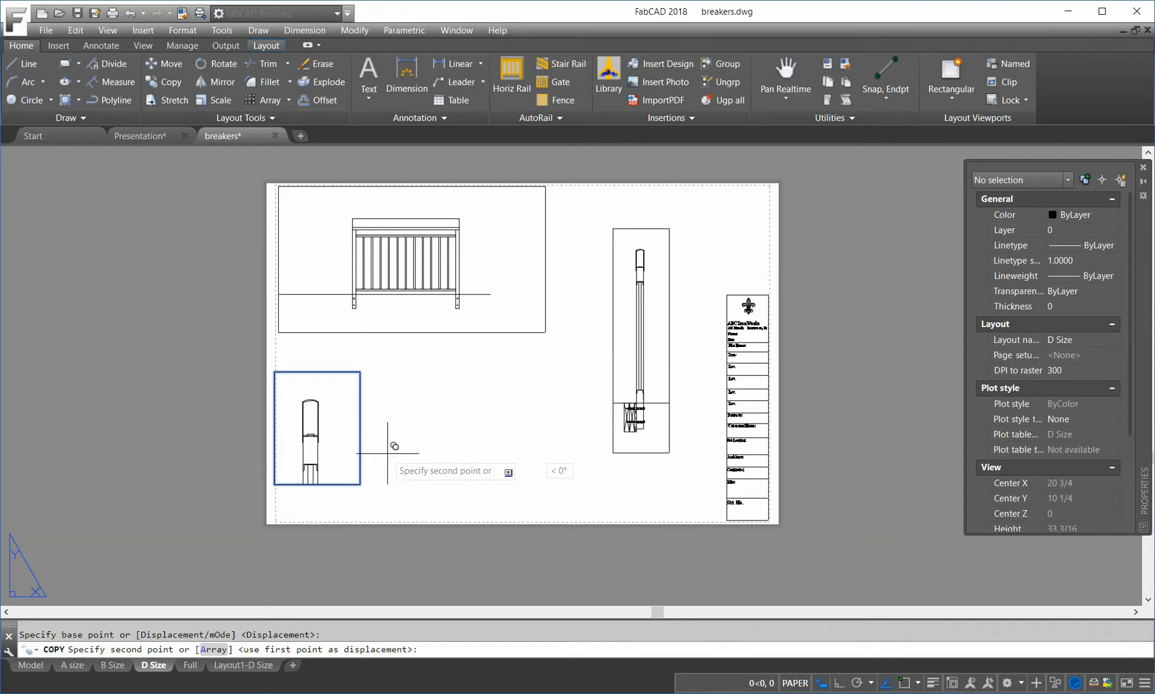
text(12)
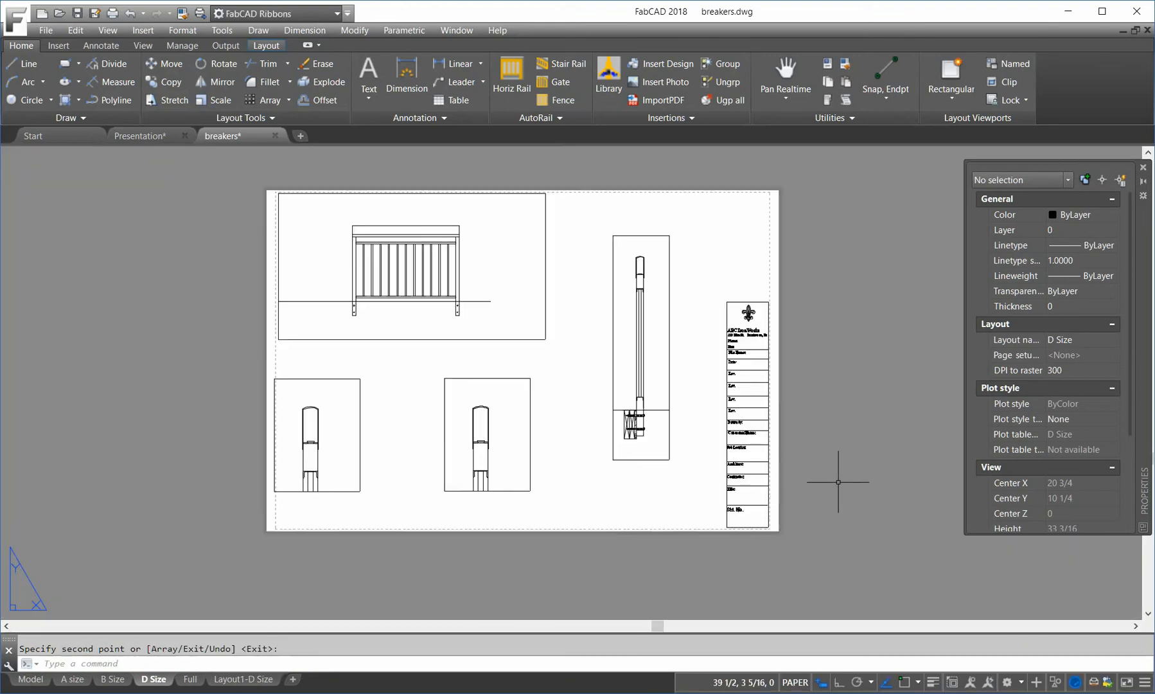
mouse_move(877, 617)
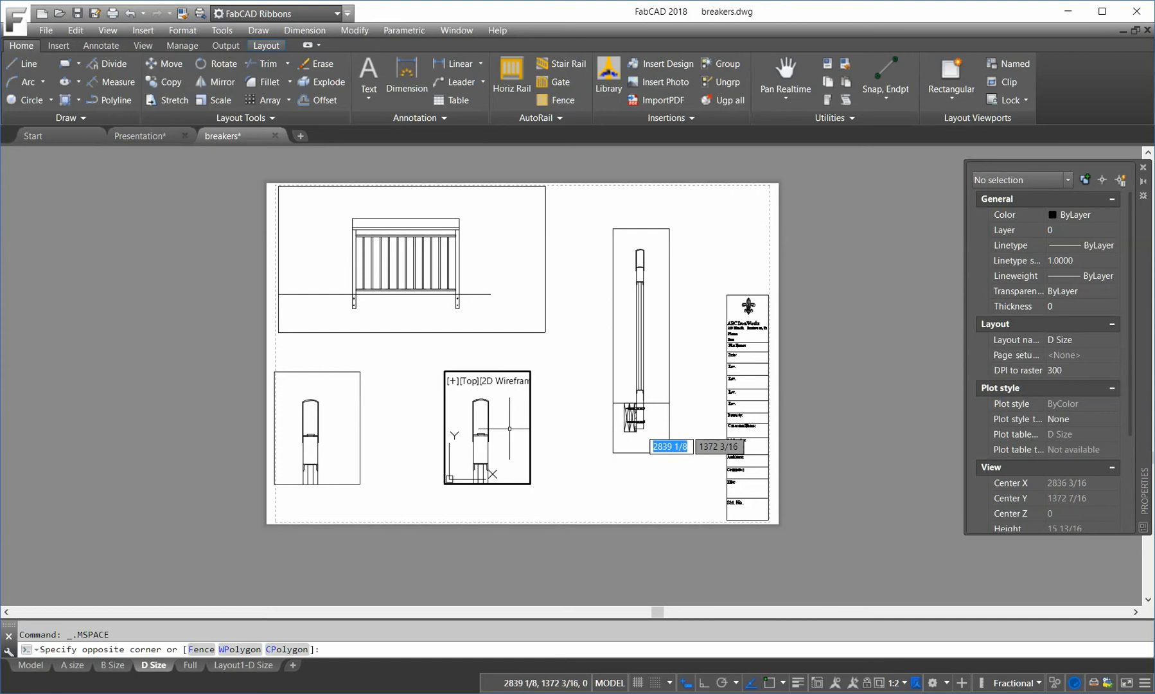
Pan inside the copied viewport to frame the gate's latch hardware, then exit Pan
click(784, 76)
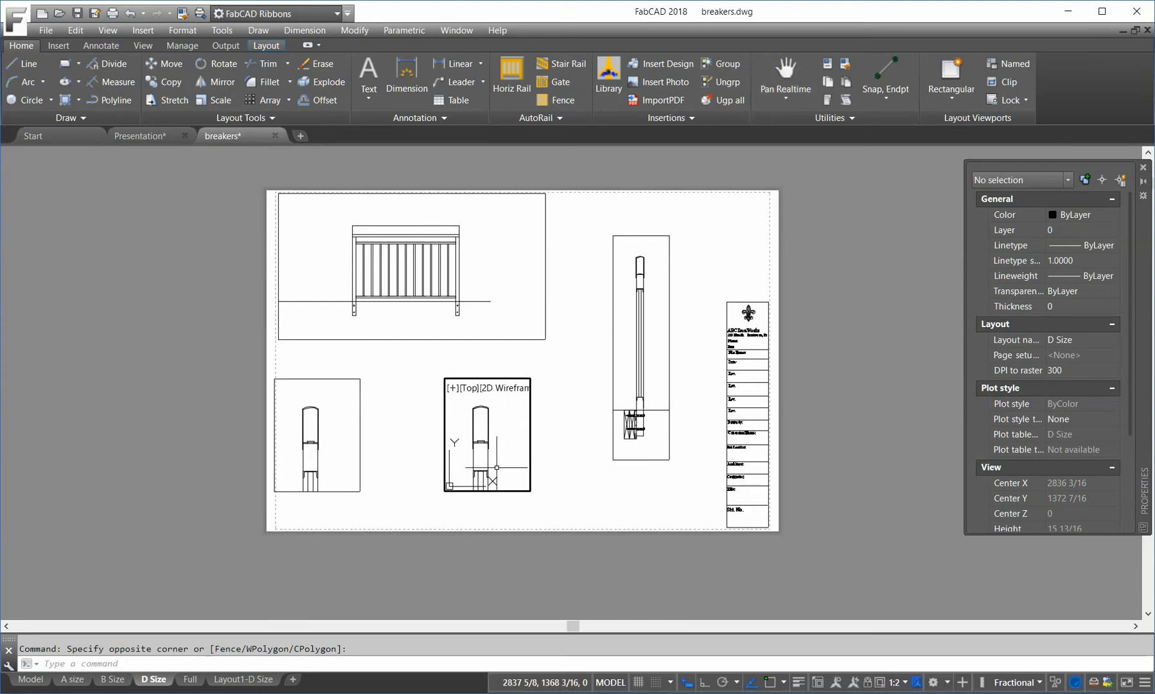
mouse_move(497, 453)
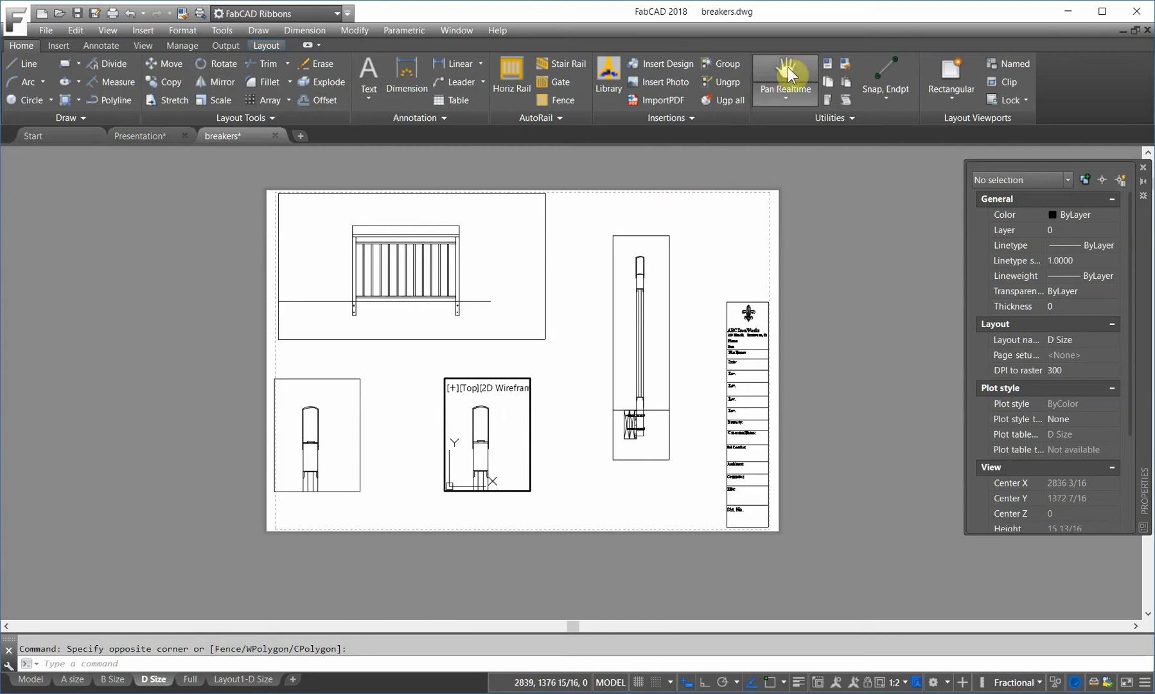
click(784, 80)
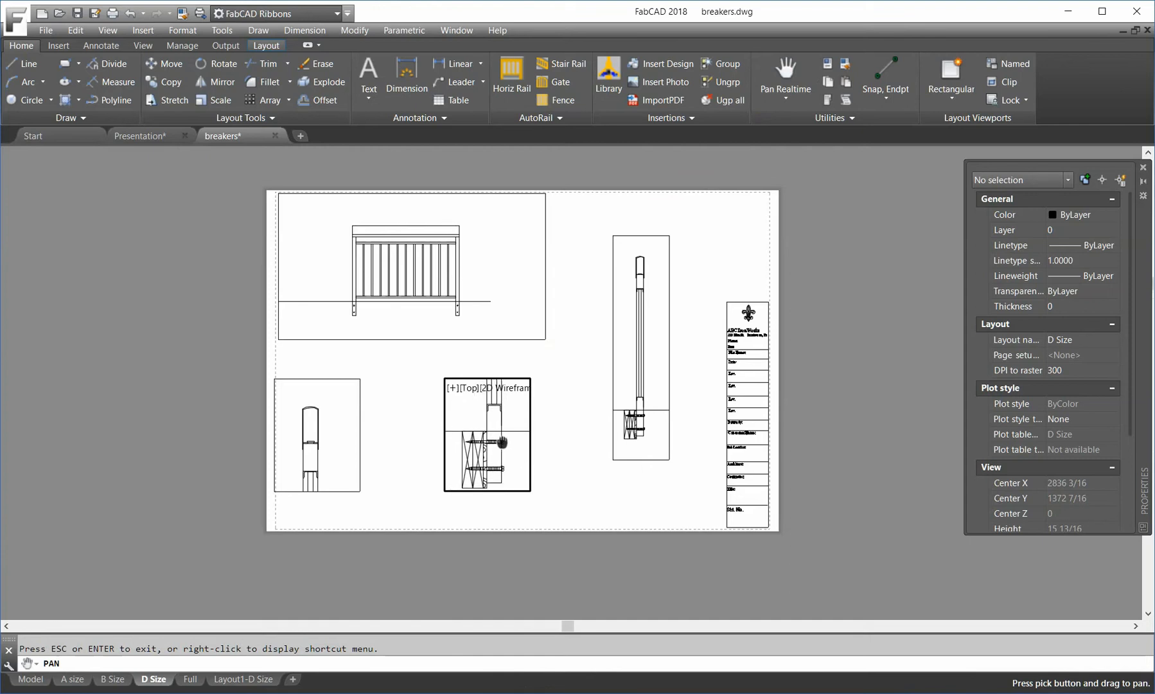
right_click(504, 442)
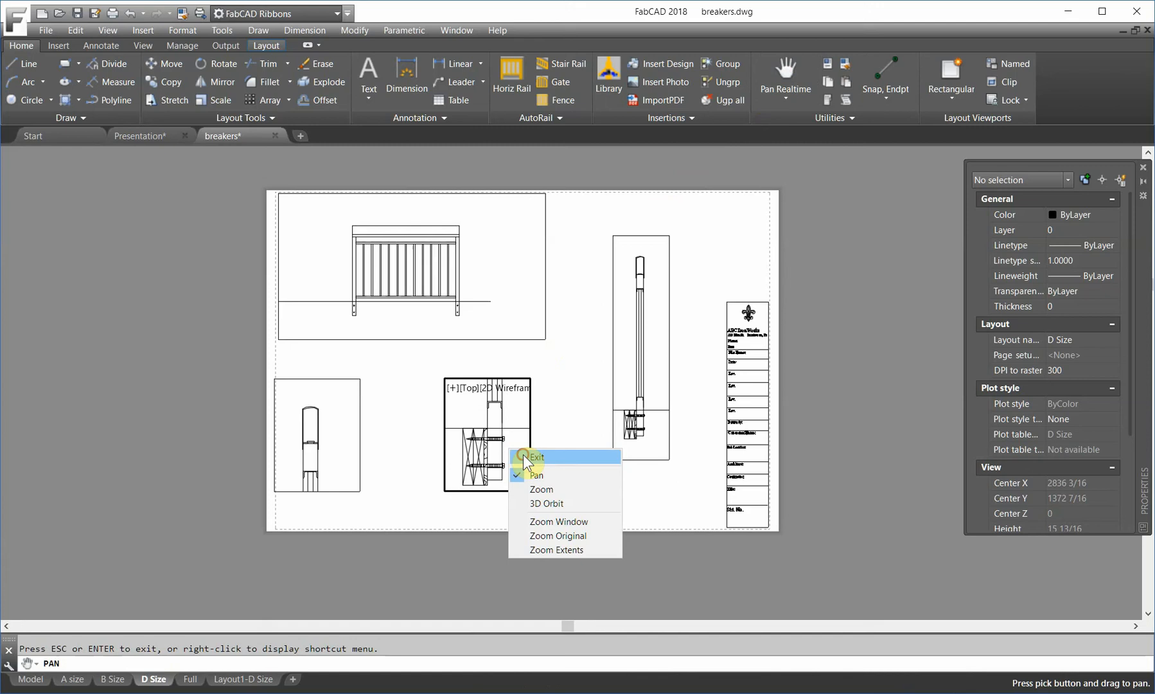
click(536, 457)
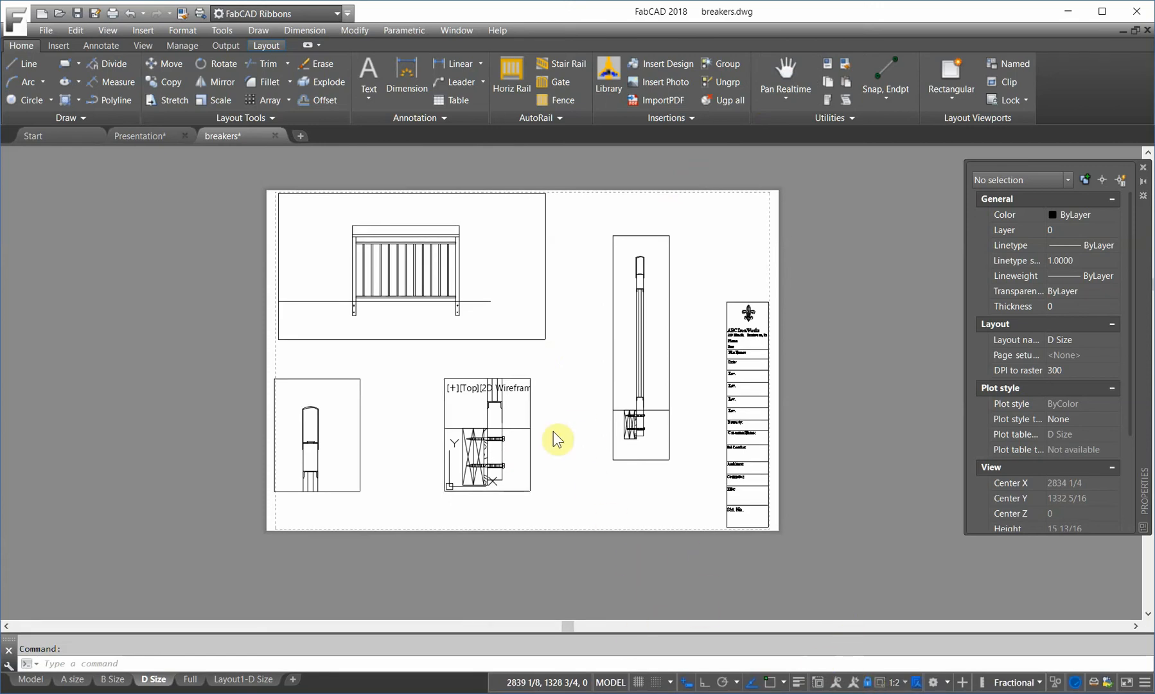
mouse_move(657, 658)
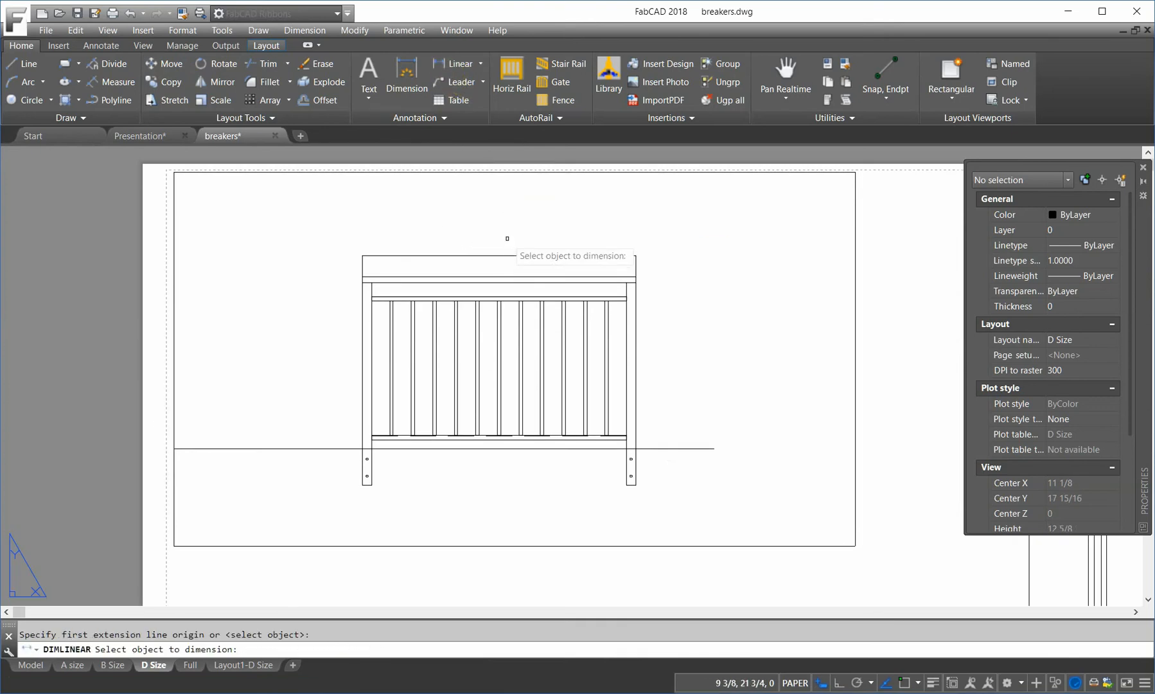
Dimension the gate top rail at 4'-8" and the post at 3'-7 1/4", then return to Presentation
click(499, 236)
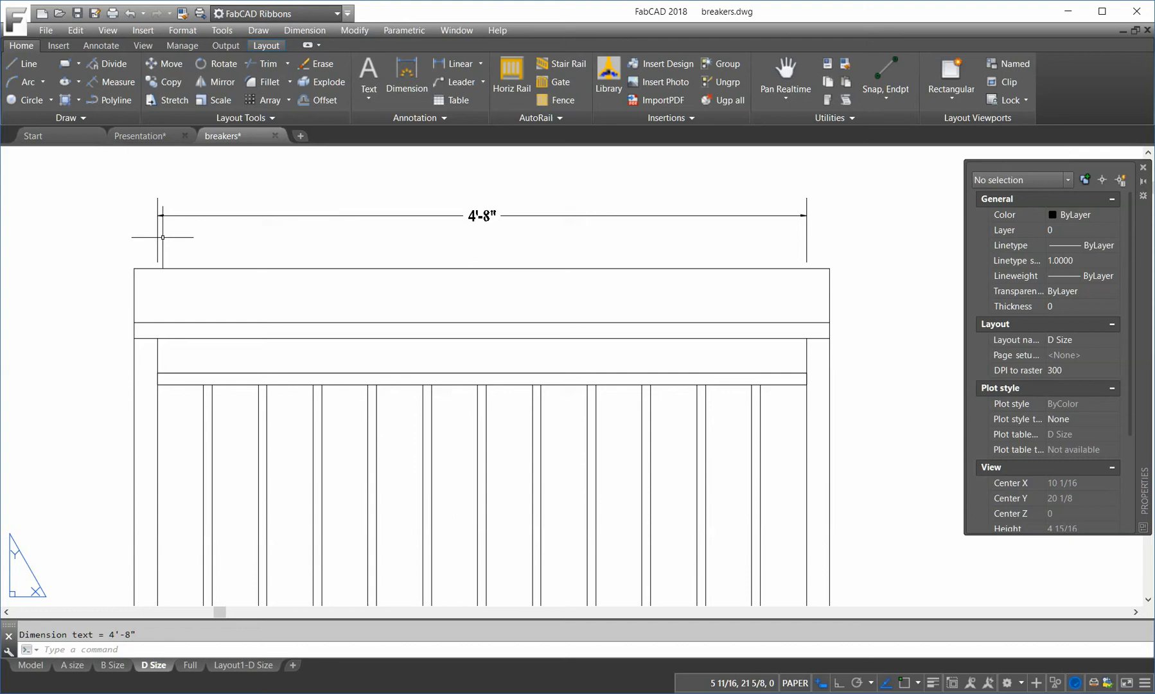
click(482, 215)
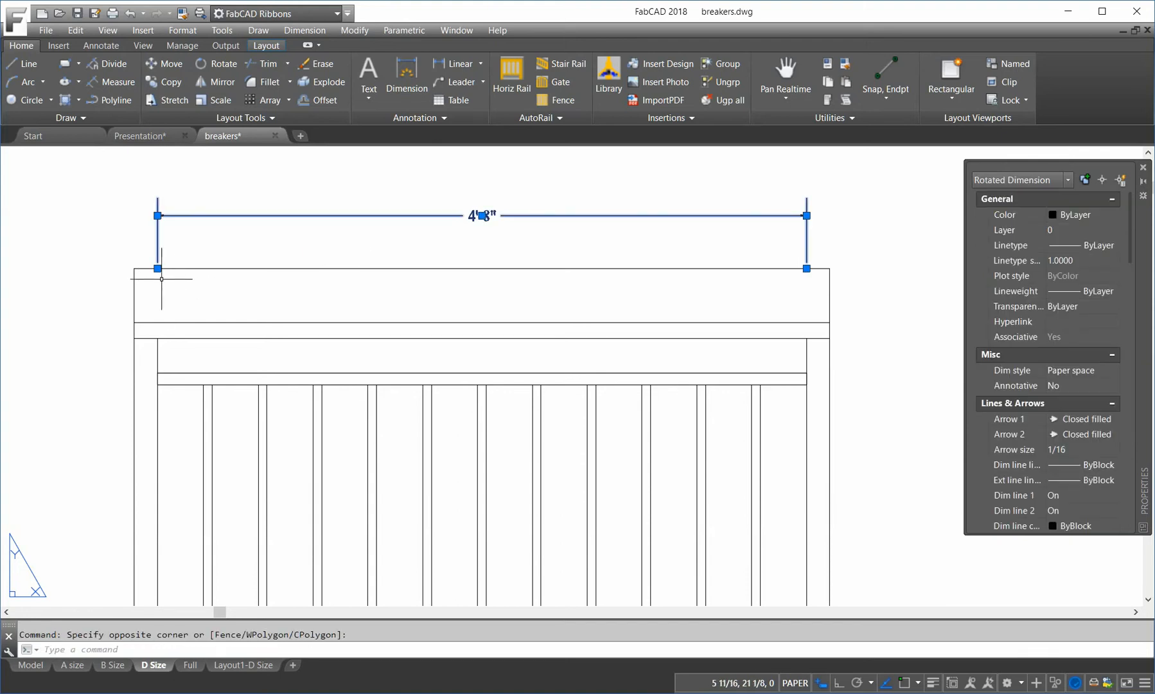
click(155, 267)
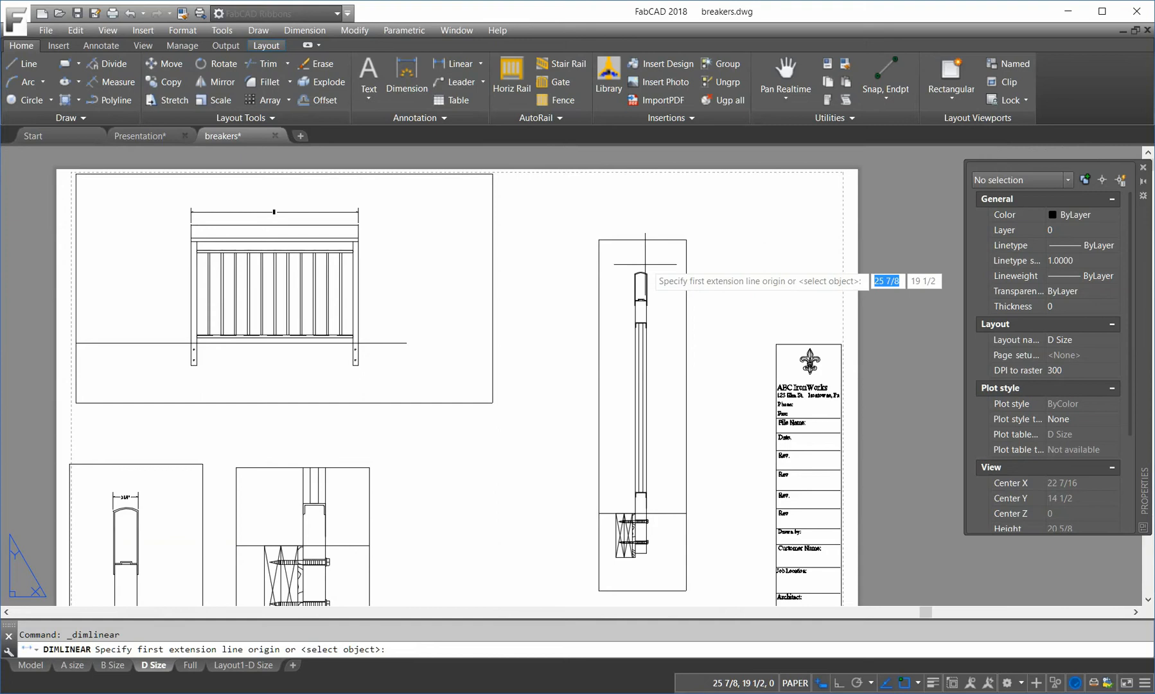
click(641, 283)
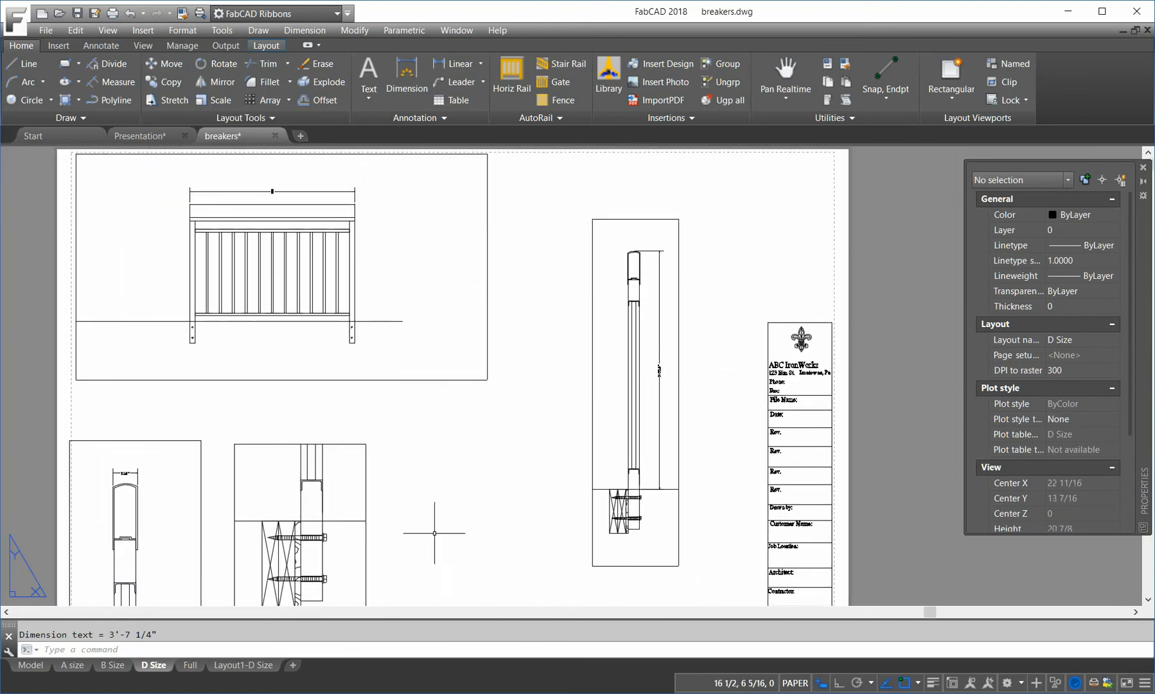
click(138, 136)
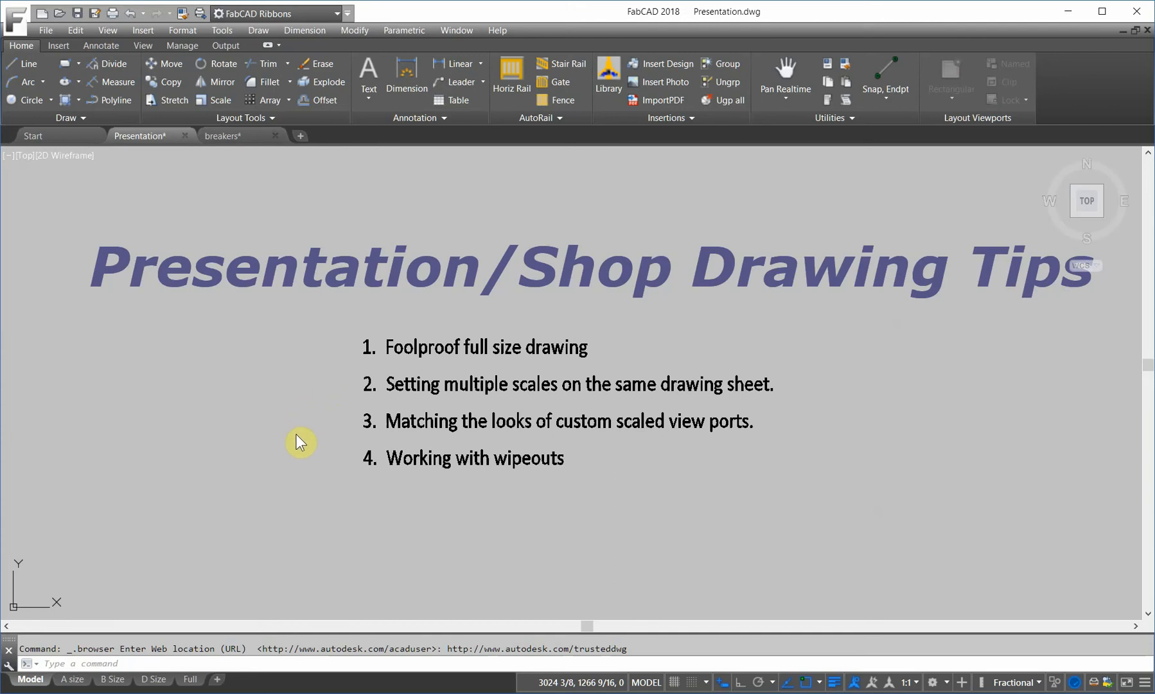
mouse_move(326, 431)
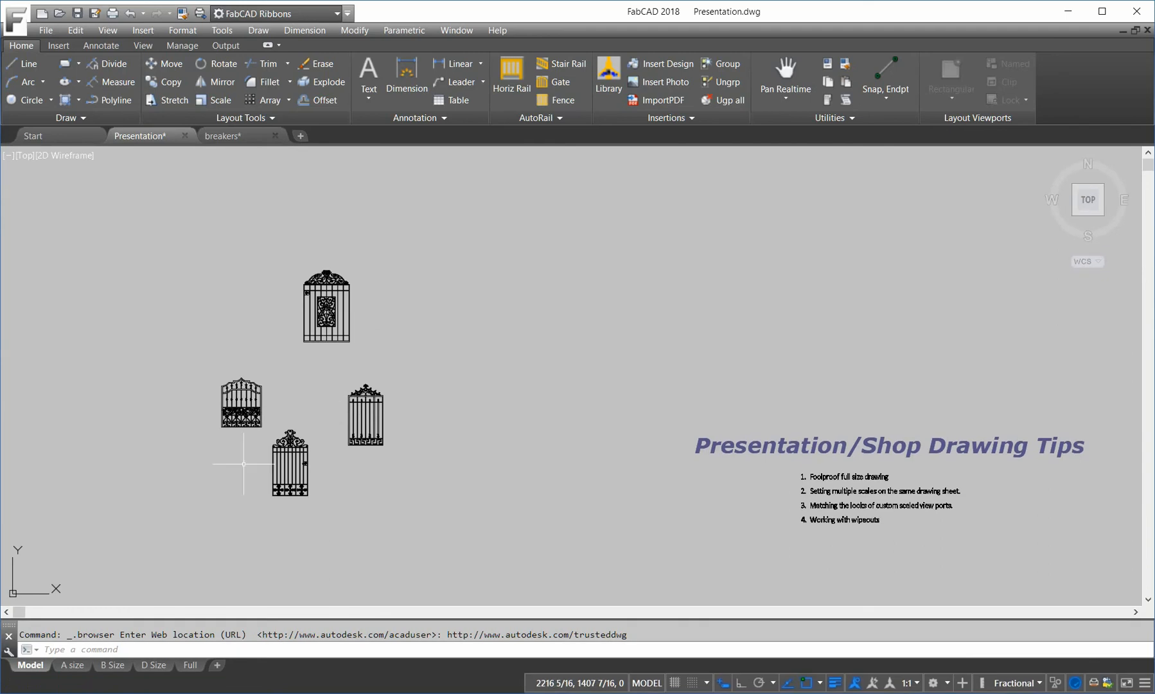
Show the Presentation drawing's A size sheet and enter its top-left viewport
click(71, 679)
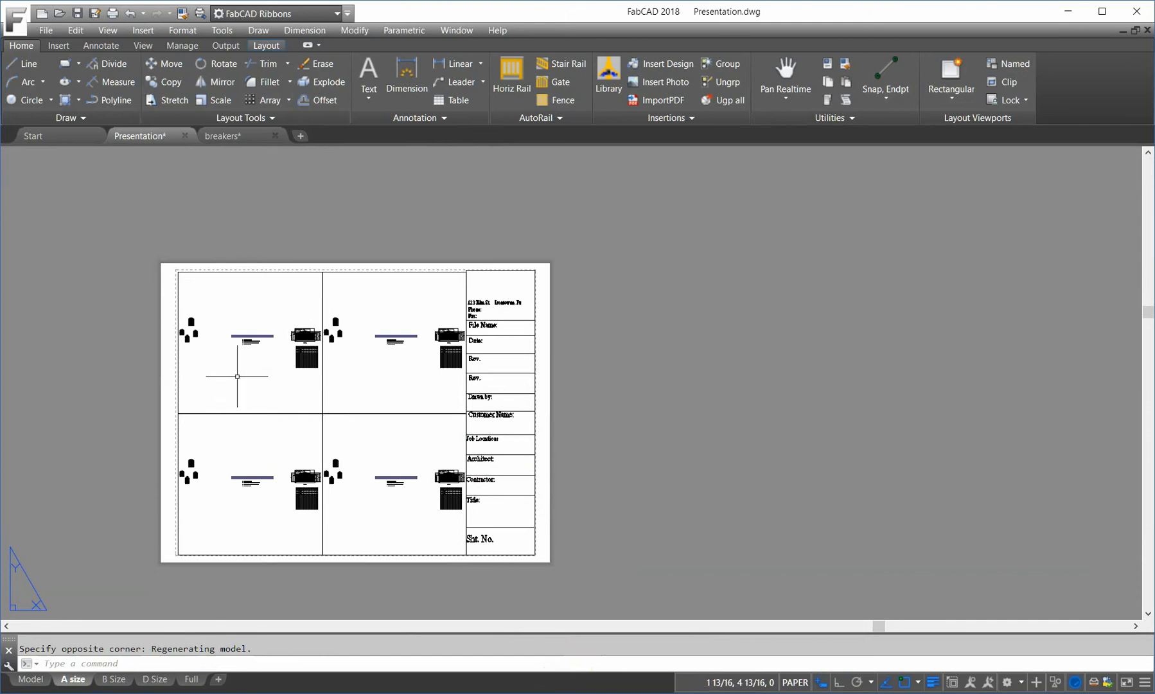
double_click(251, 335)
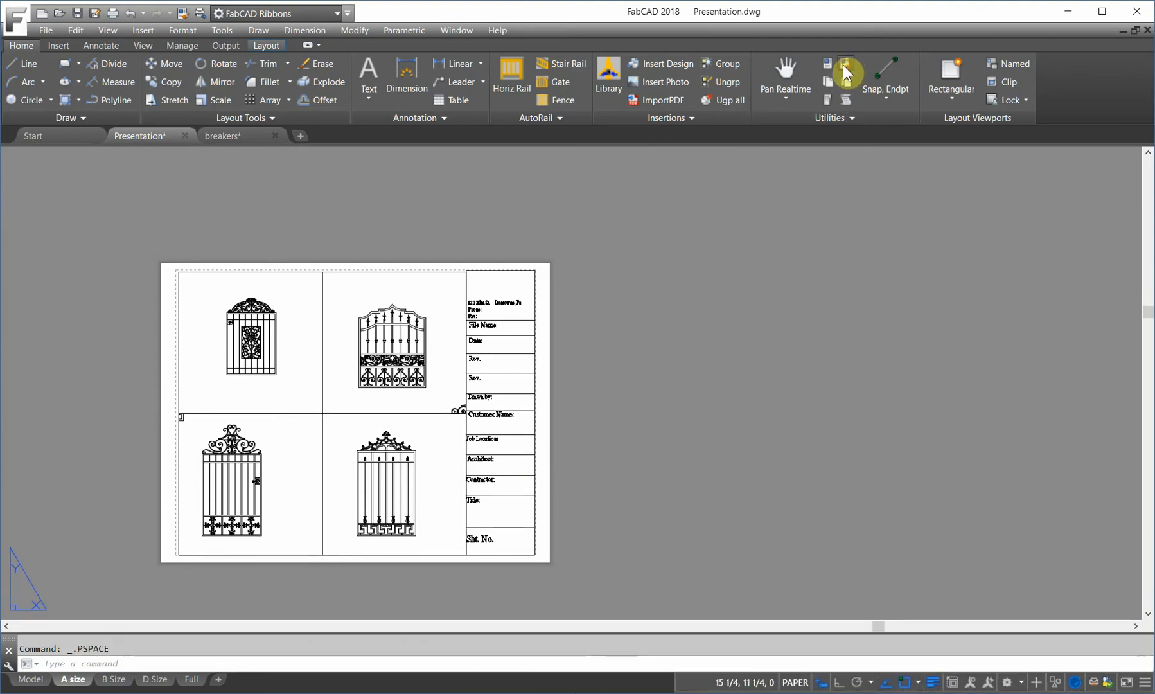
Start Match Properties to copy one viewport's settings to the others
click(845, 65)
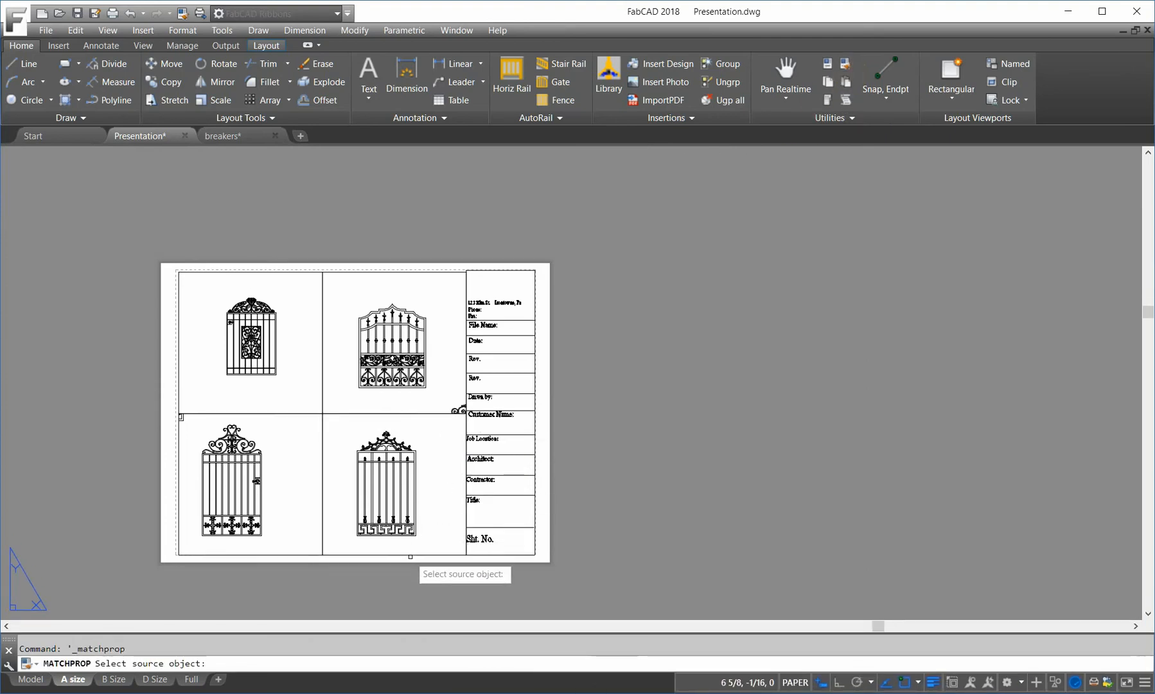
Pick the source viewport, re-pan the top-left gate view, and return to paper space
click(392, 483)
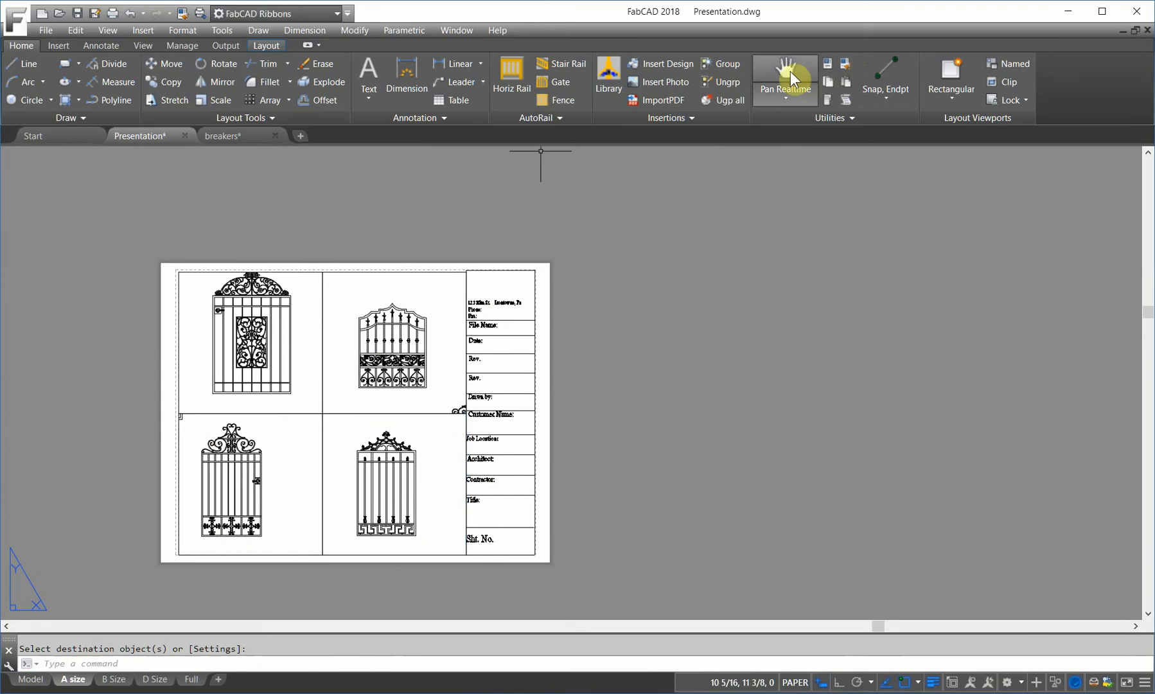
double_click(242, 335)
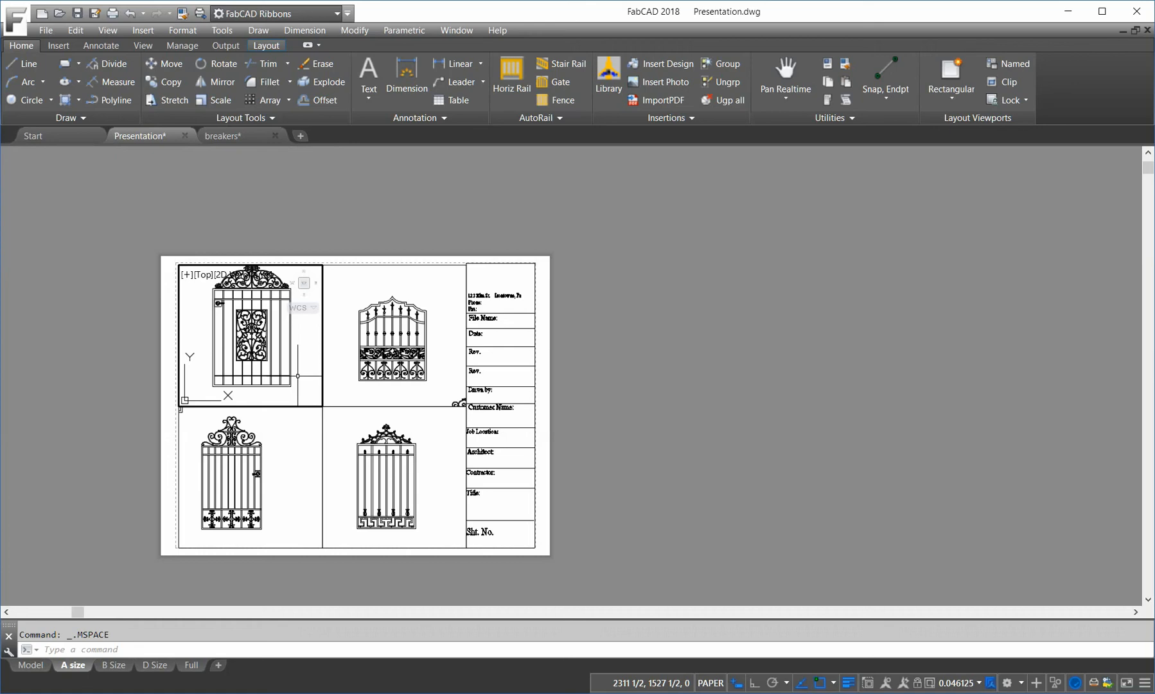
click(784, 79)
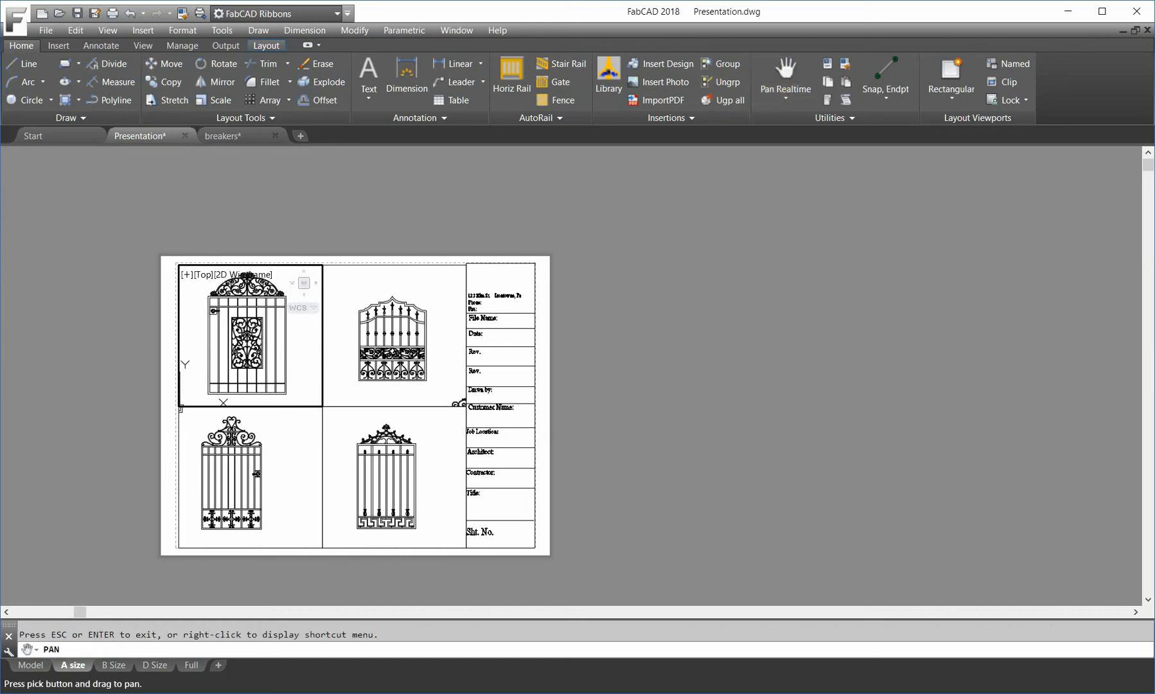
right_click(556, 305)
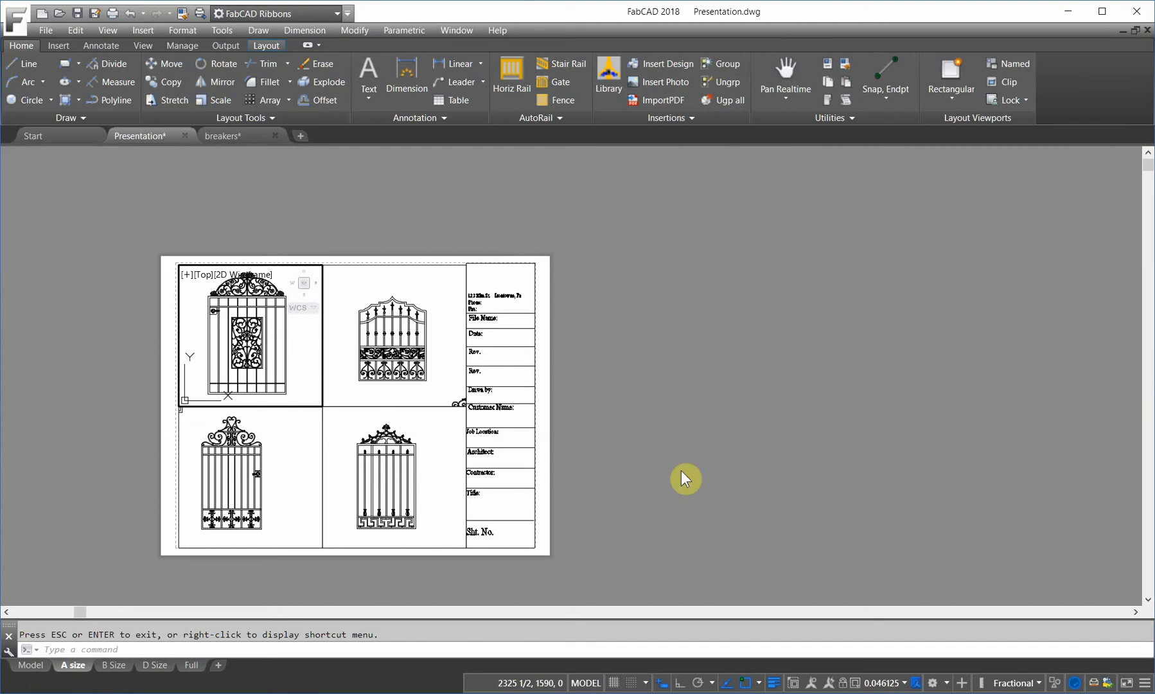
mouse_move(700, 388)
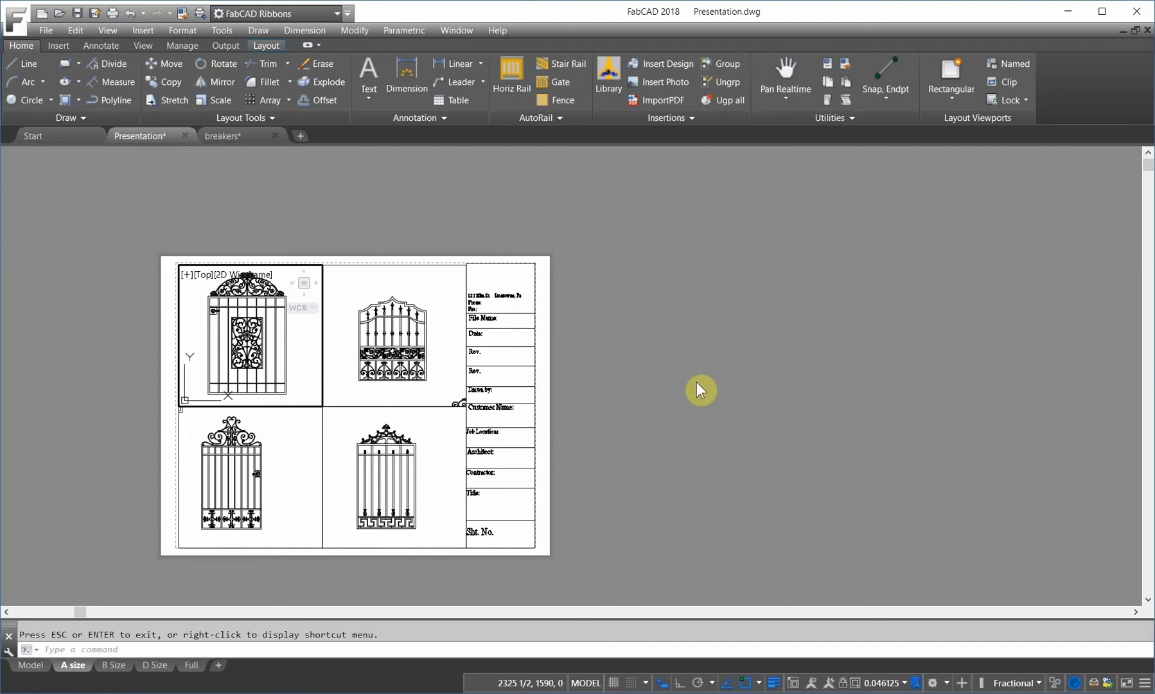
click(784, 75)
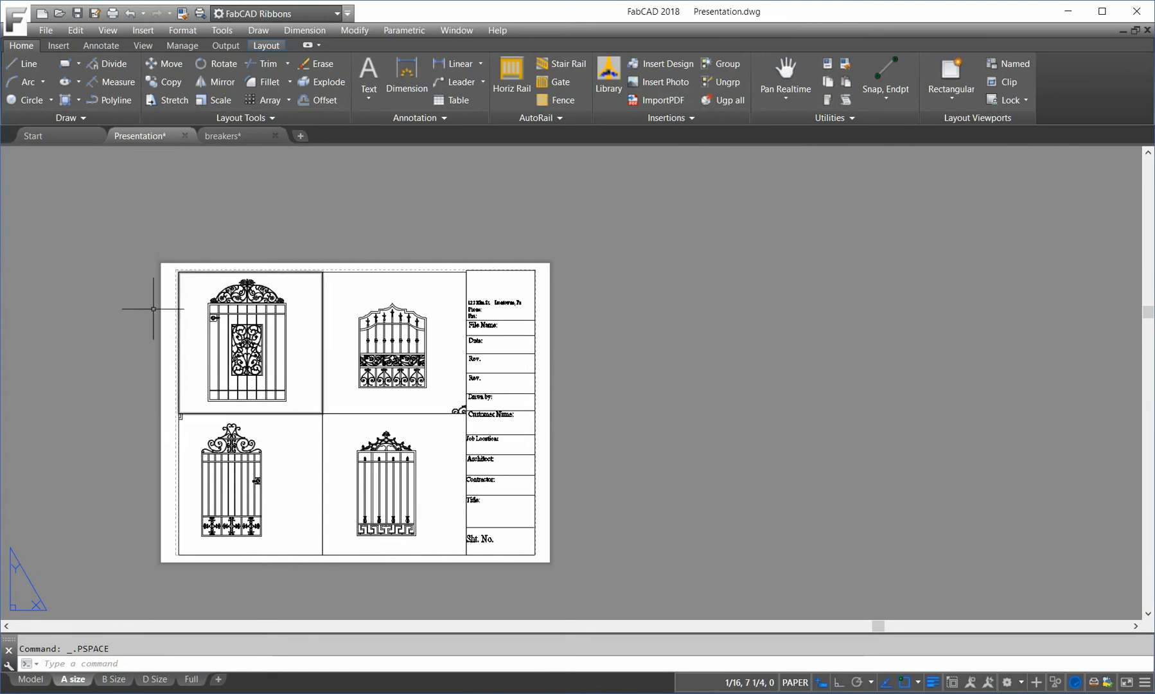
mouse_move(733, 413)
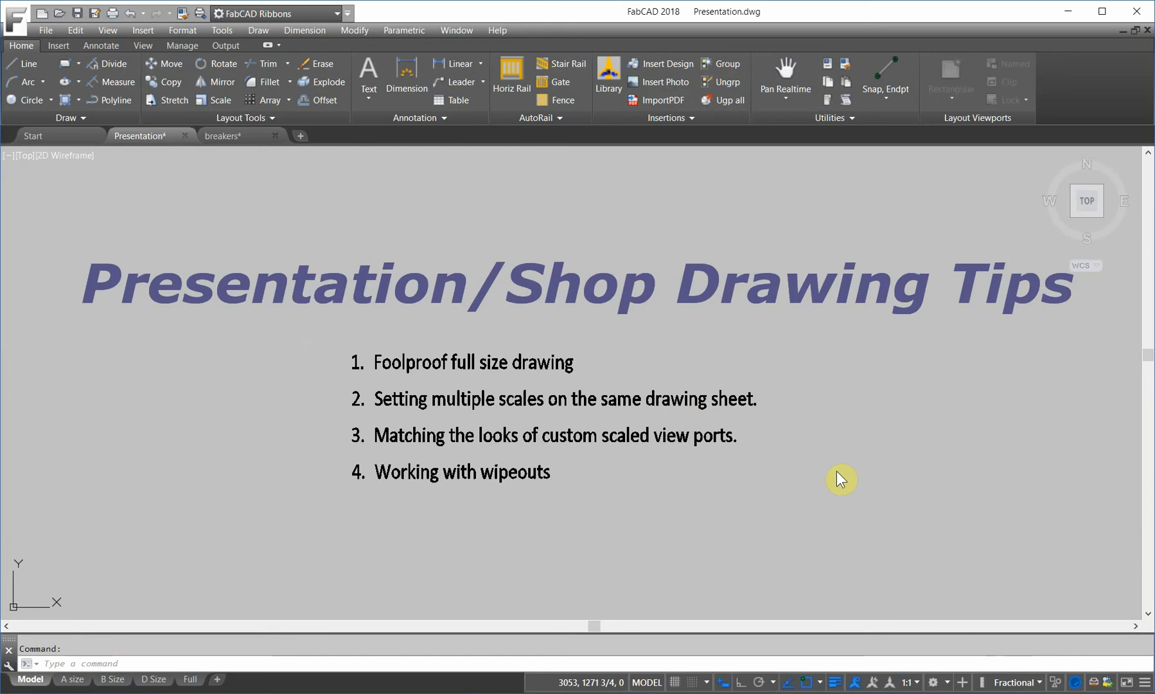
mouse_move(581, 503)
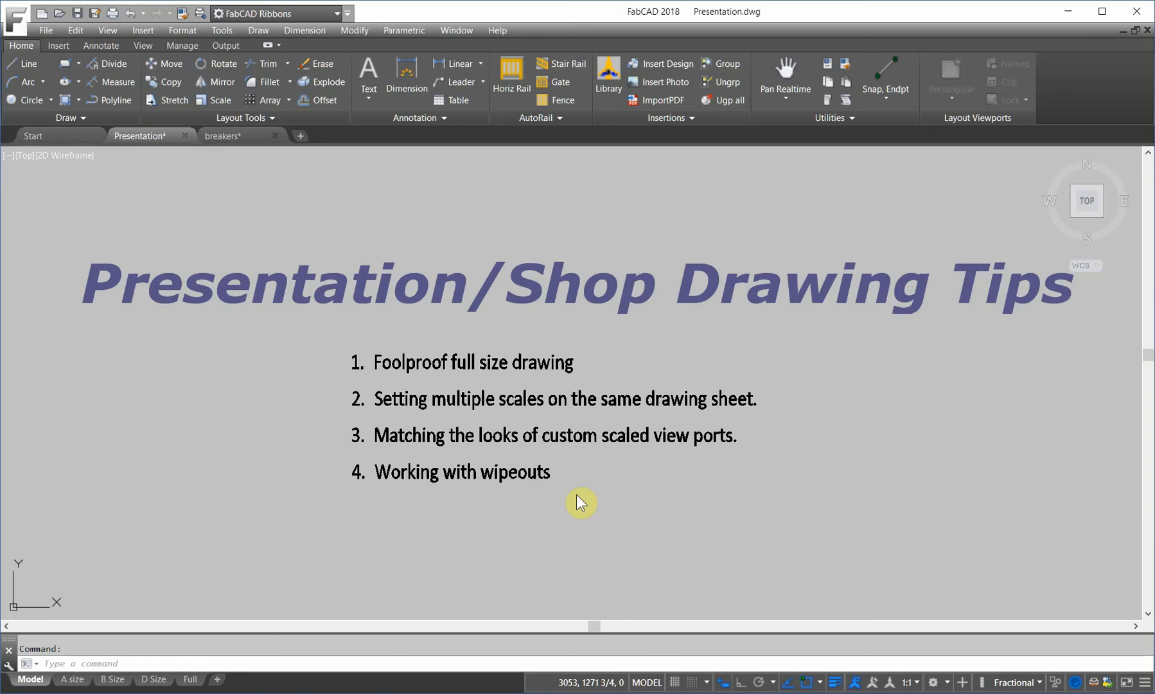
mouse_move(609, 514)
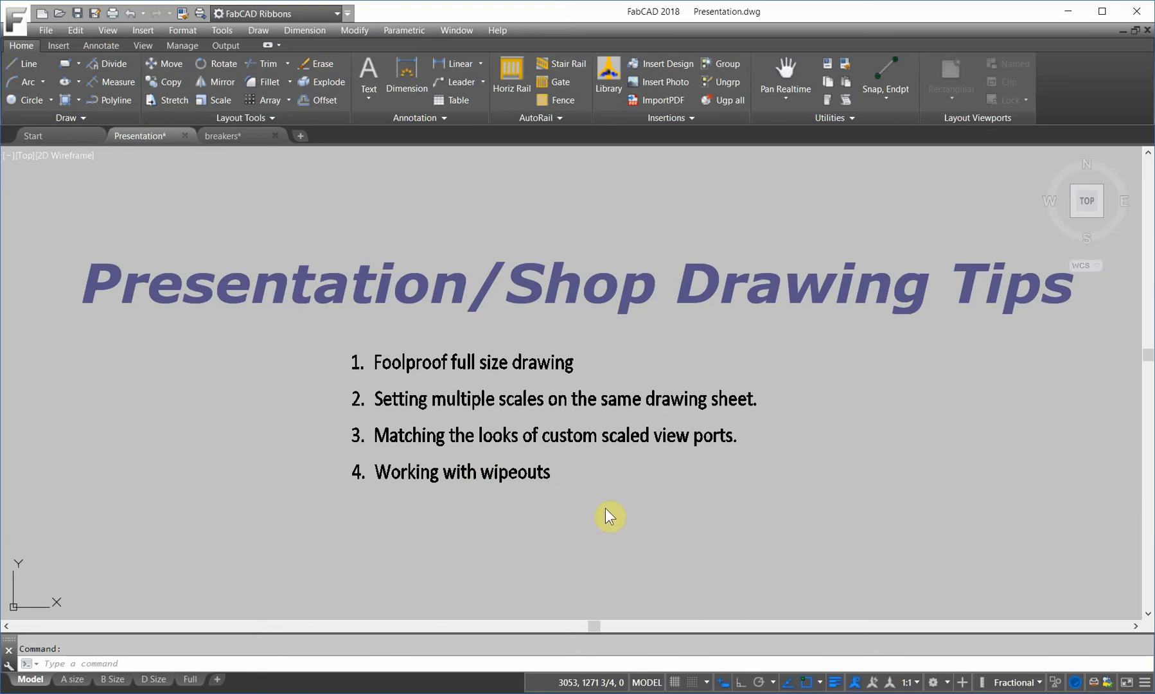
mouse_move(173, 99)
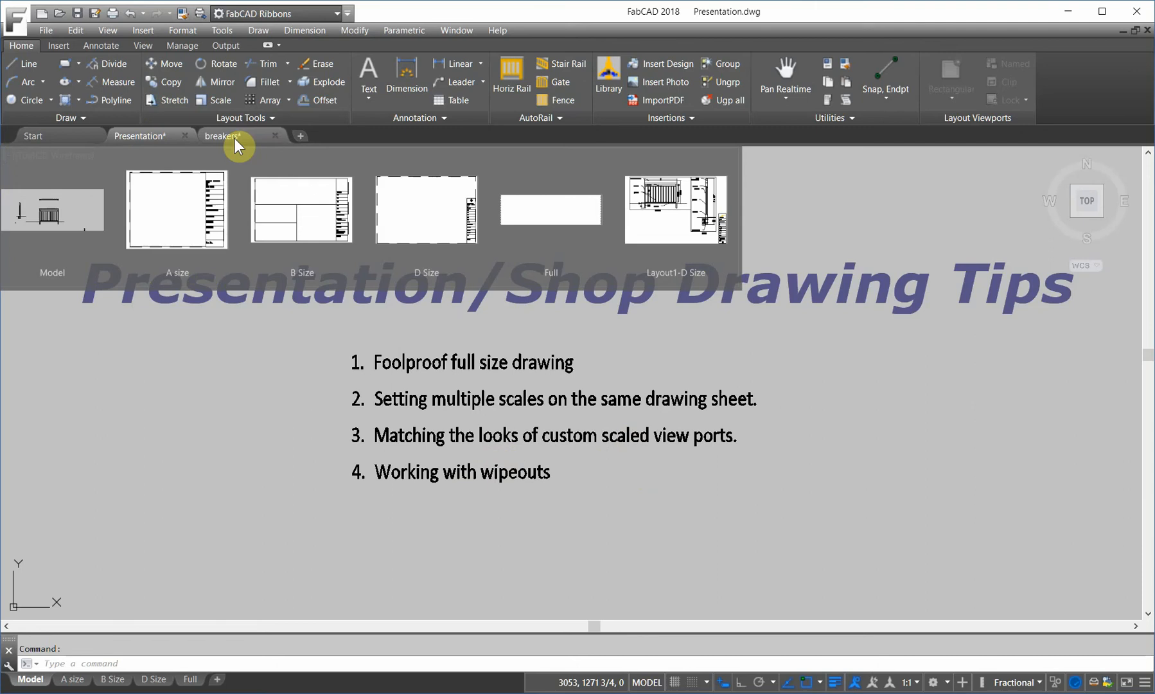
Switch to the breakers drawing's D Size sheet
click(219, 136)
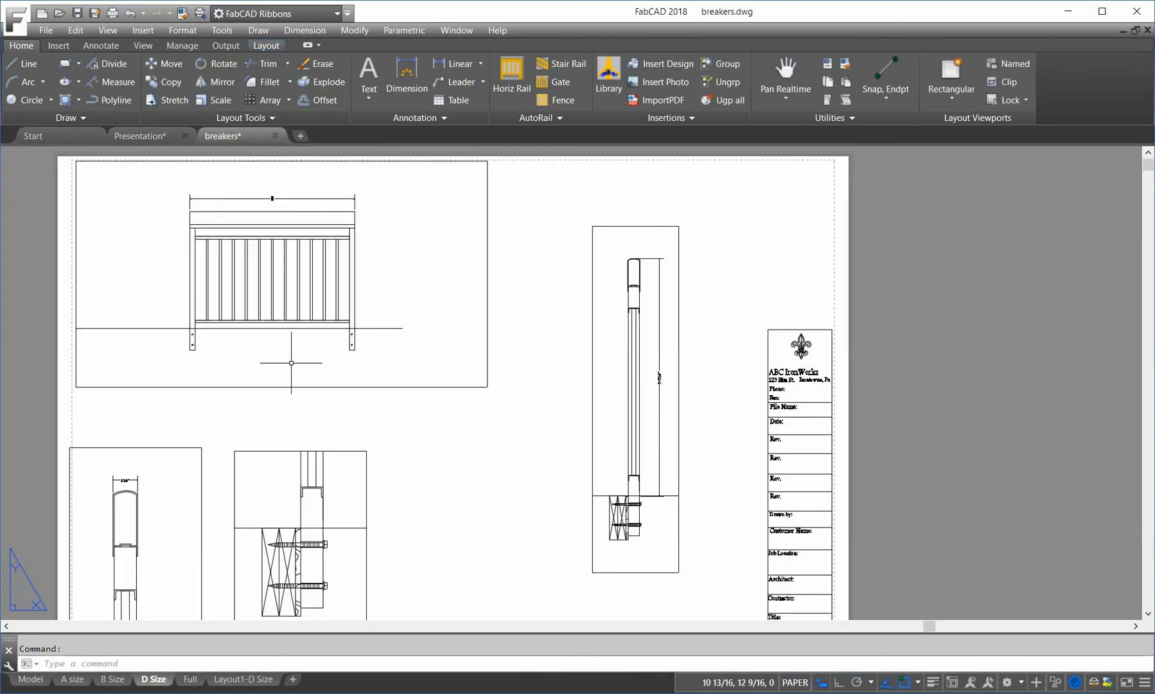
mouse_move(239, 295)
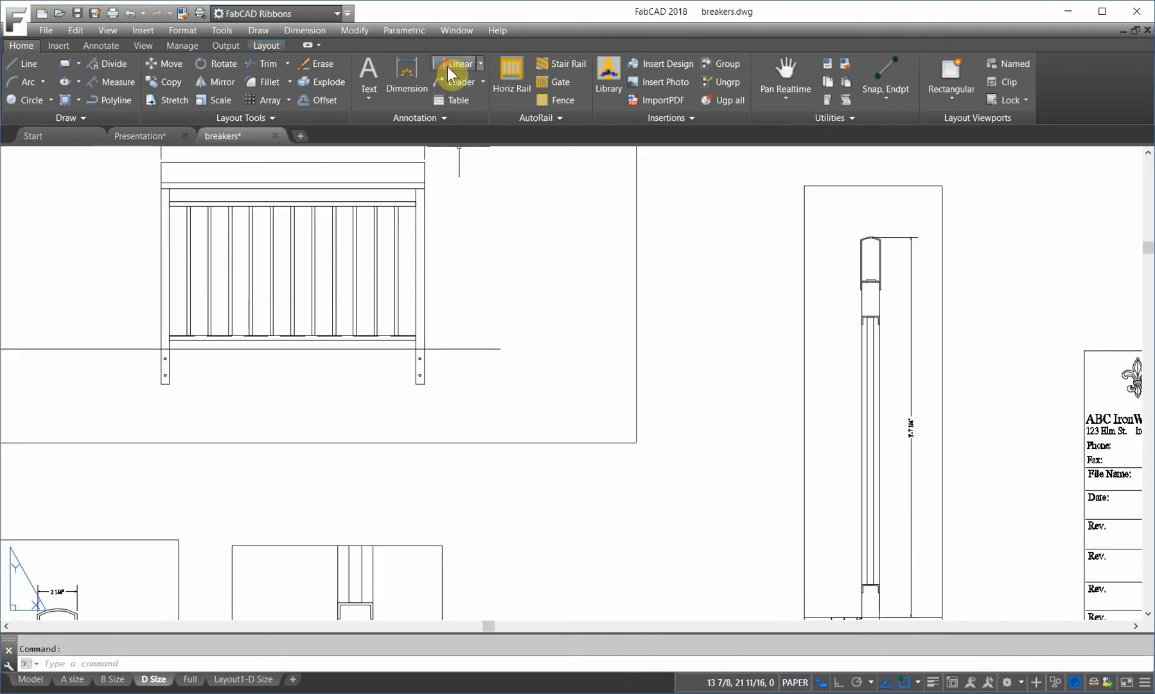
Add a 4'-8" linear dimension across the rail width in the elevation
click(457, 64)
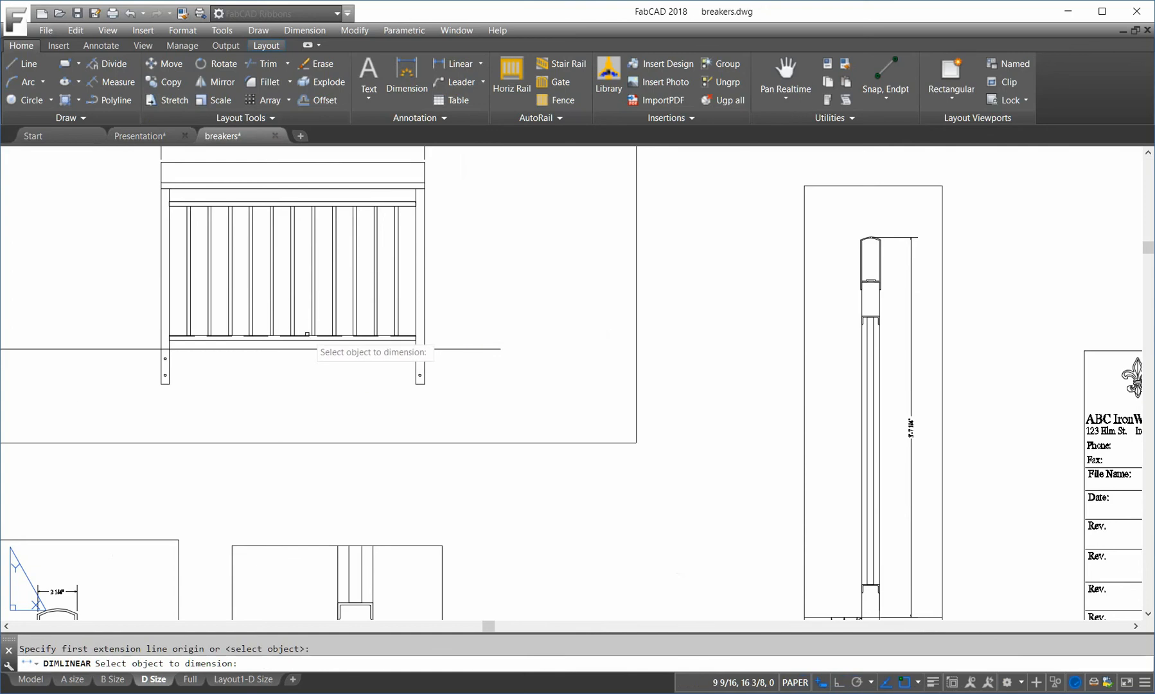
click(306, 333)
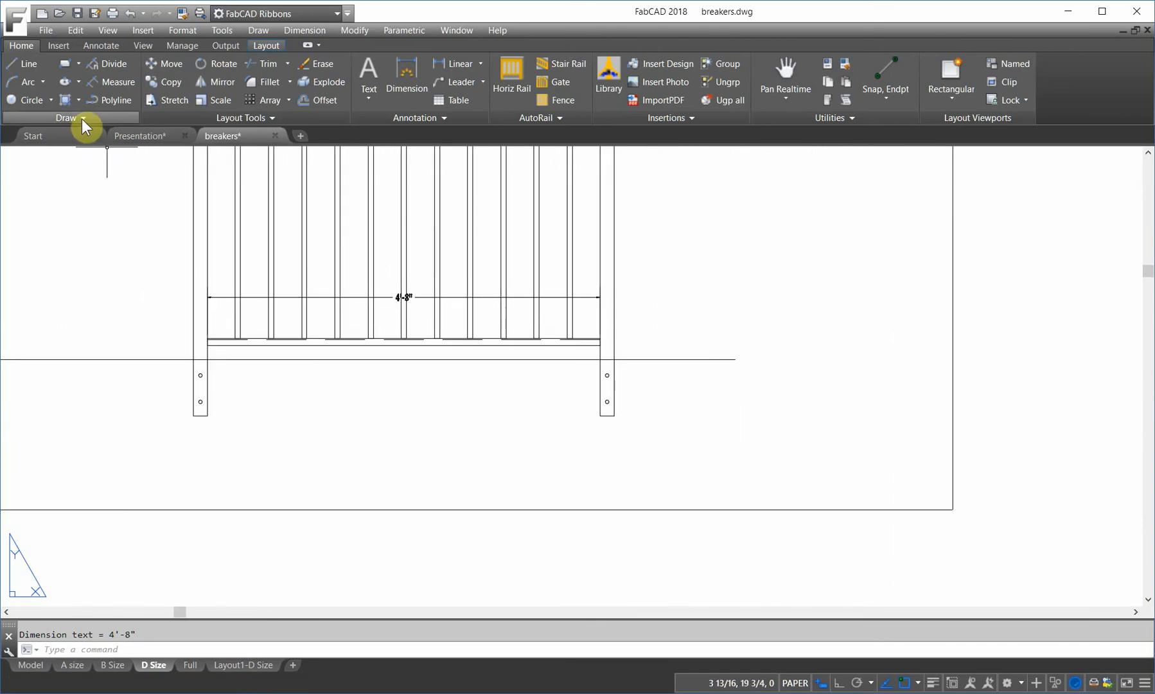
click(66, 117)
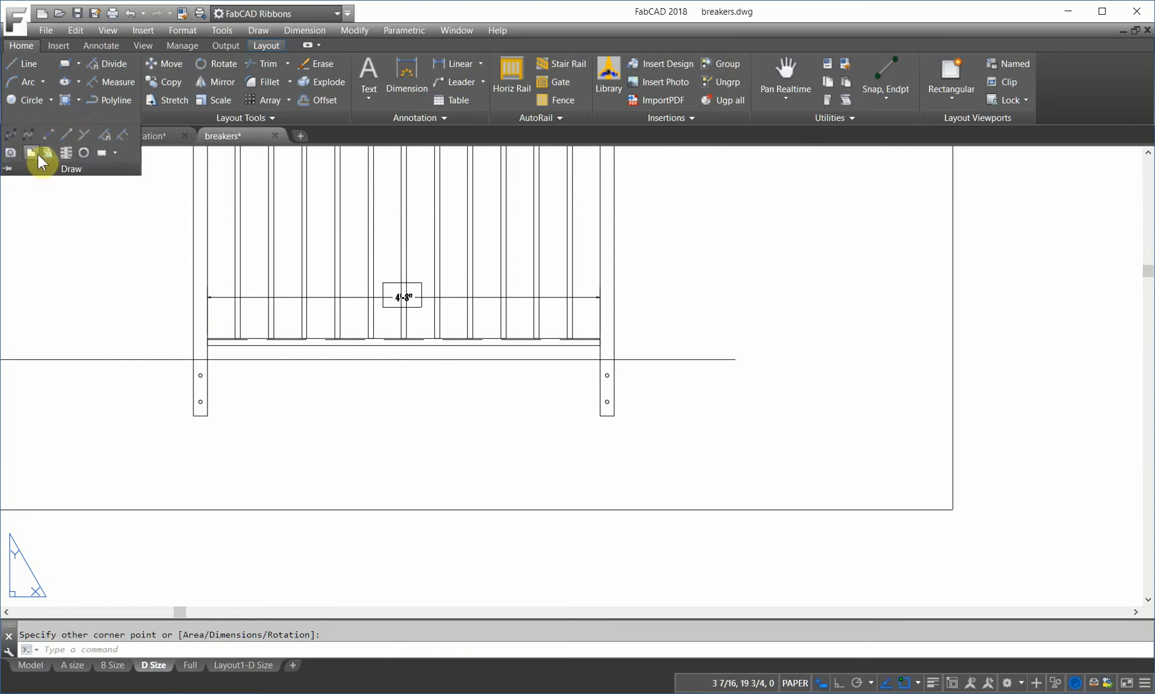
mouse_move(36, 156)
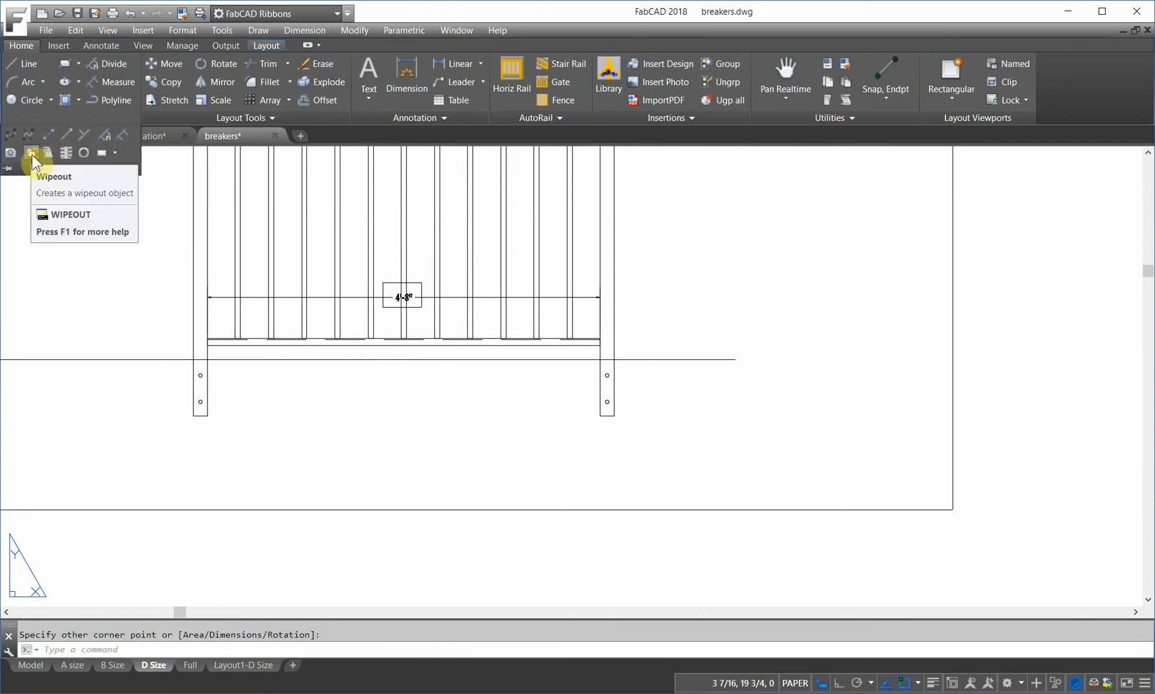
Convert the rectangle around the 4'-8" text into a polyline wipeout, erasing the rectangle
click(30, 153)
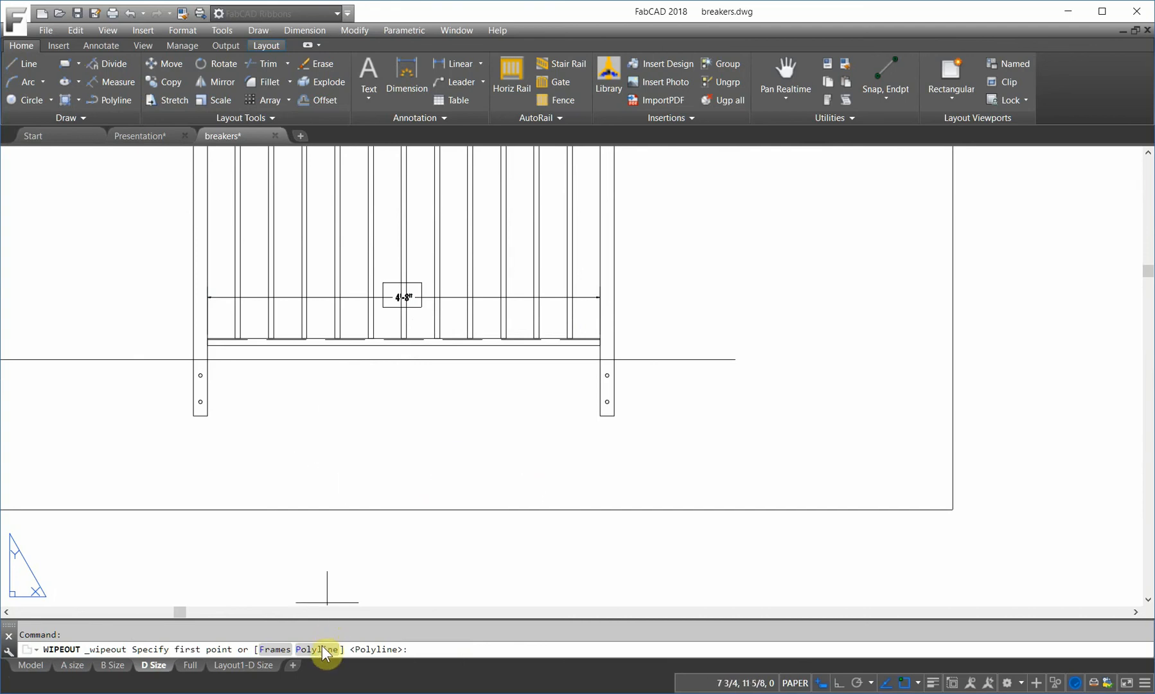
click(318, 649)
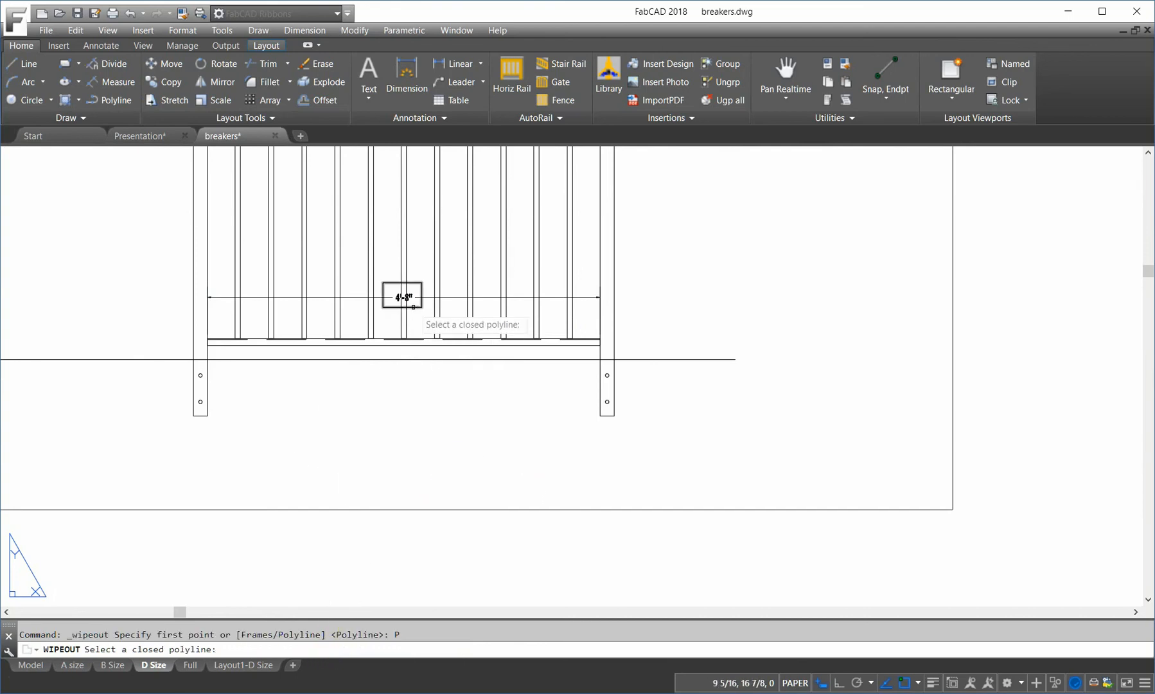
click(403, 296)
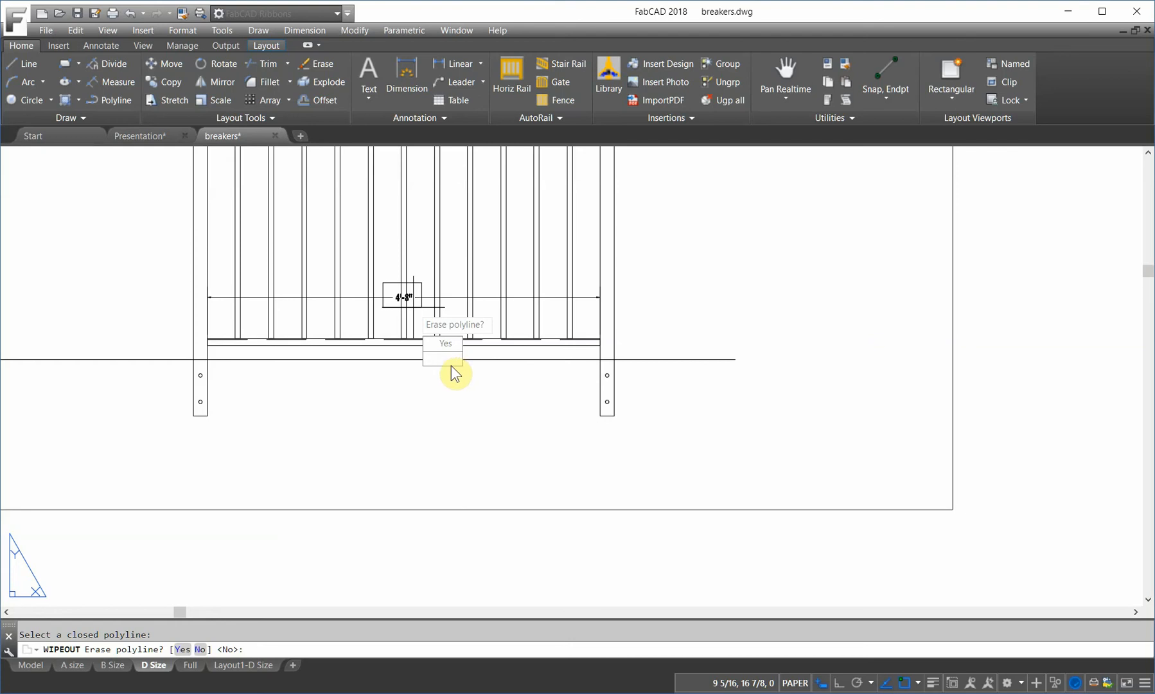
click(444, 343)
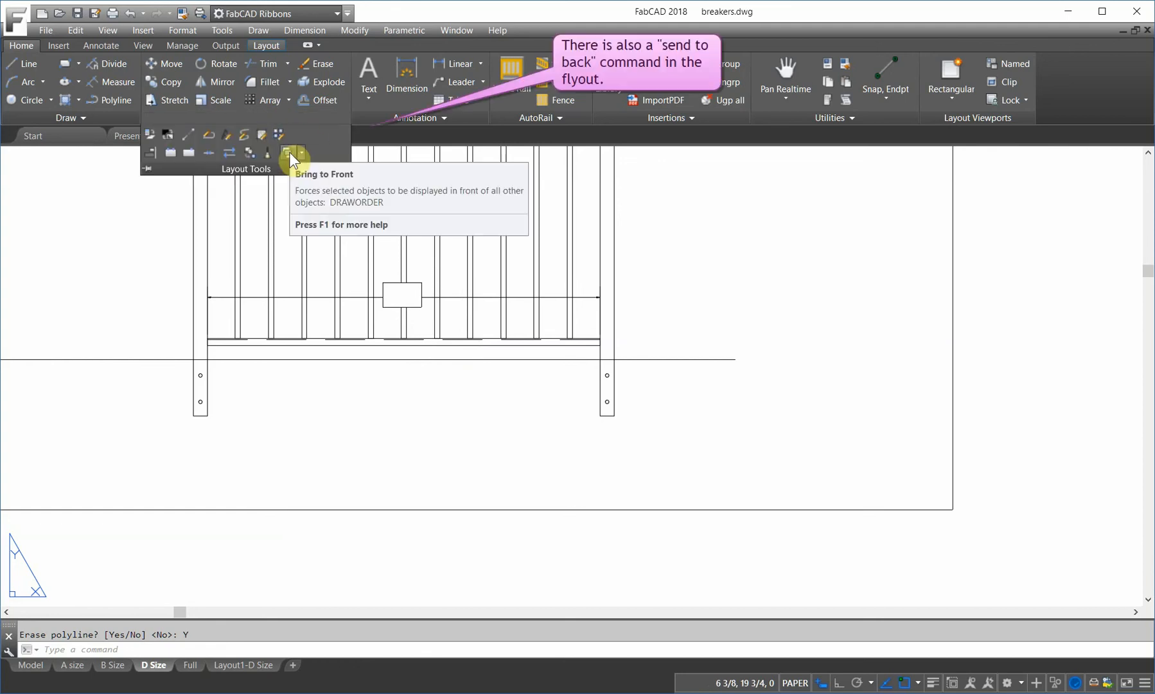
Bring the 4'-8" dimension in front of its wipeout using DRAWORDER
click(289, 153)
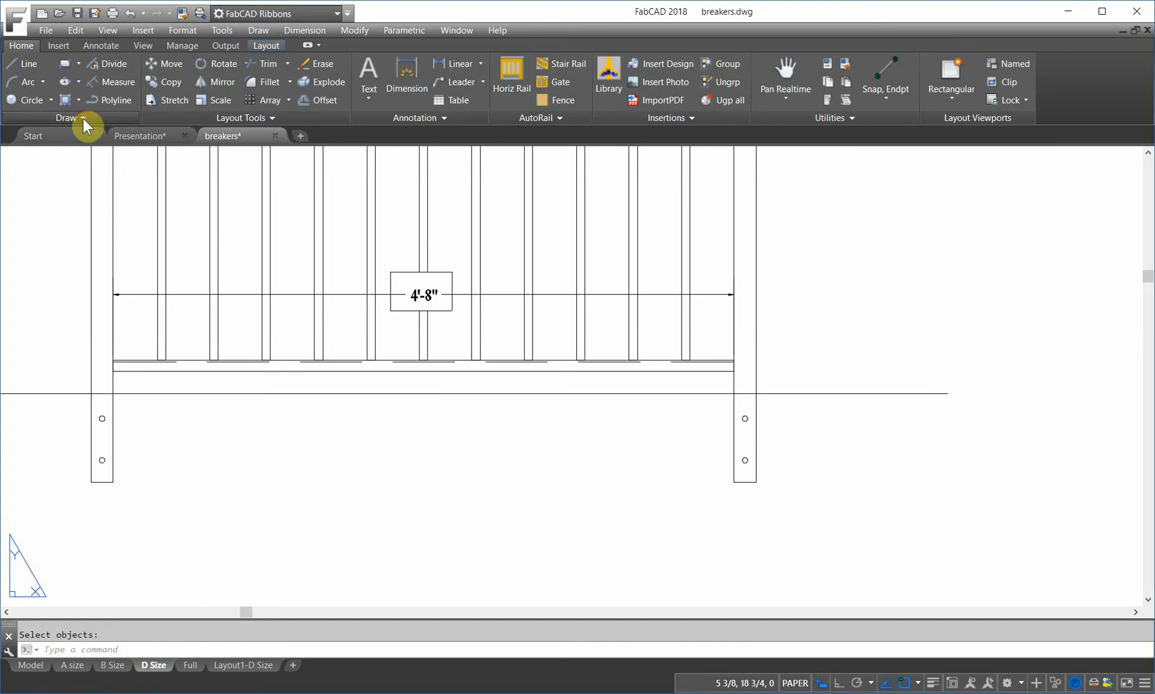
Add a second four-sided wipeout over the breakers rail pickets, then return to the Presentation slide
click(67, 116)
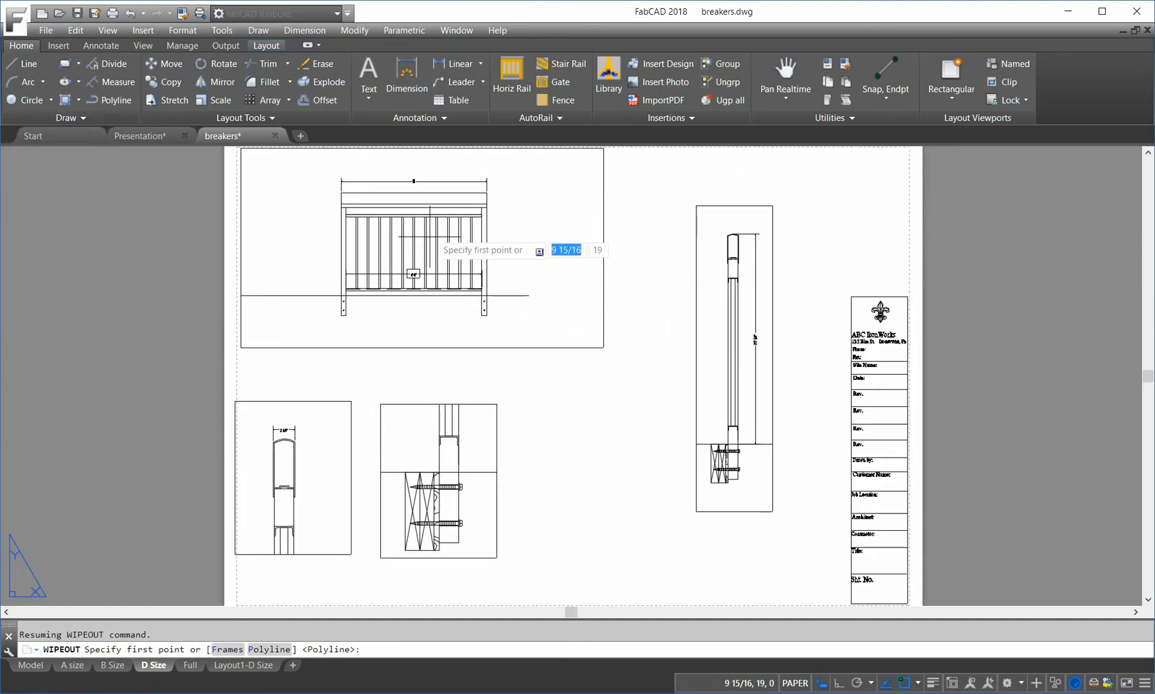
mouse_move(813, 659)
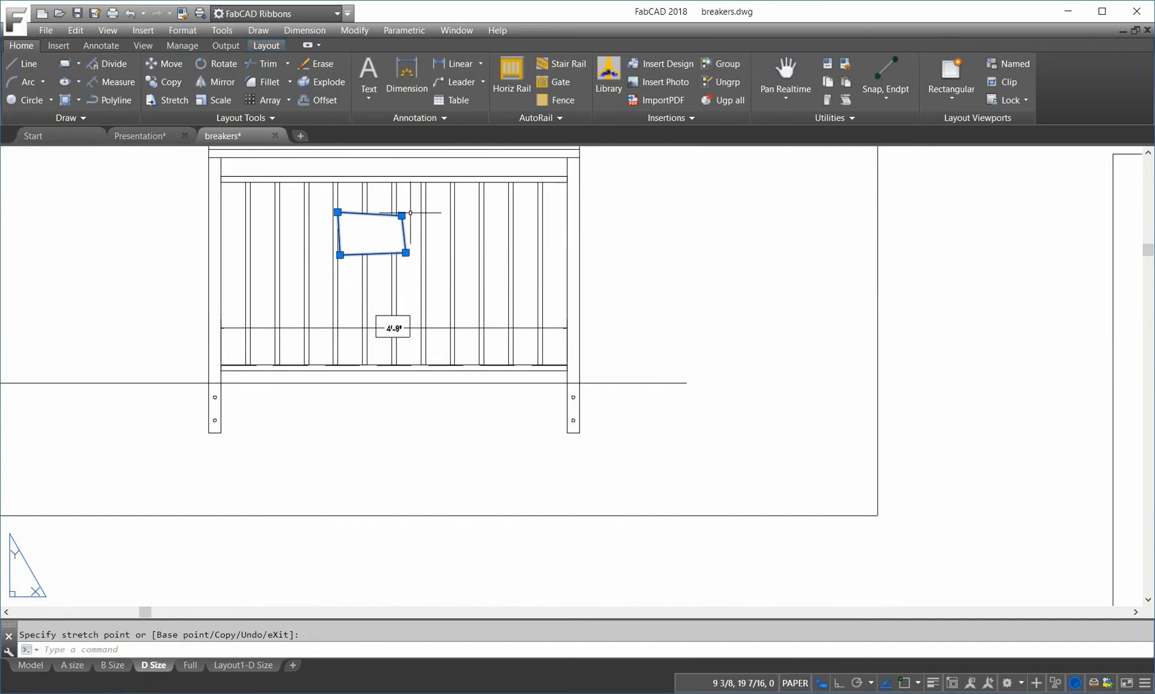
click(137, 136)
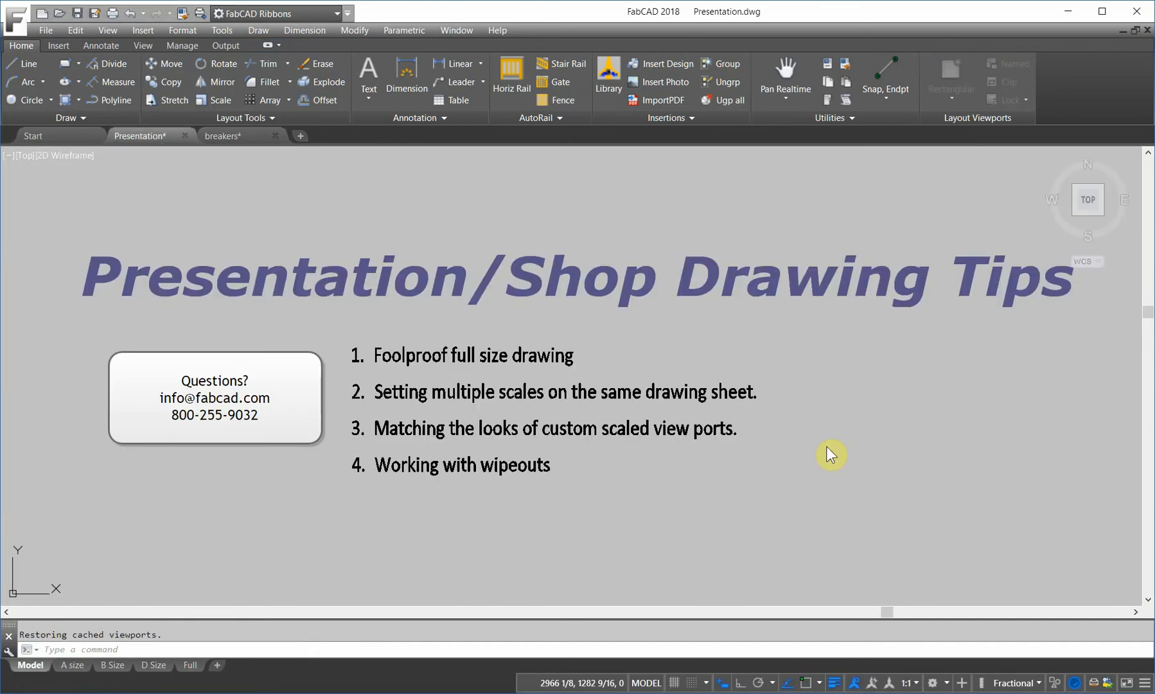